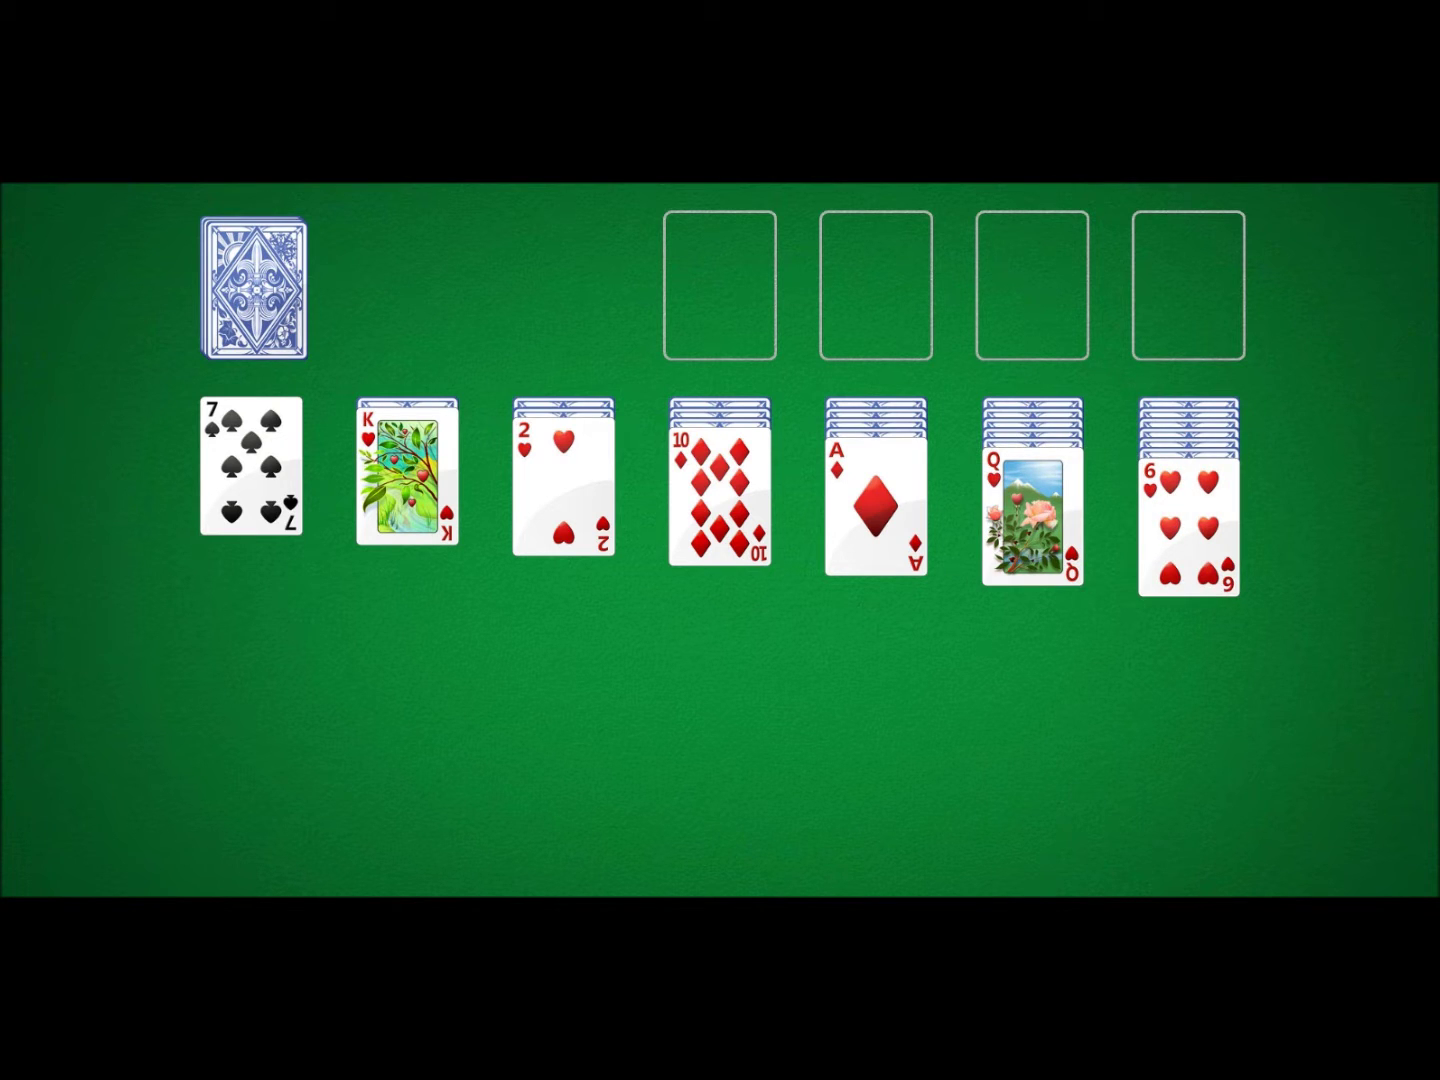
# Send the ace of diamonds up to an empty foundation
pyautogui.click(872, 498)
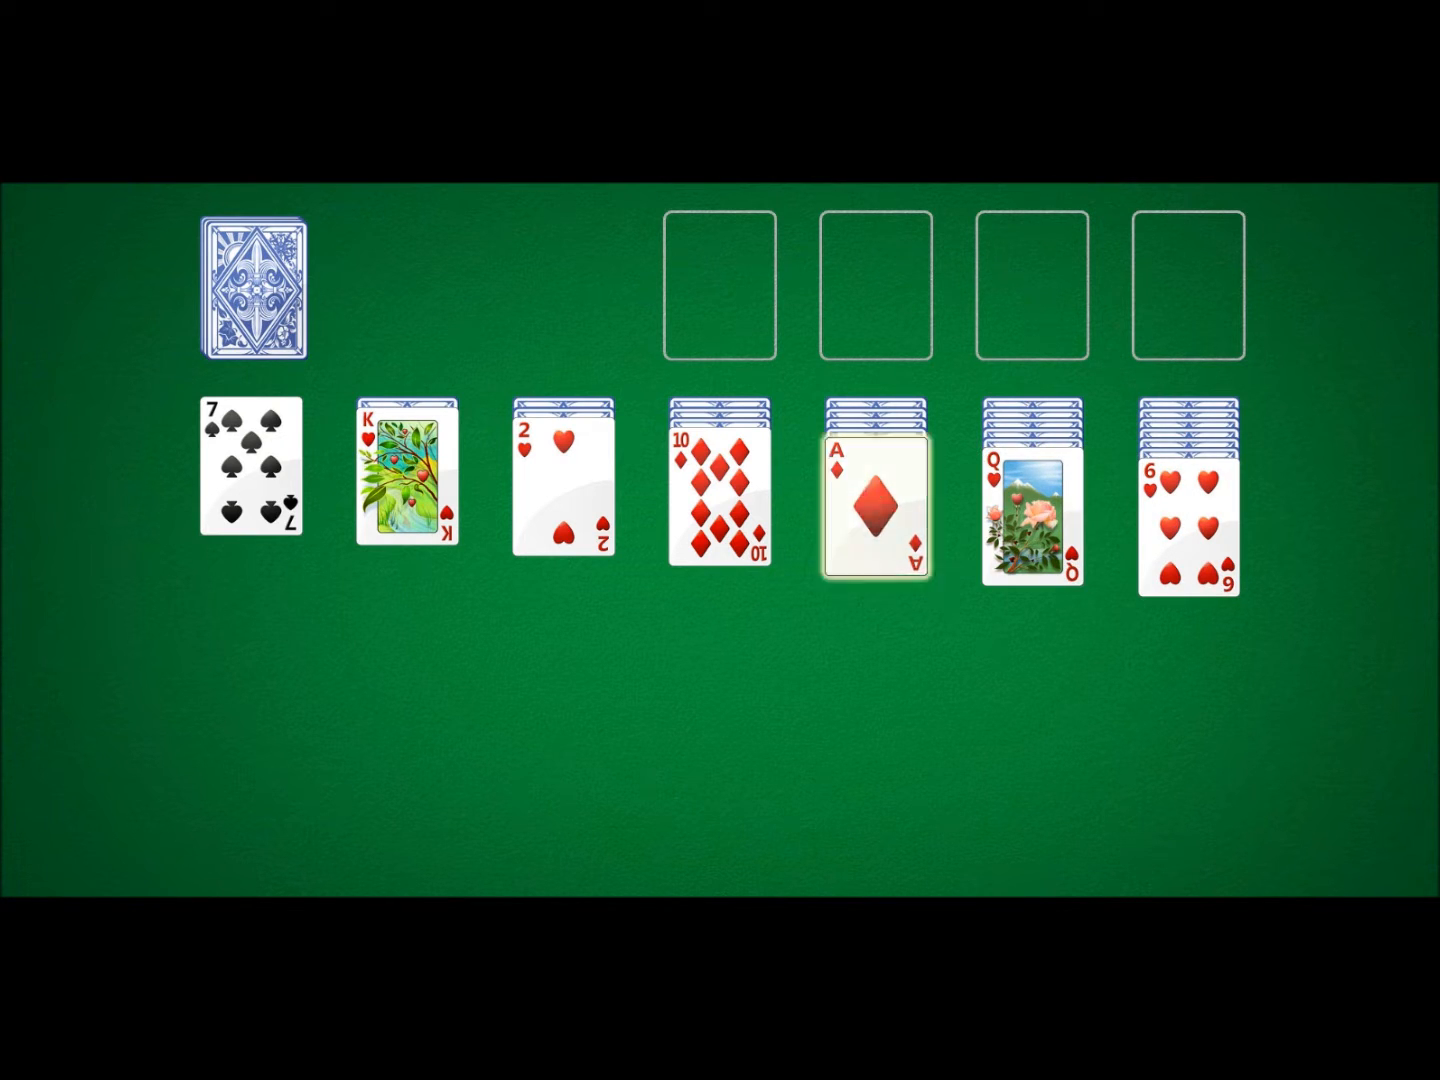
pyautogui.click(872, 500)
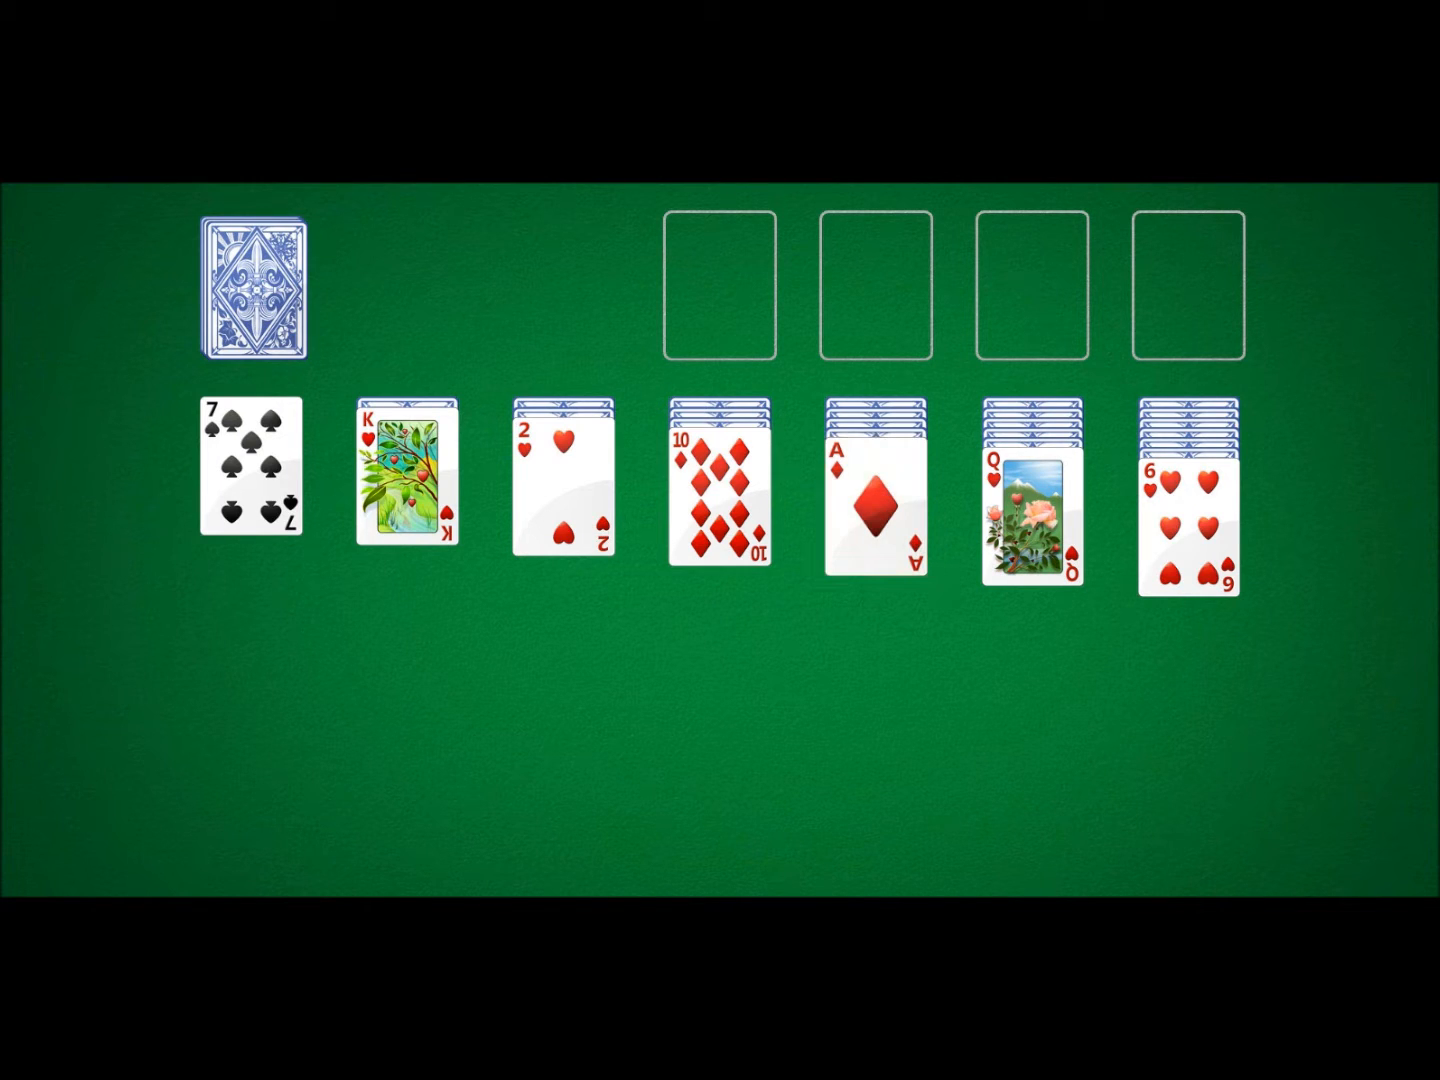
pyautogui.click(874, 504)
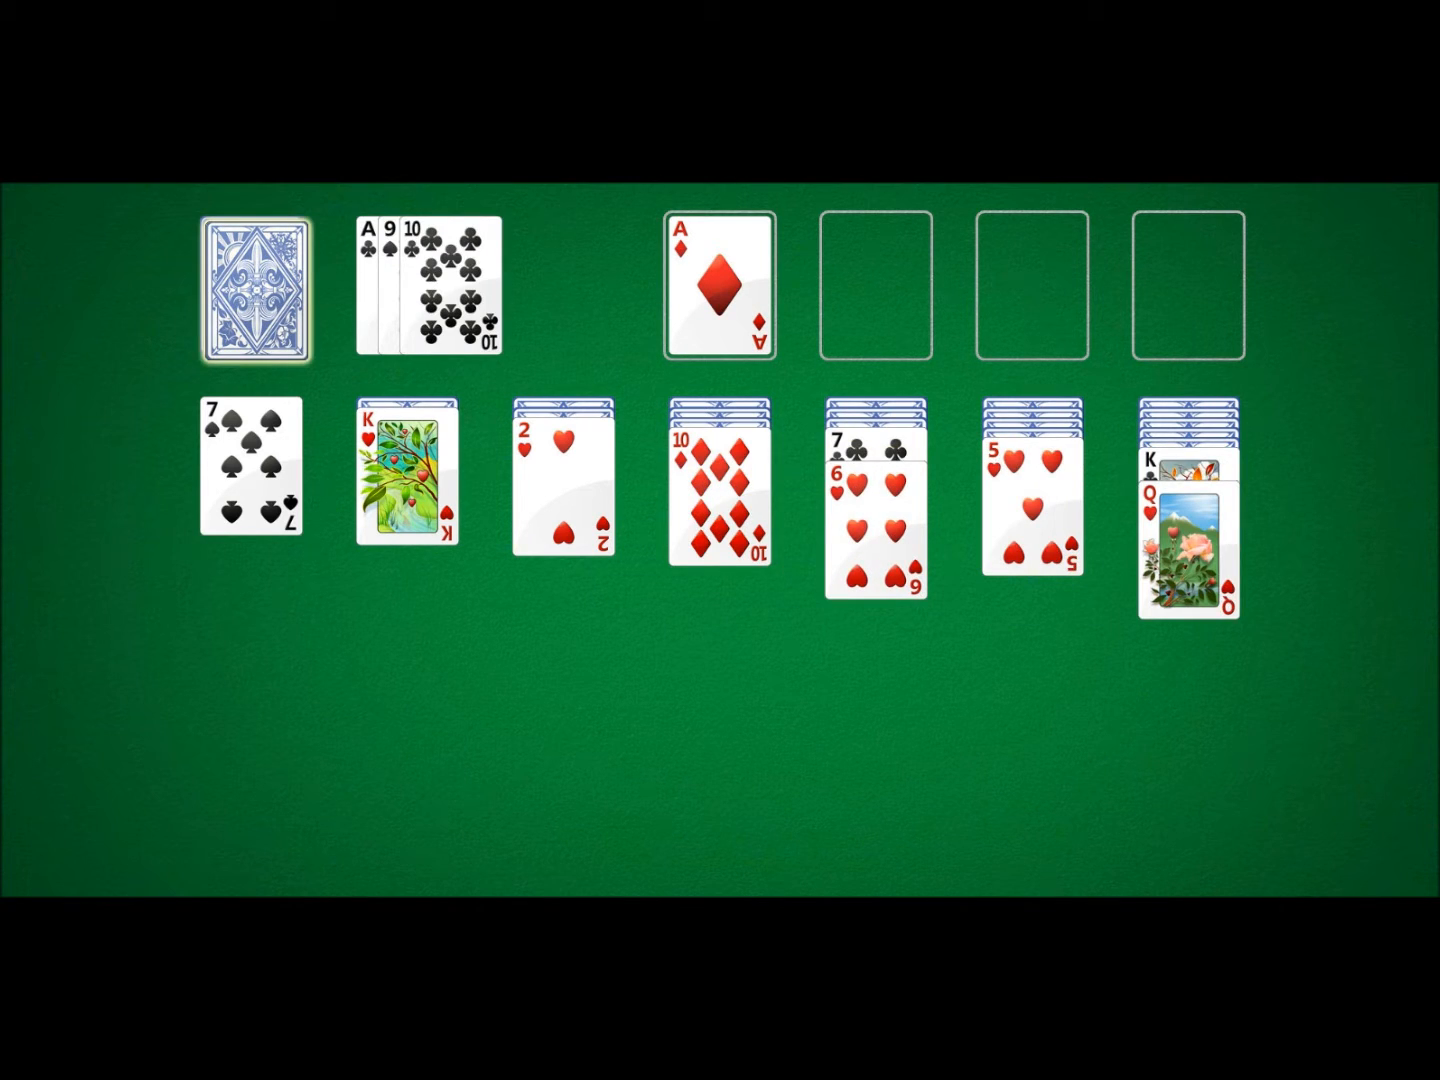
# Draw through the stock, placing the 4 of clubs on the 5 of hearts, and recycle the waste
pyautogui.click(256, 288)
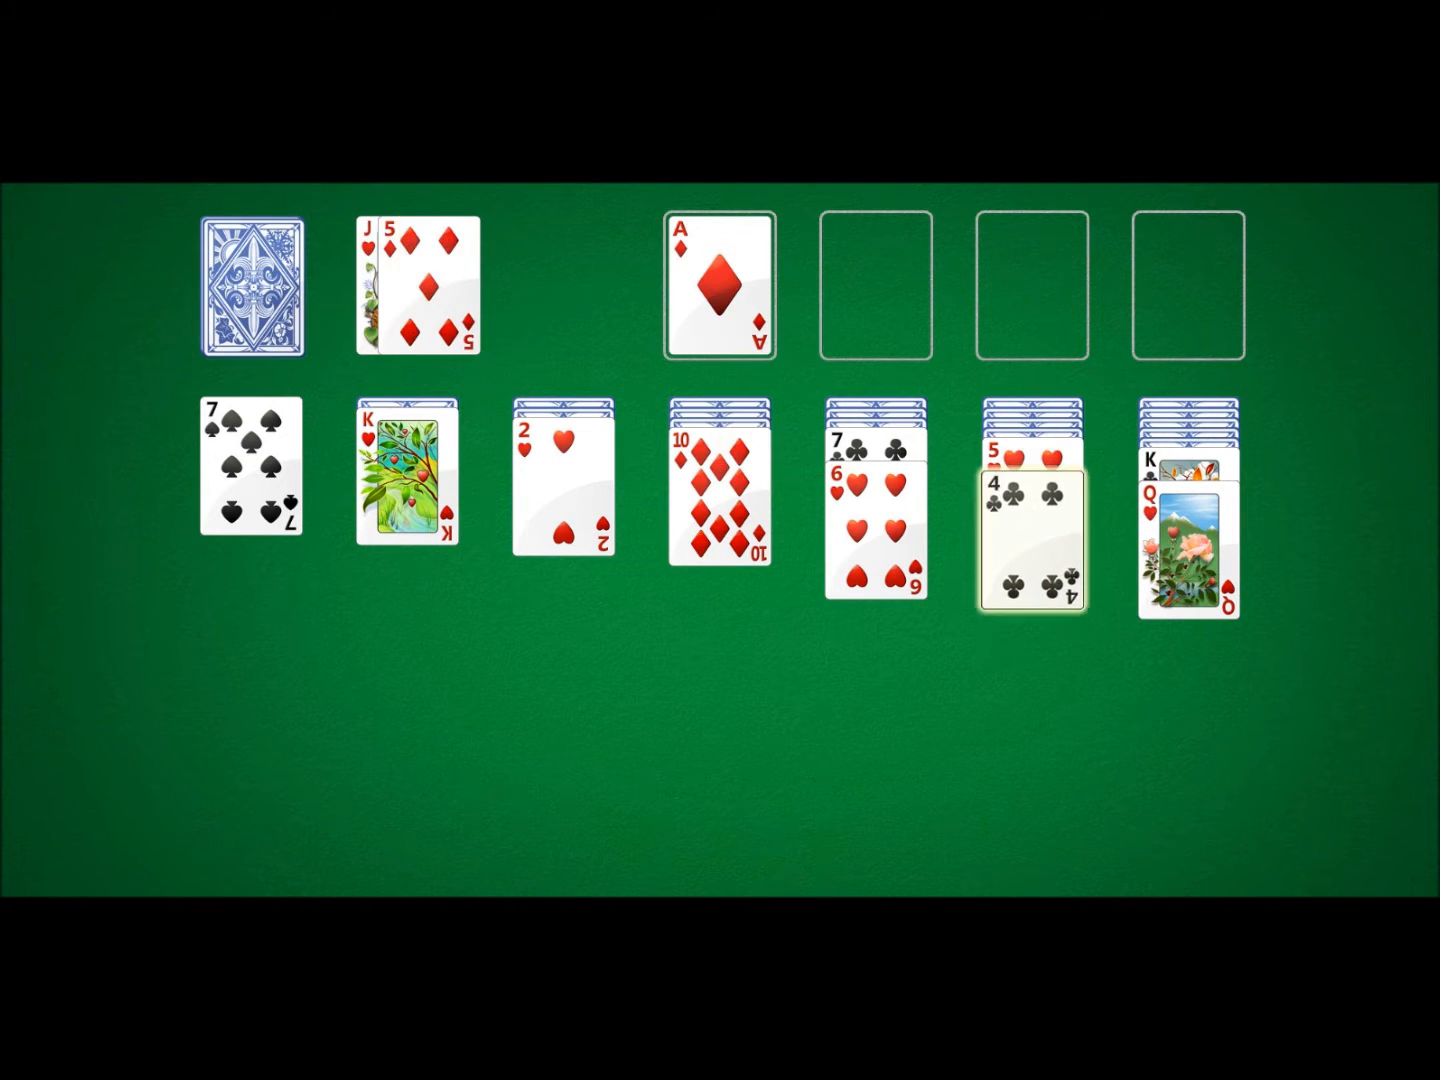
pyautogui.click(252, 288)
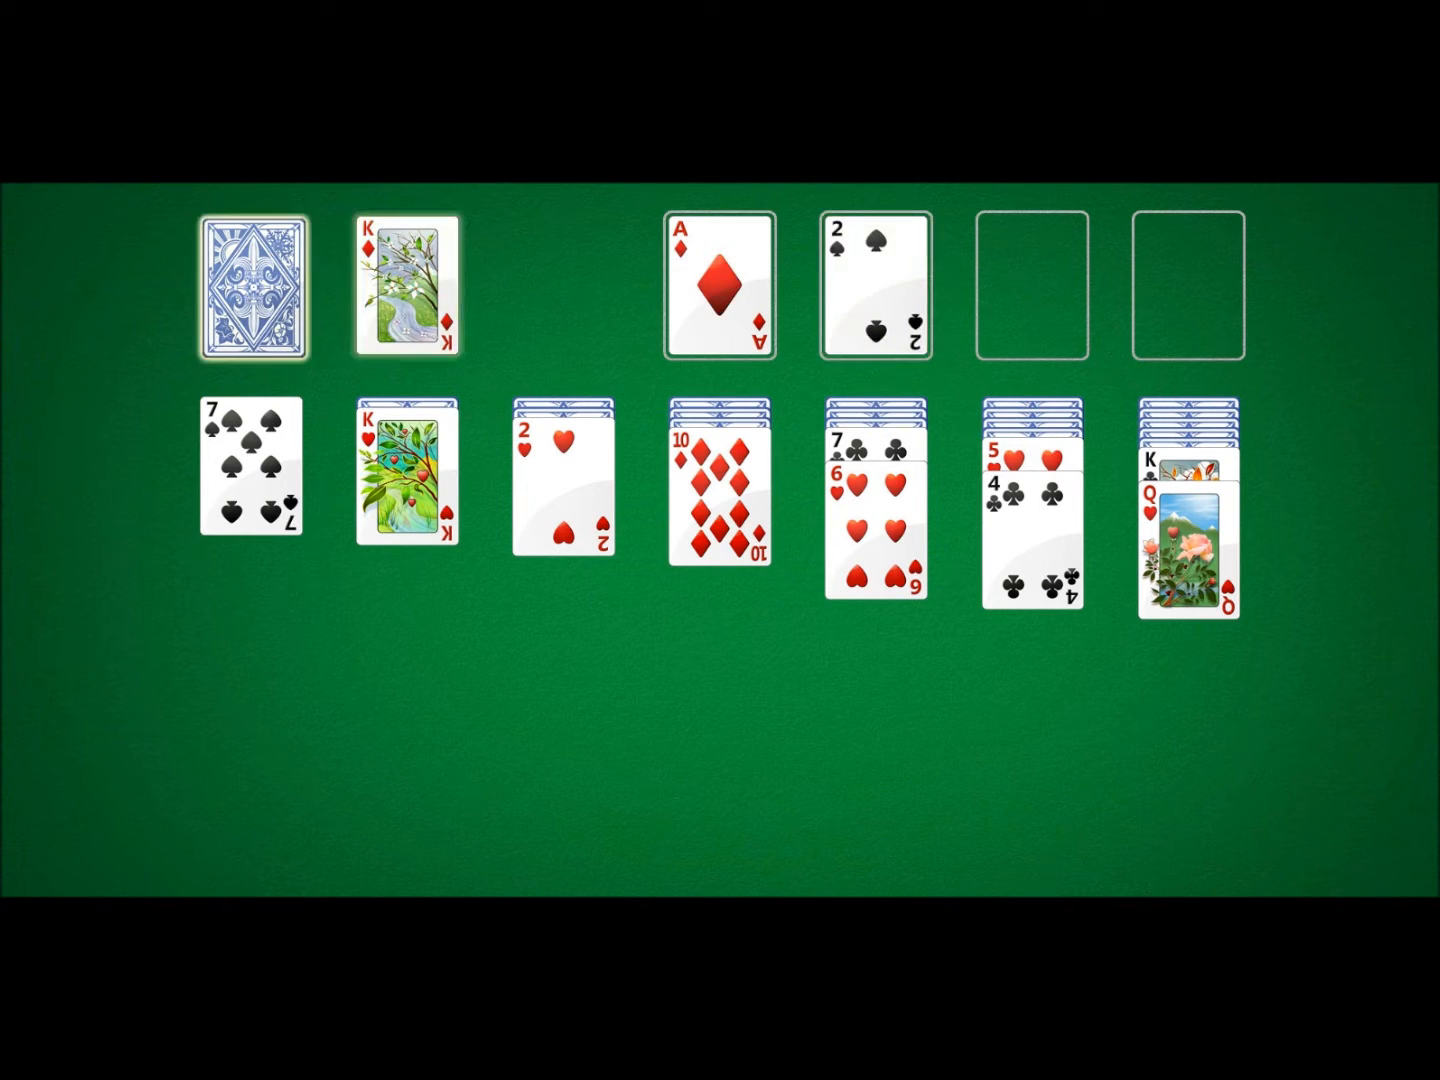
pyautogui.click(252, 288)
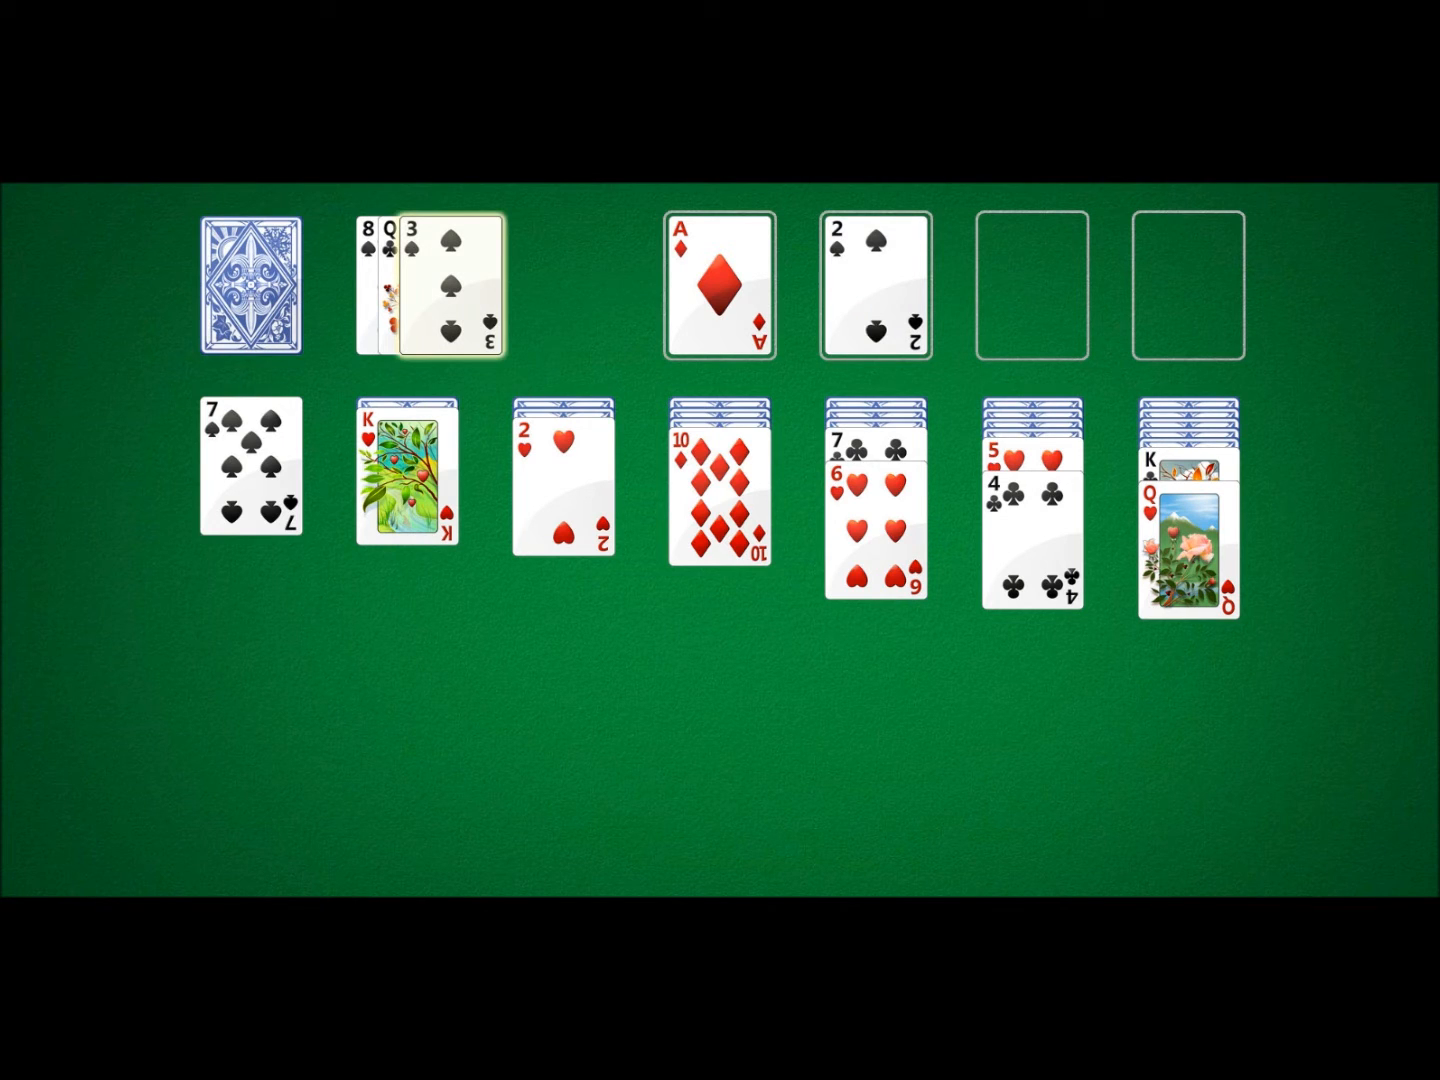
pyautogui.click(250, 288)
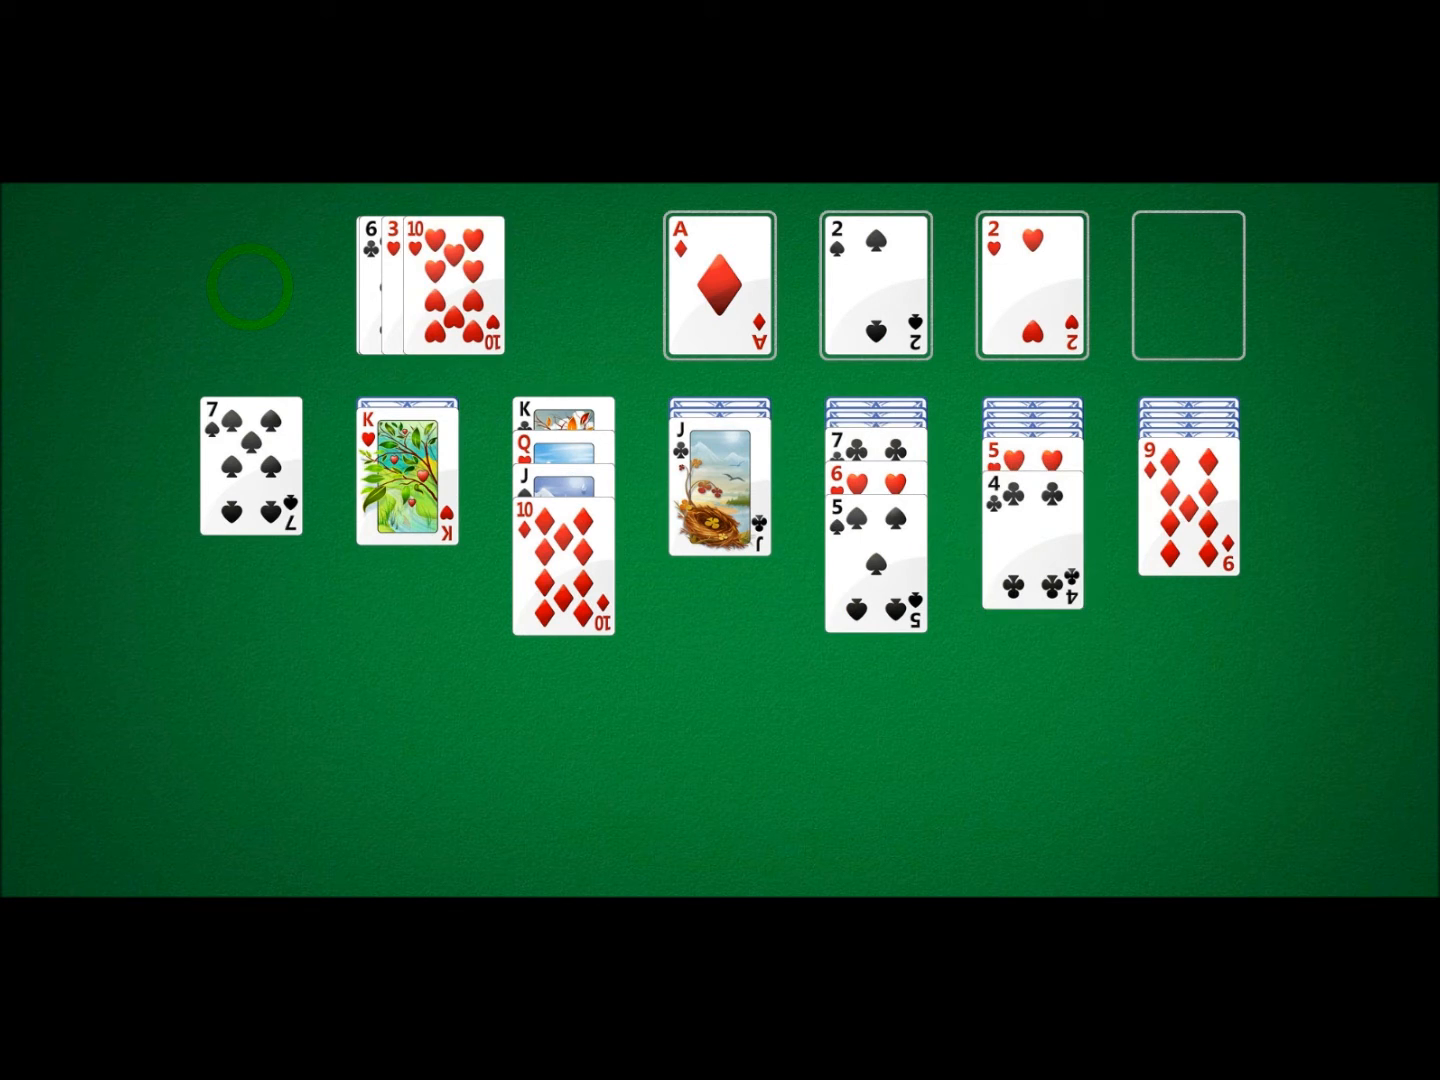
pyautogui.click(252, 288)
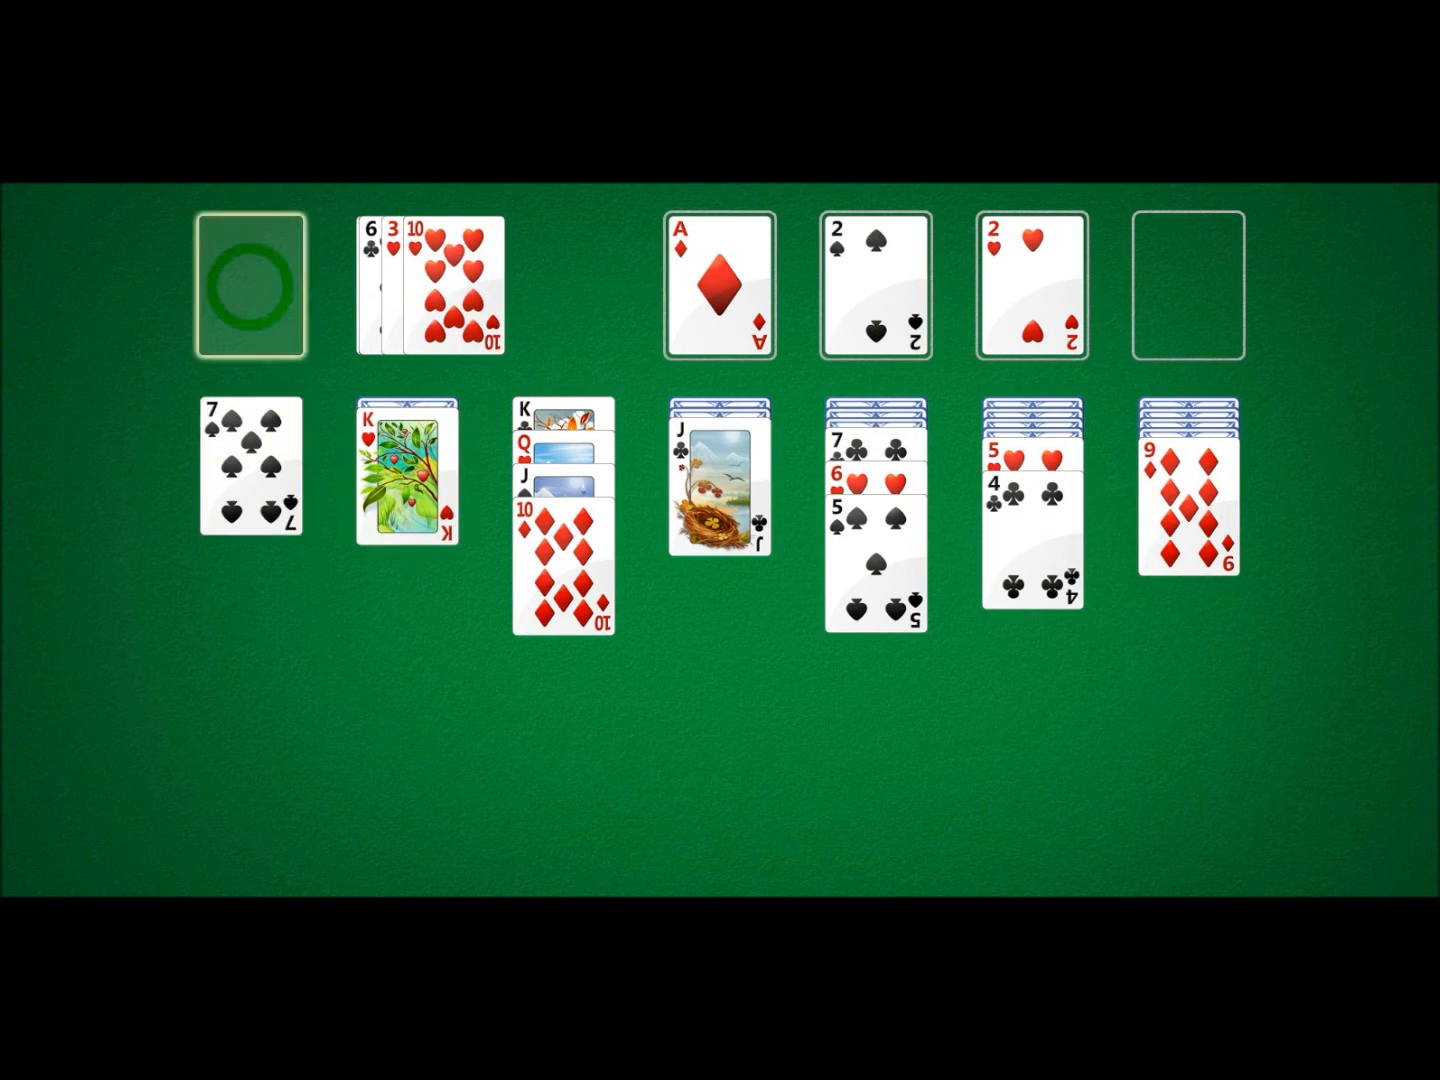
pyautogui.click(252, 288)
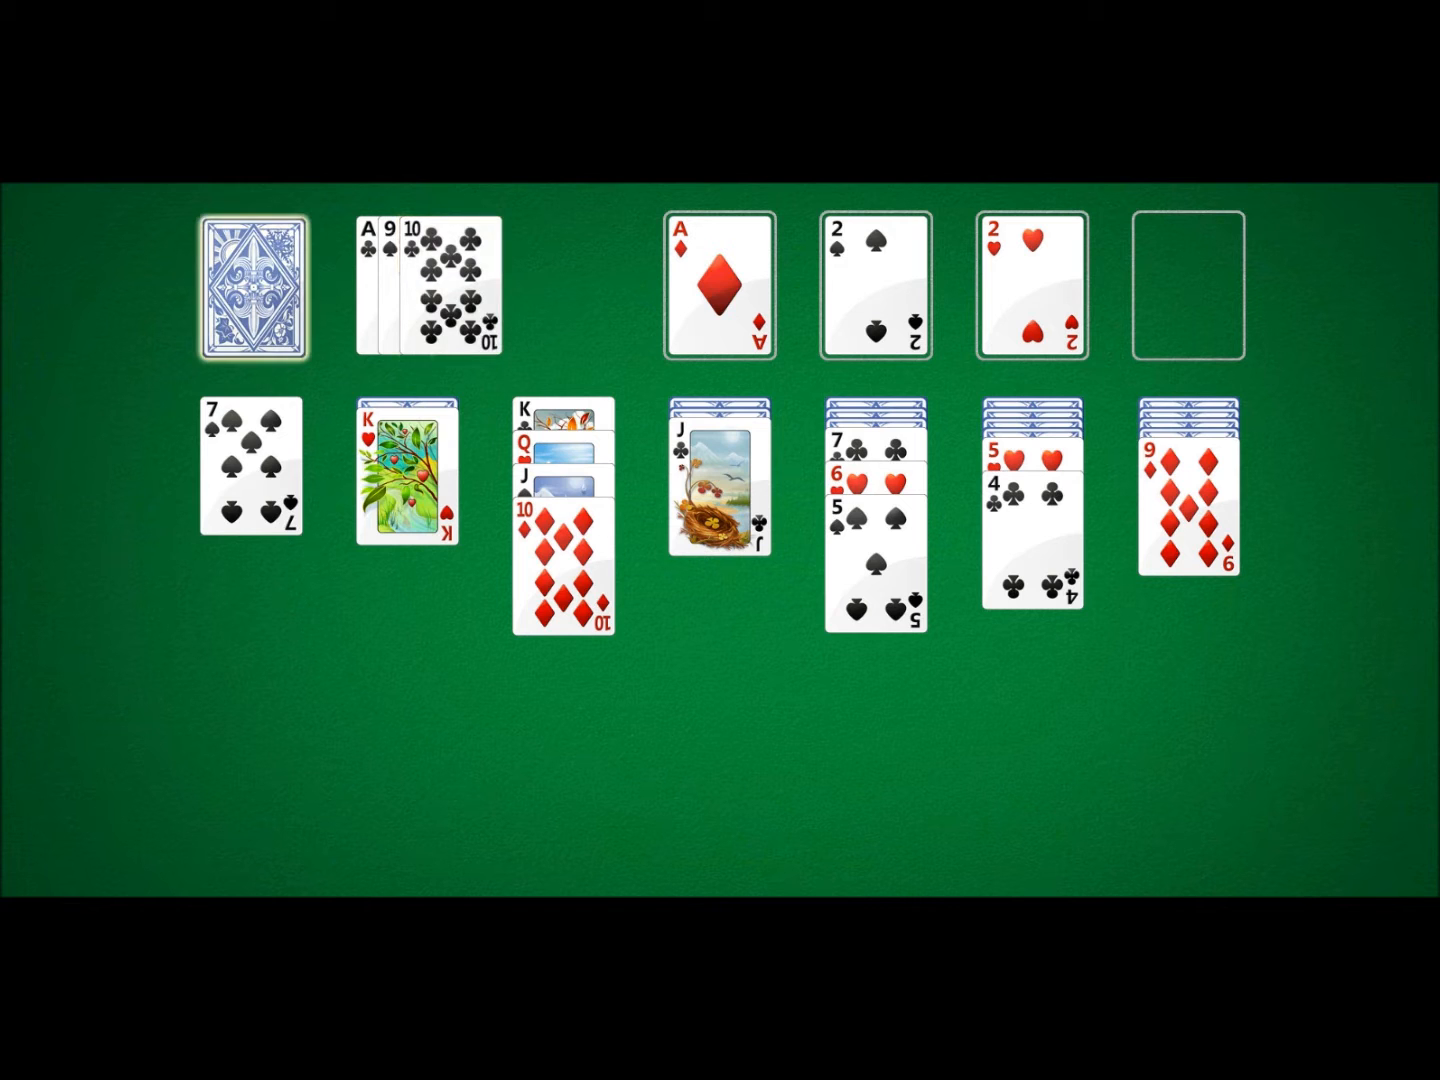
# Draw through the stock again and move the 9 of clubs onto the 10 of diamonds
pyautogui.click(260, 290)
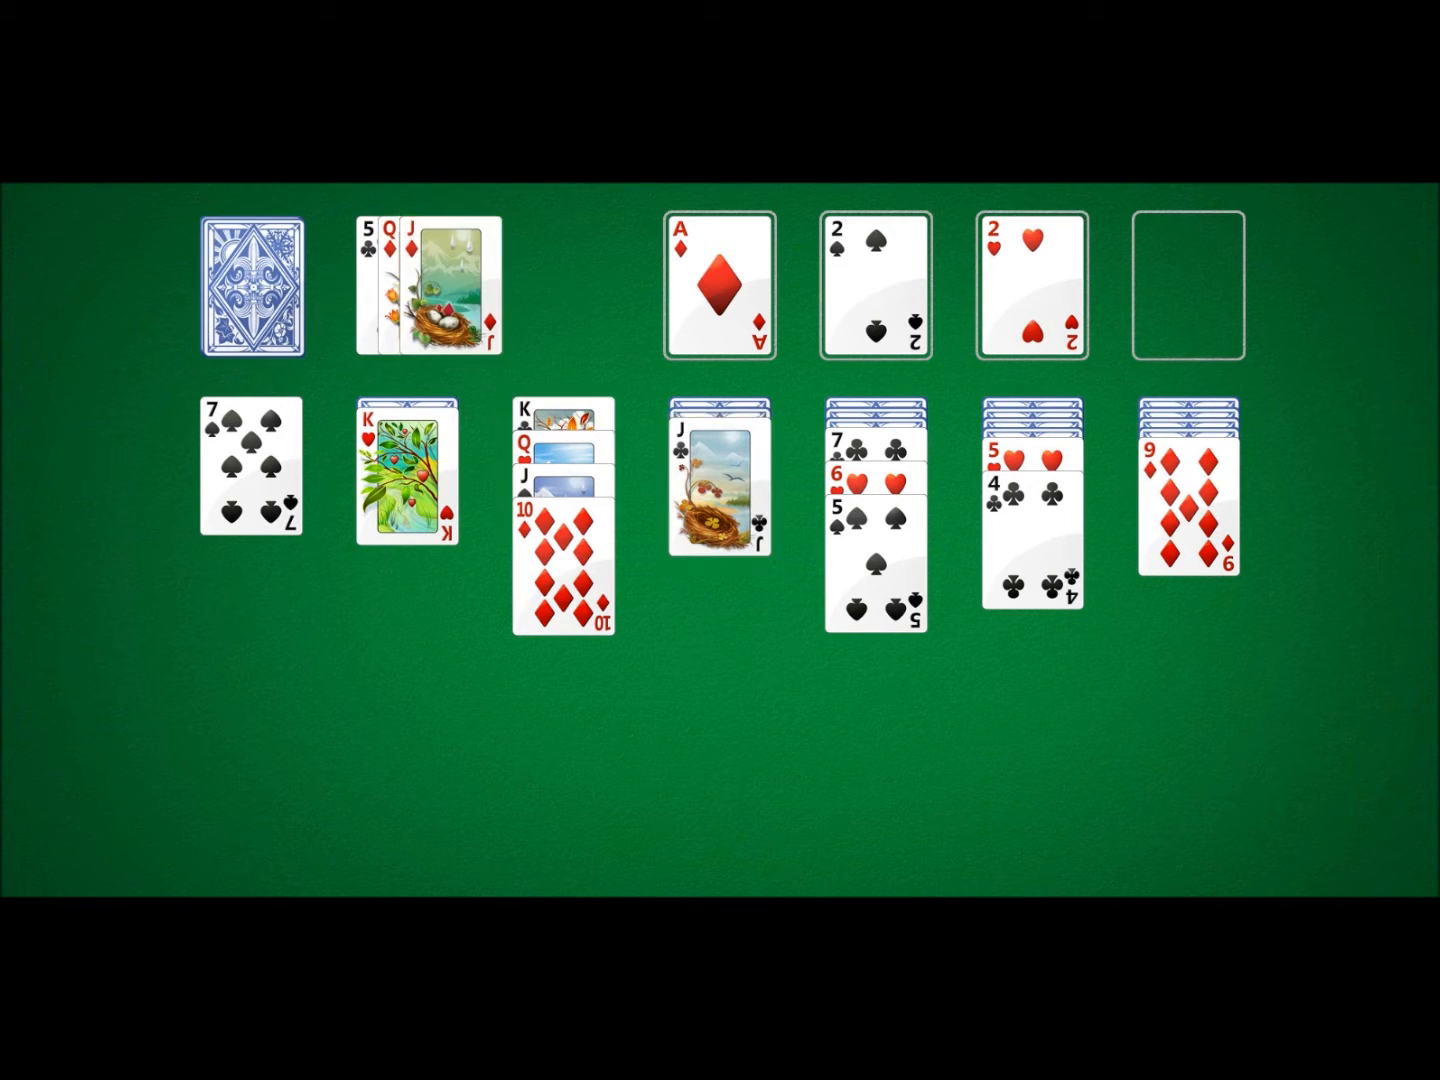
pyautogui.click(252, 288)
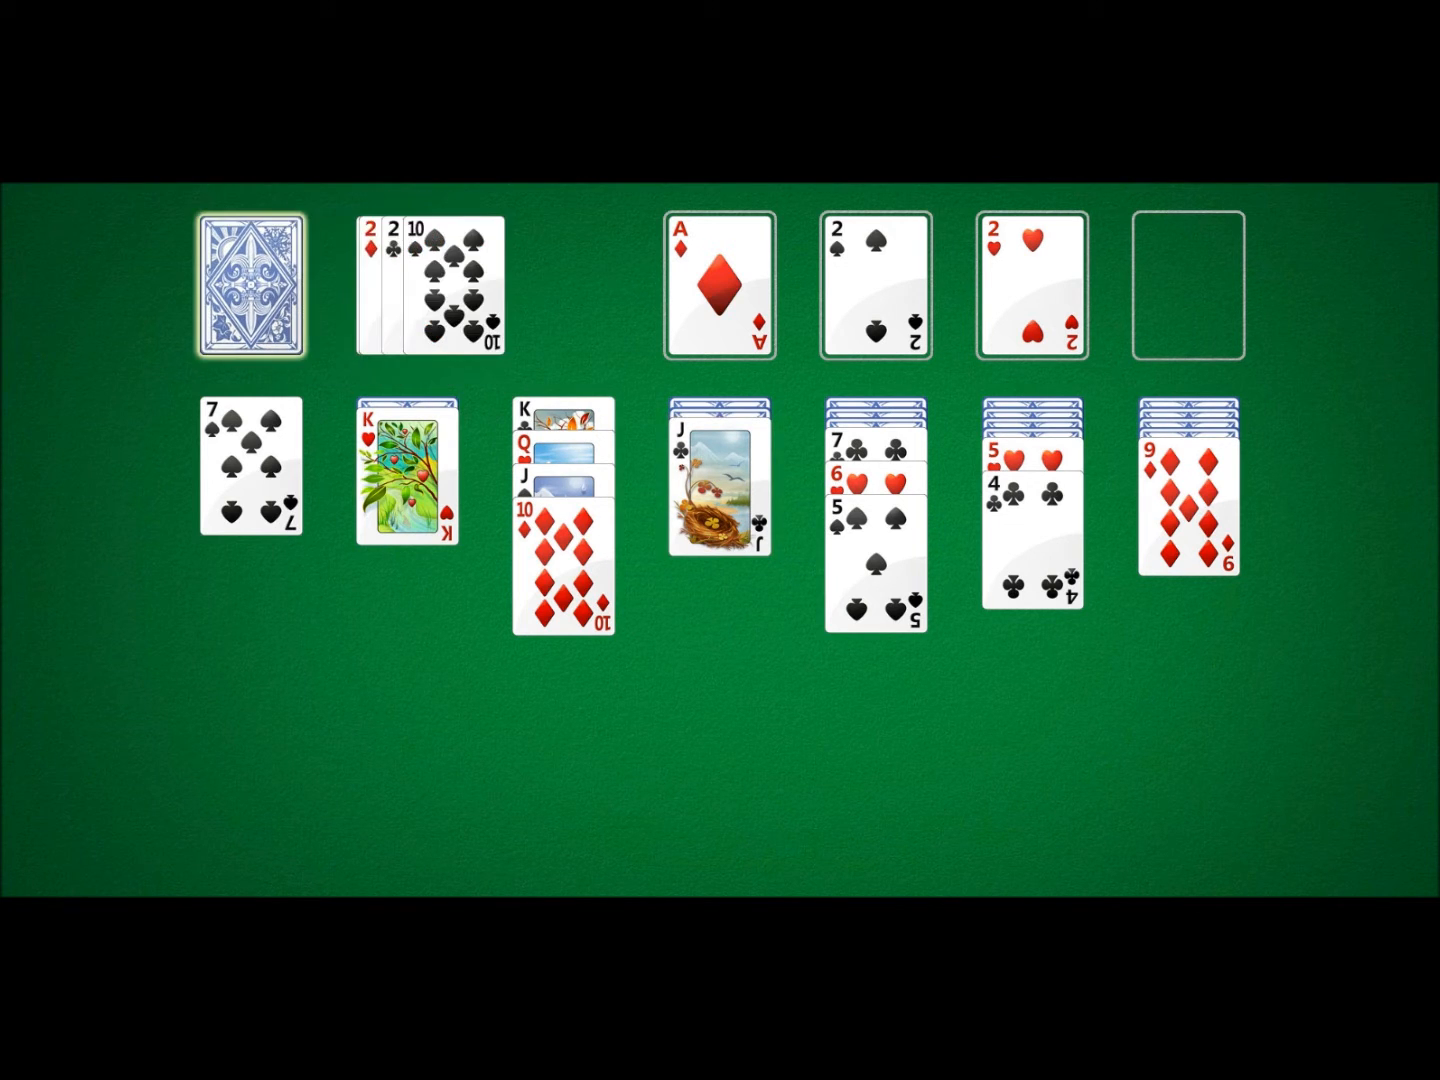
pyautogui.click(260, 288)
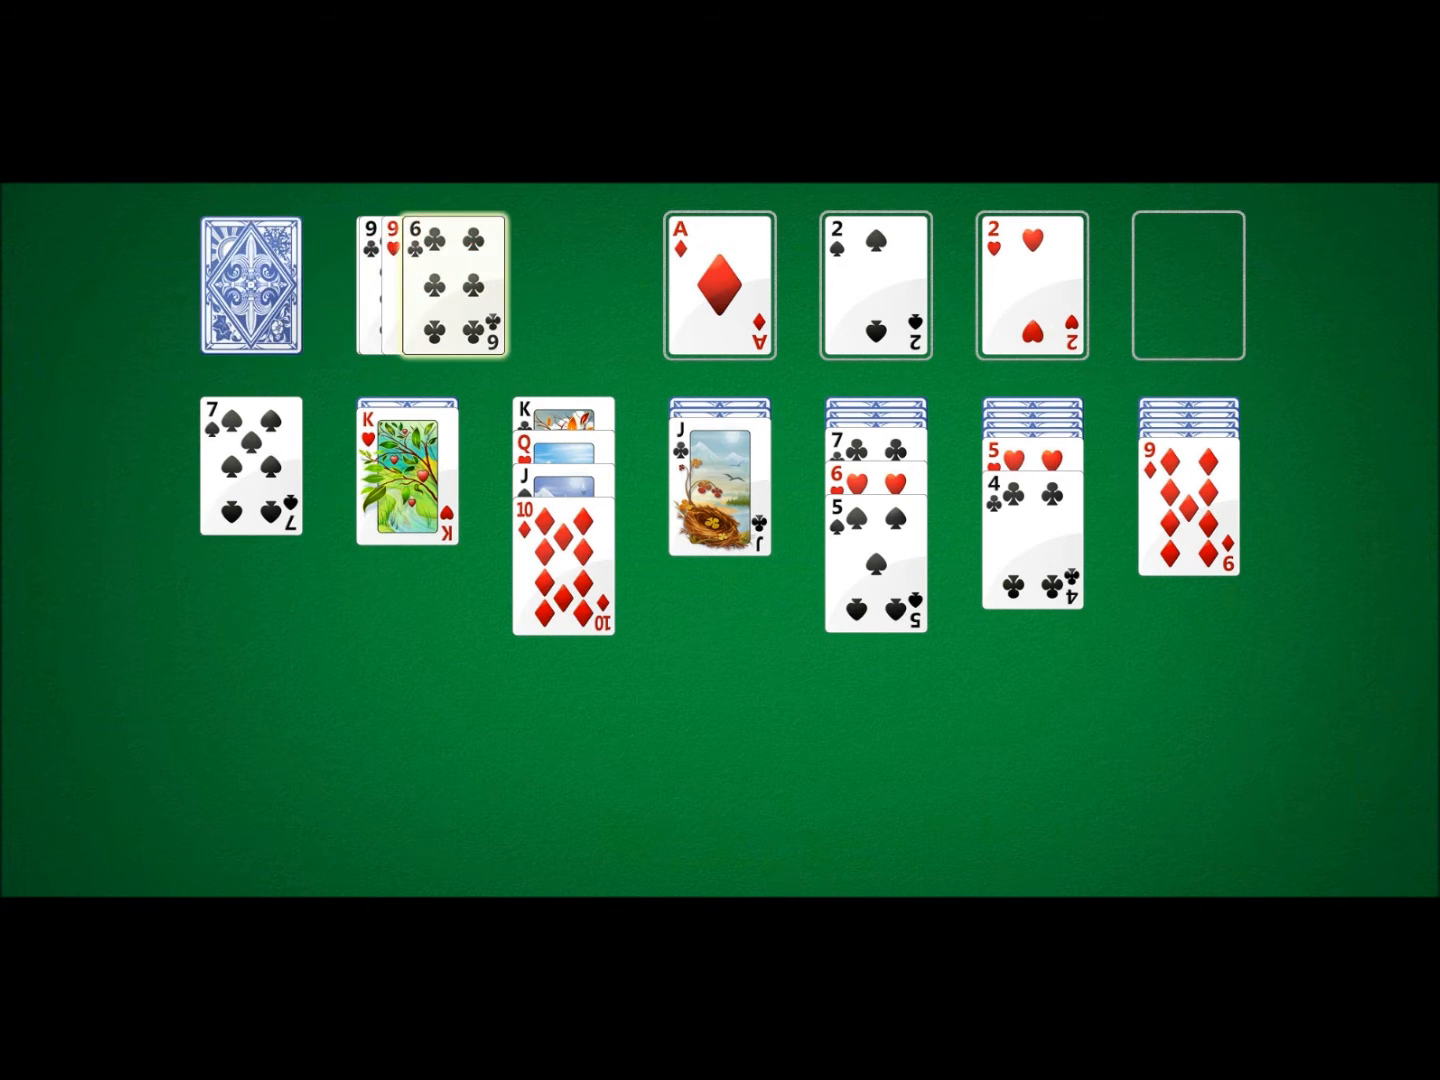
pyautogui.click(248, 288)
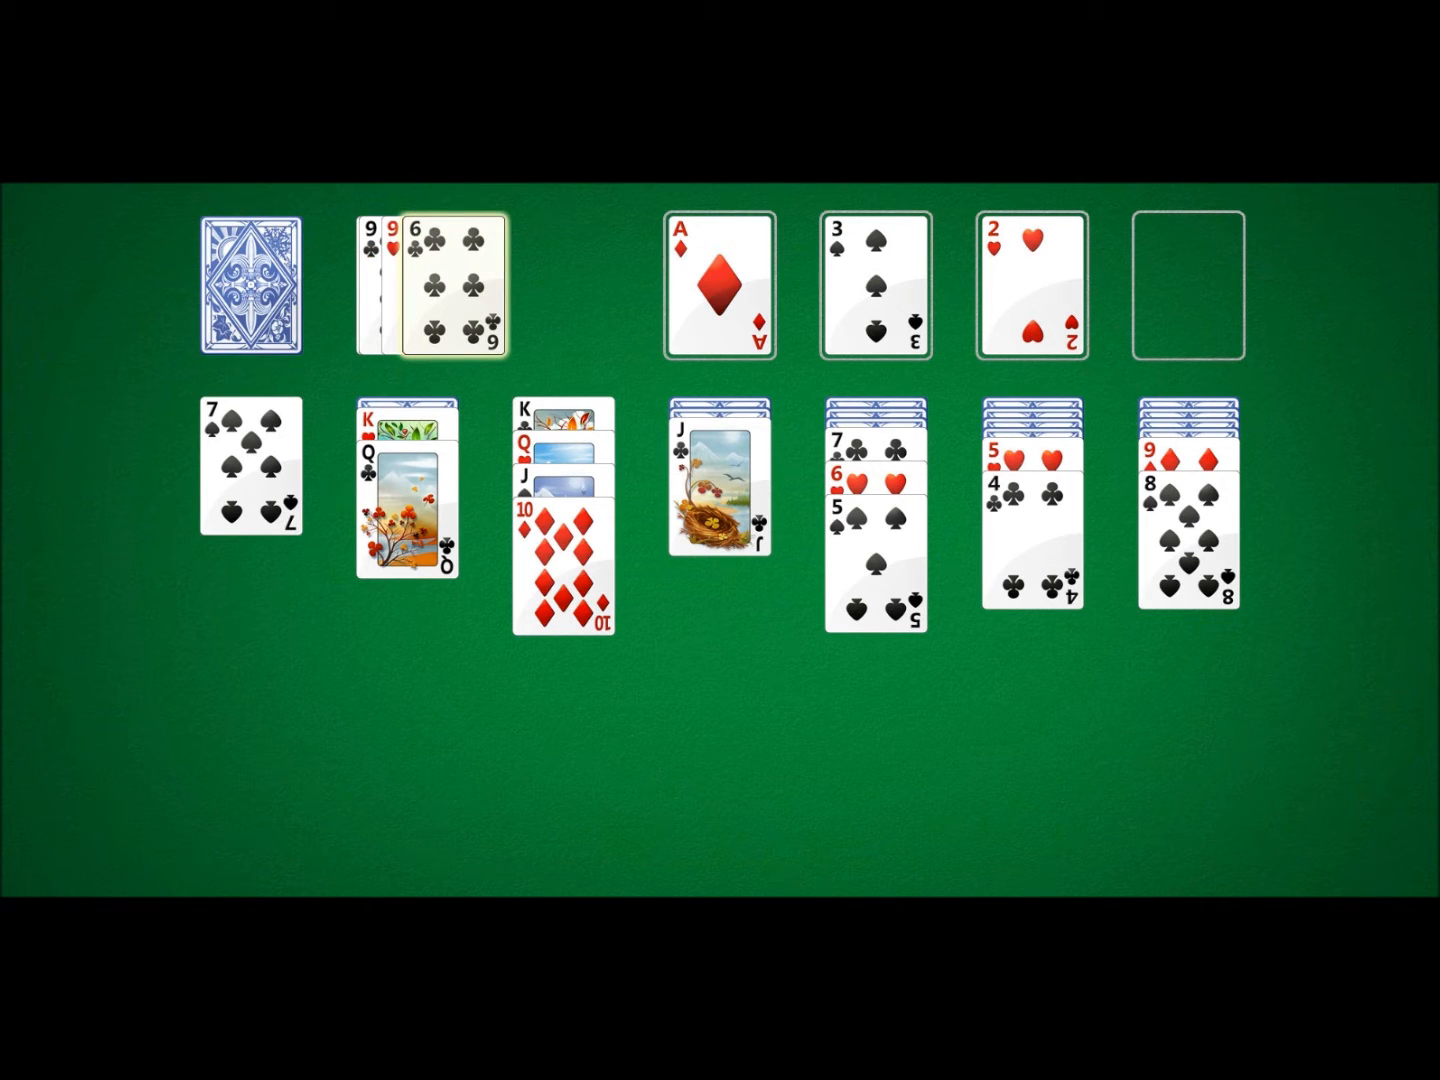
pyautogui.click(252, 288)
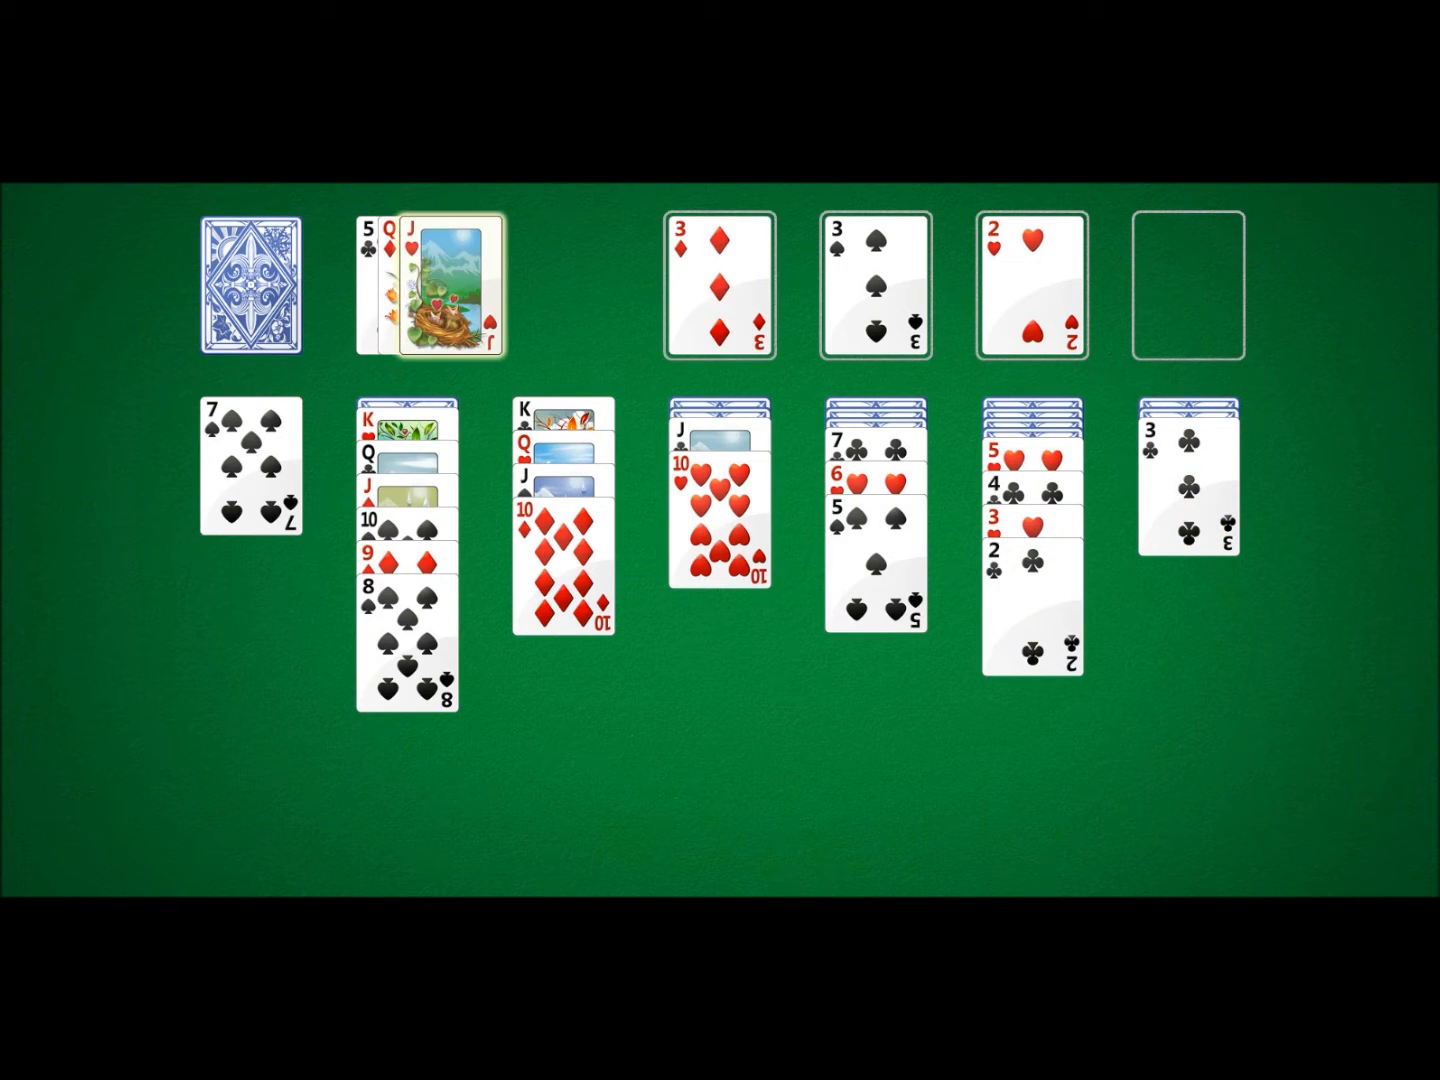
pyautogui.click(246, 290)
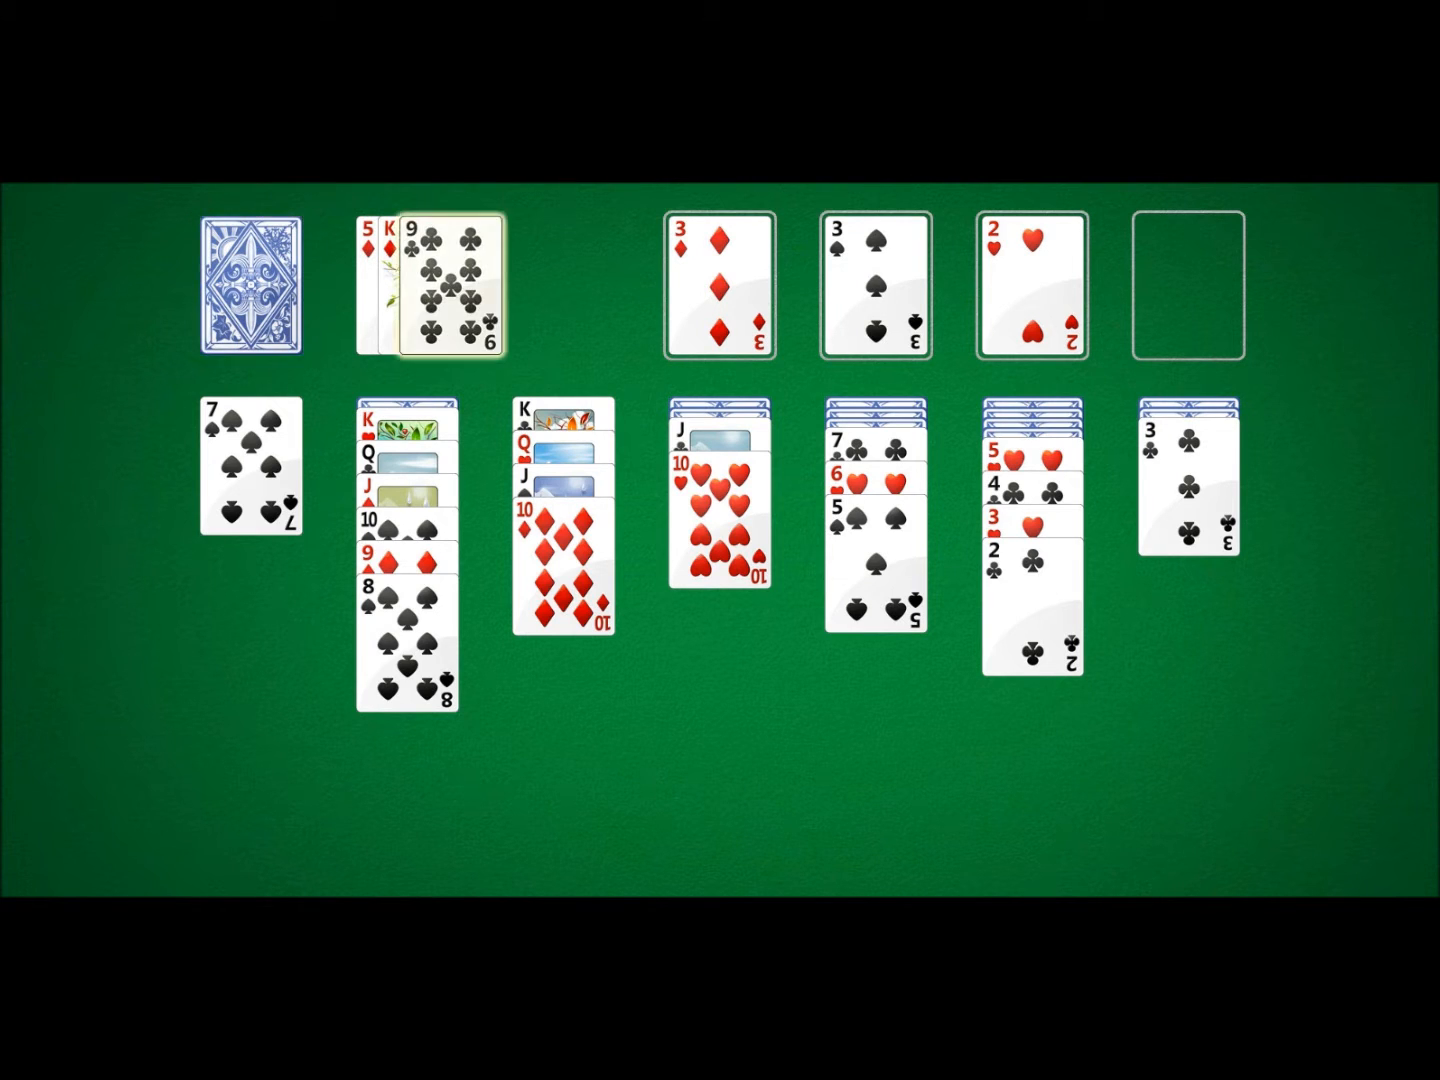
pyautogui.click(252, 288)
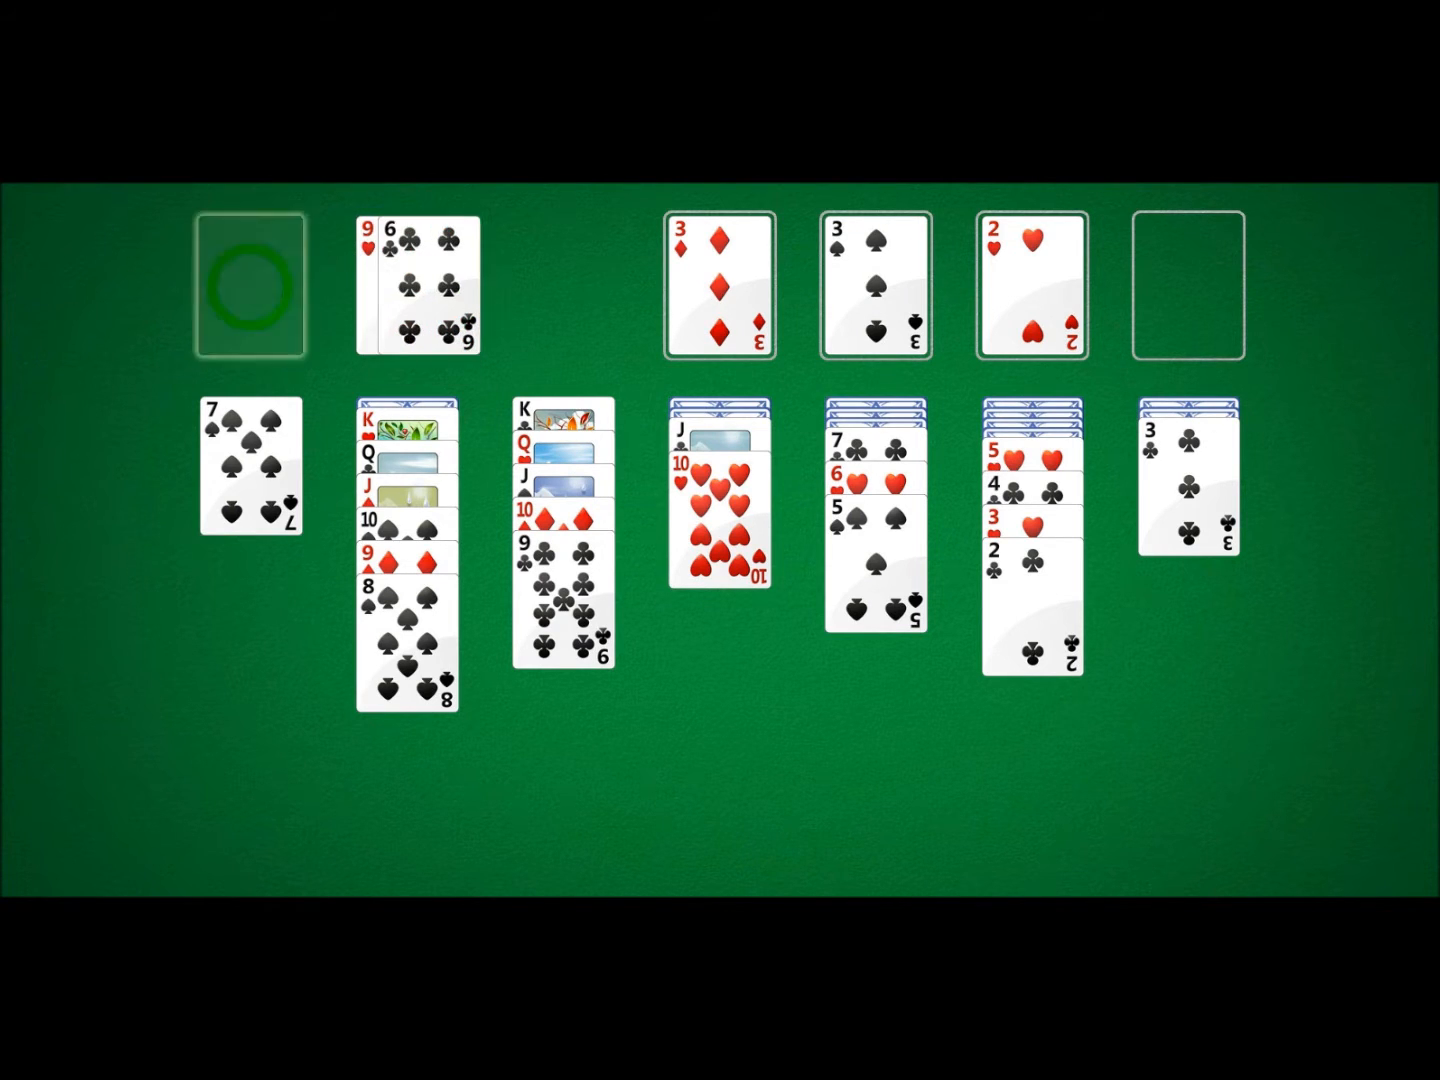
pyautogui.click(248, 288)
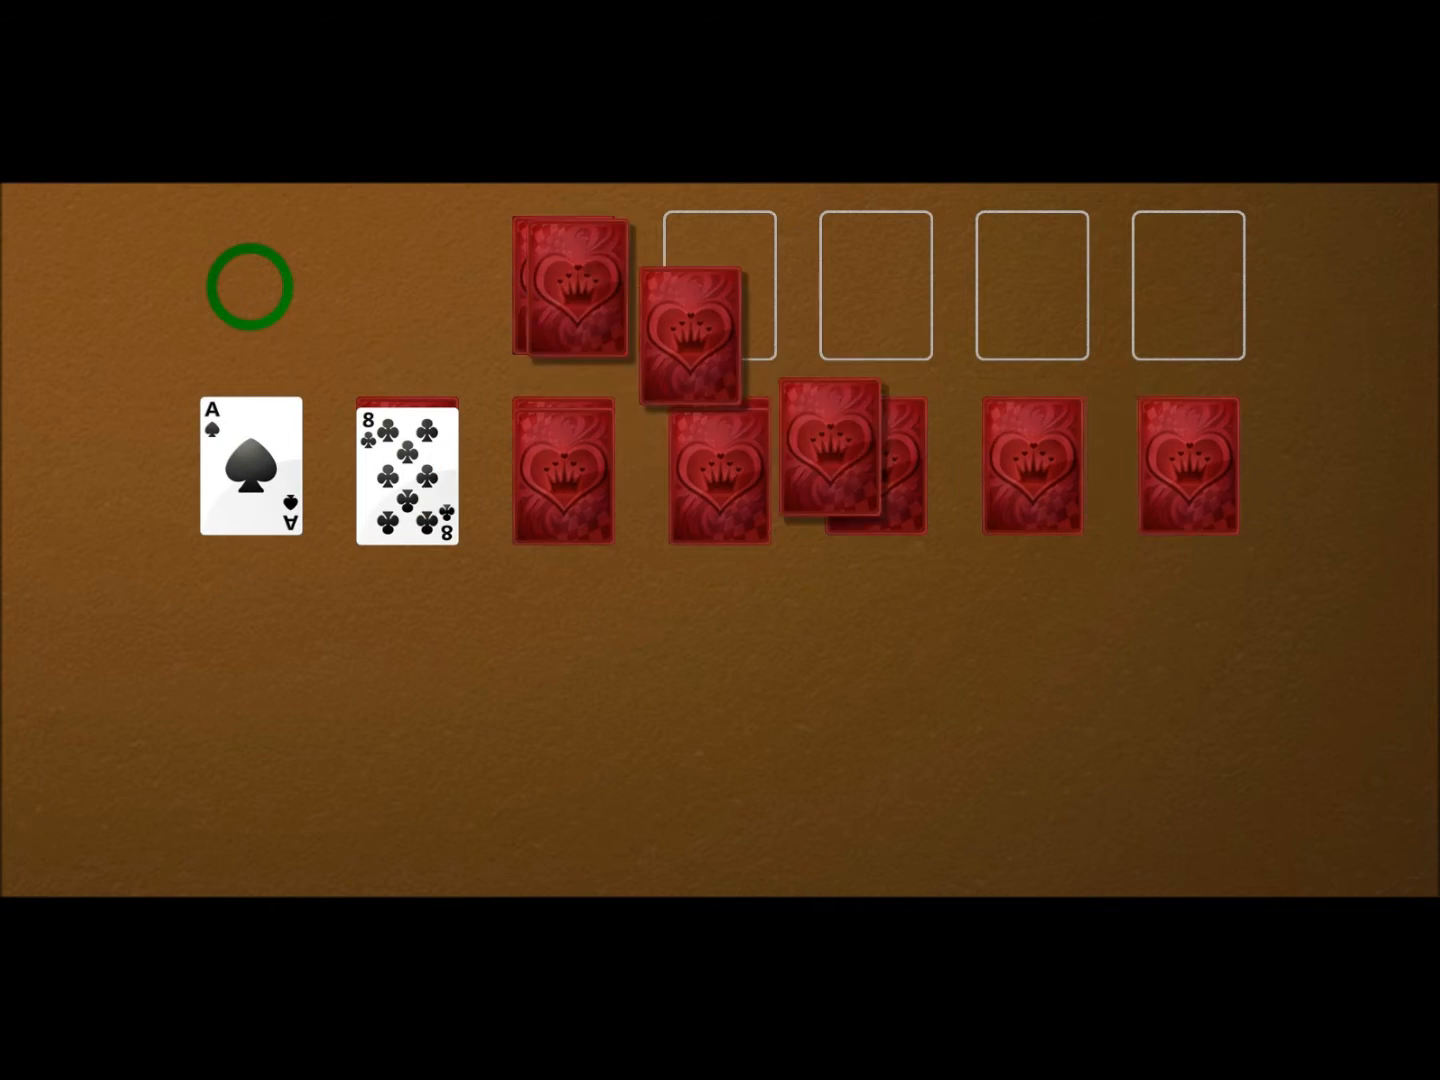
# Send the ace and 2 of spades to a foundation and draw the first cards from the stock
pyautogui.click(252, 288)
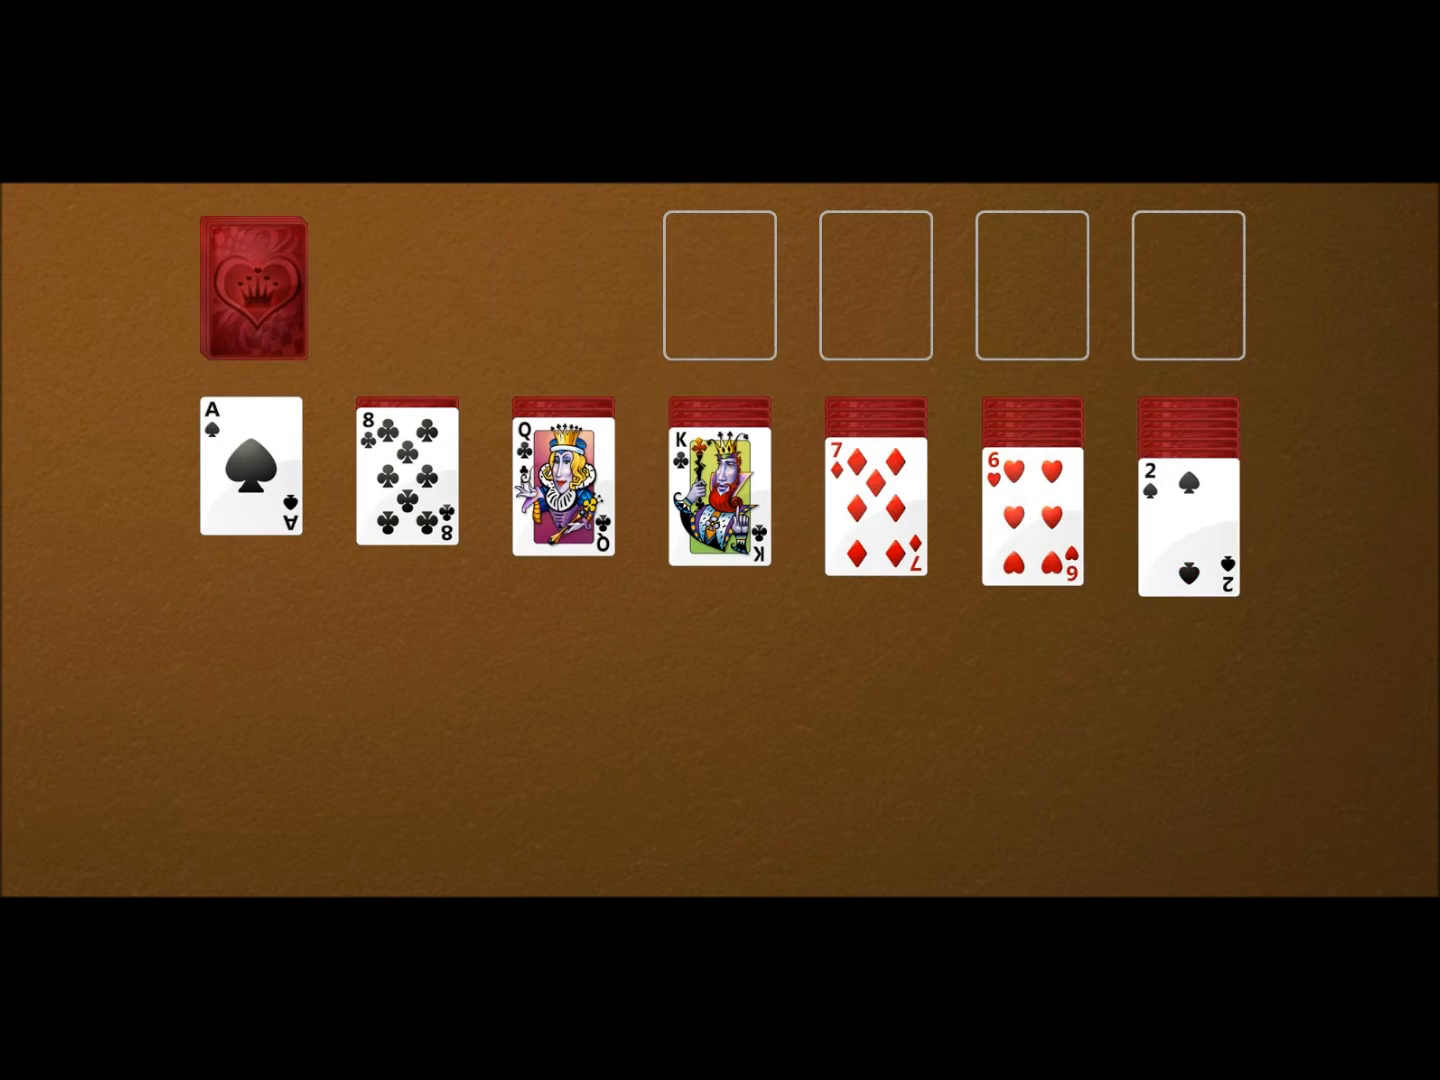
pyautogui.click(874, 490)
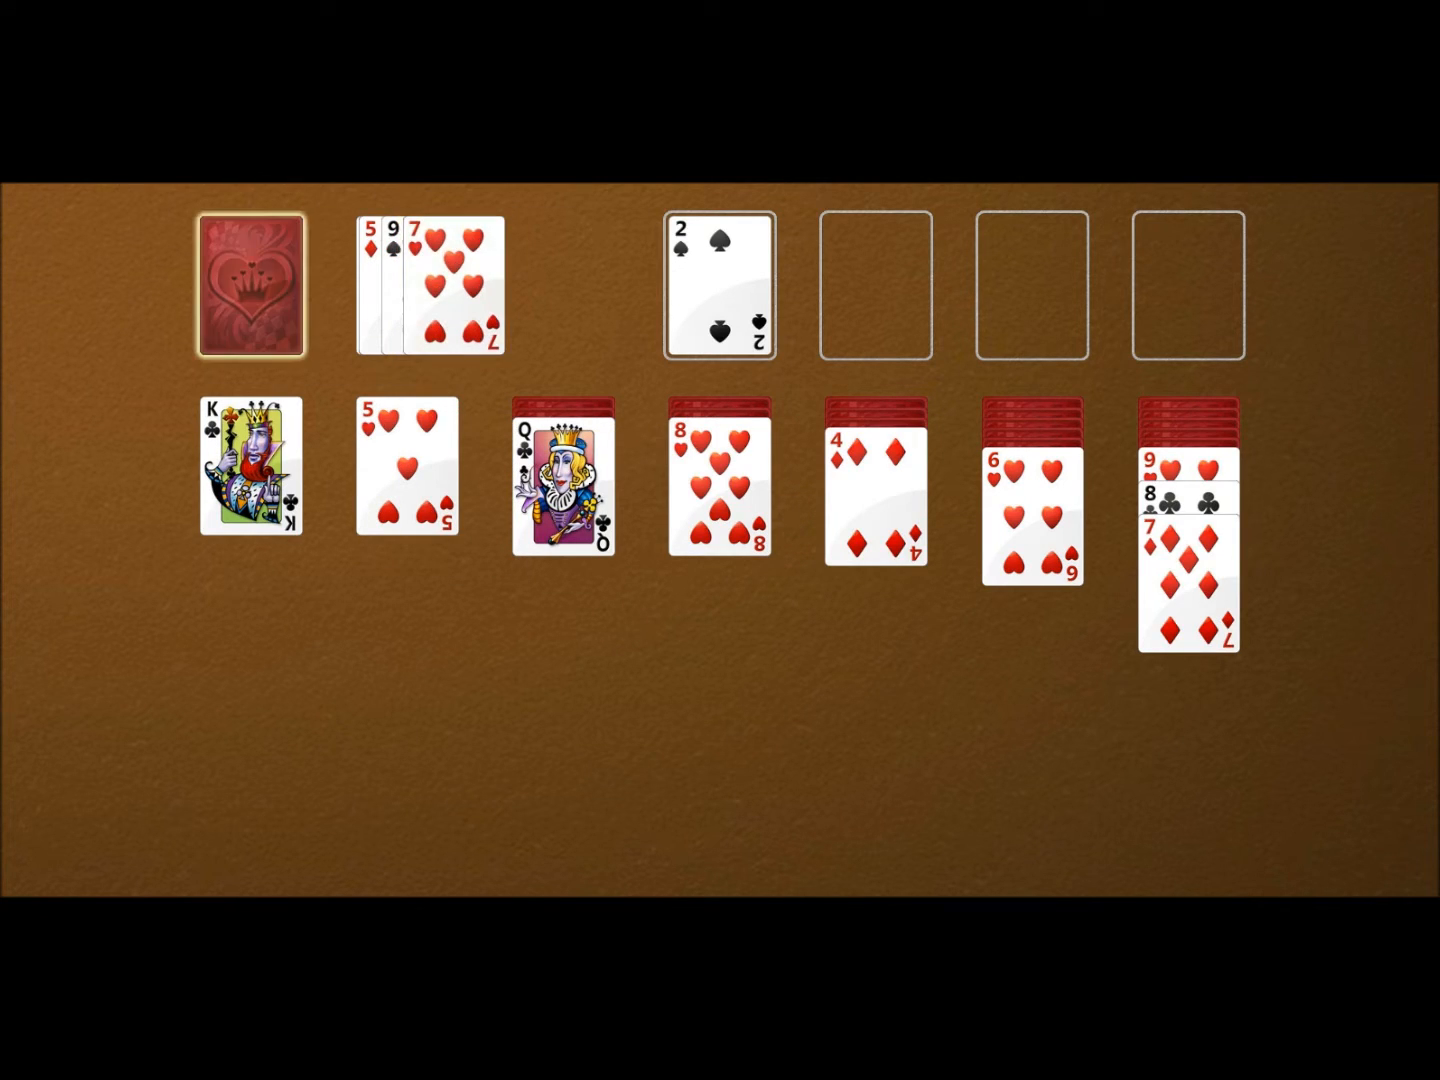
pyautogui.click(252, 288)
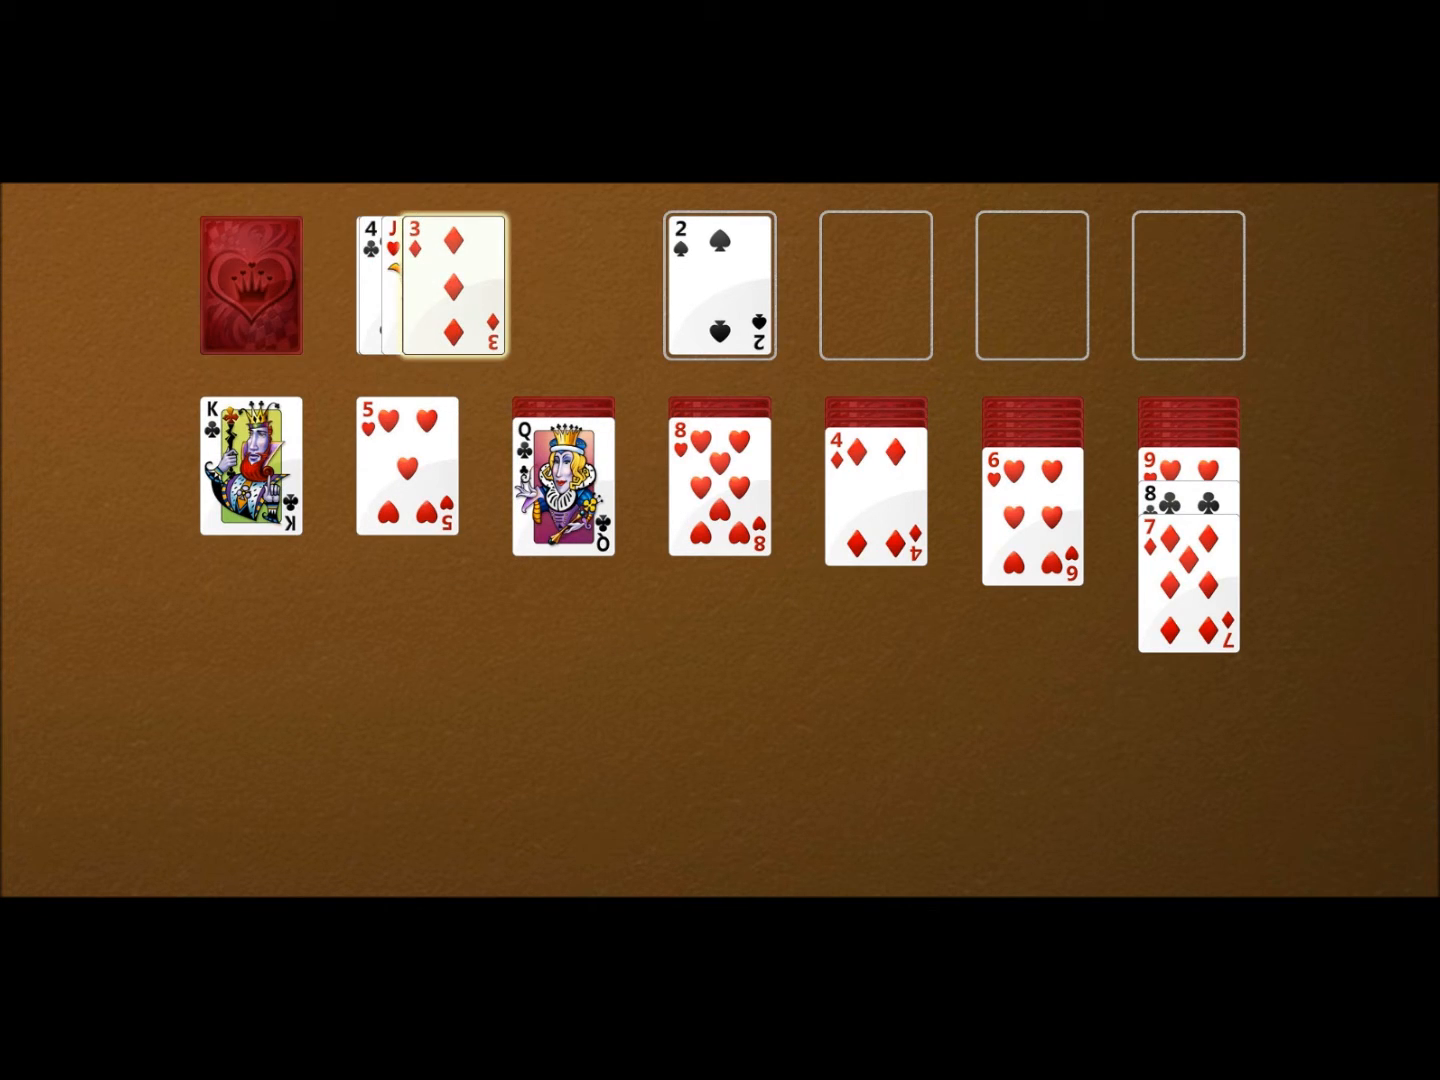
pyautogui.click(252, 284)
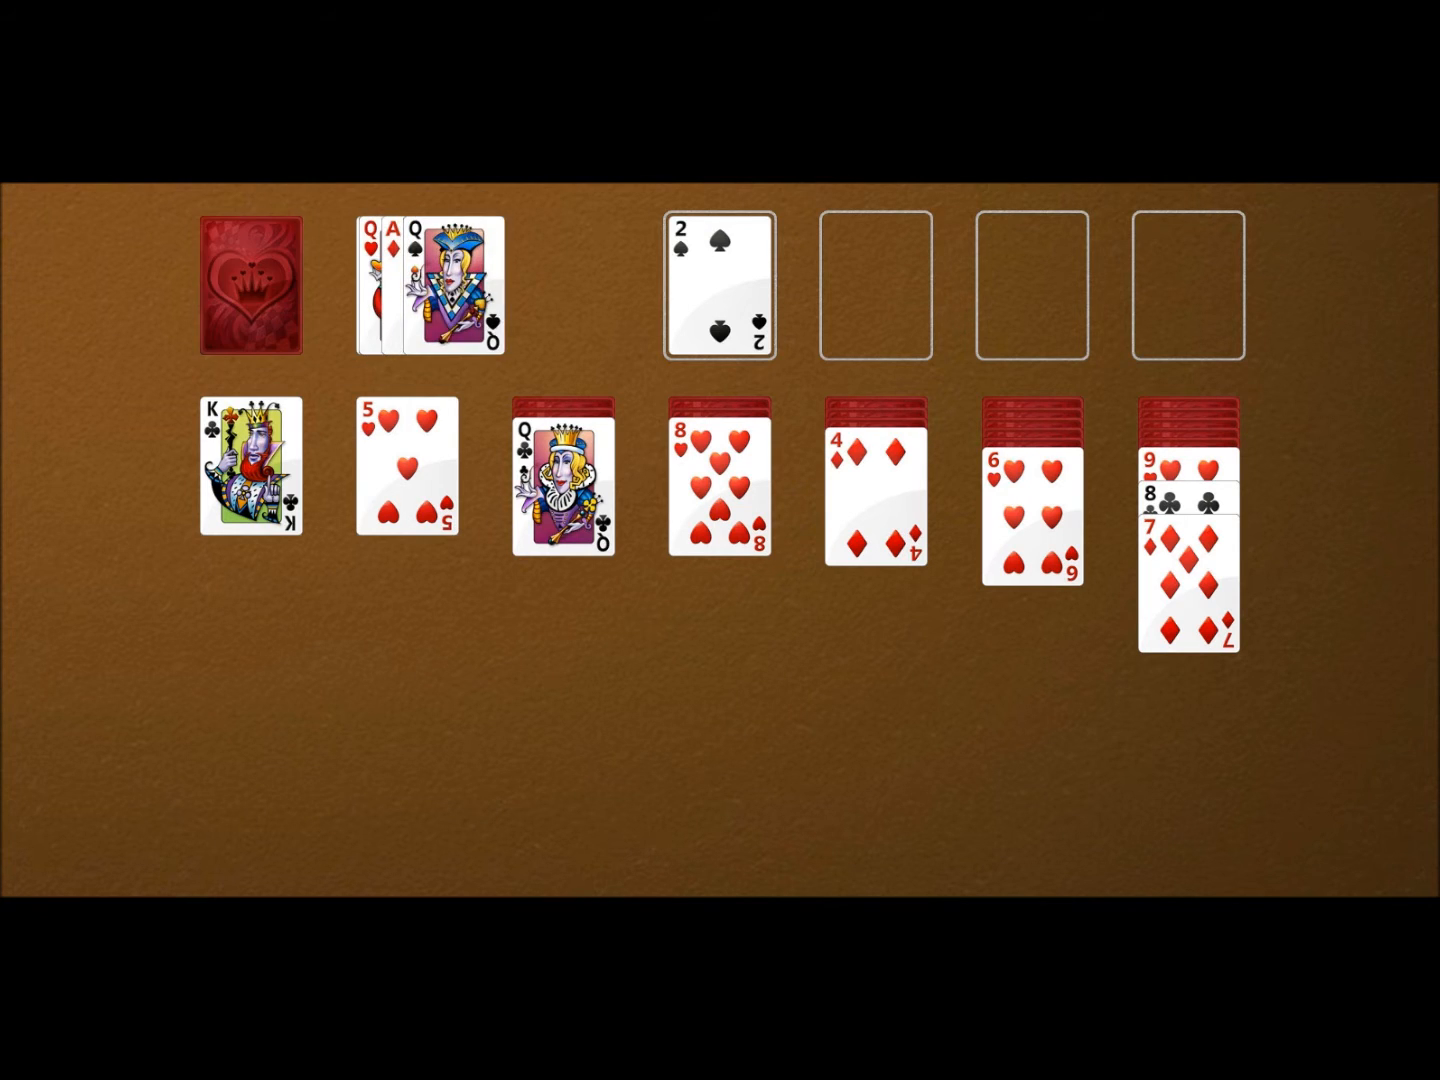
pyautogui.click(252, 284)
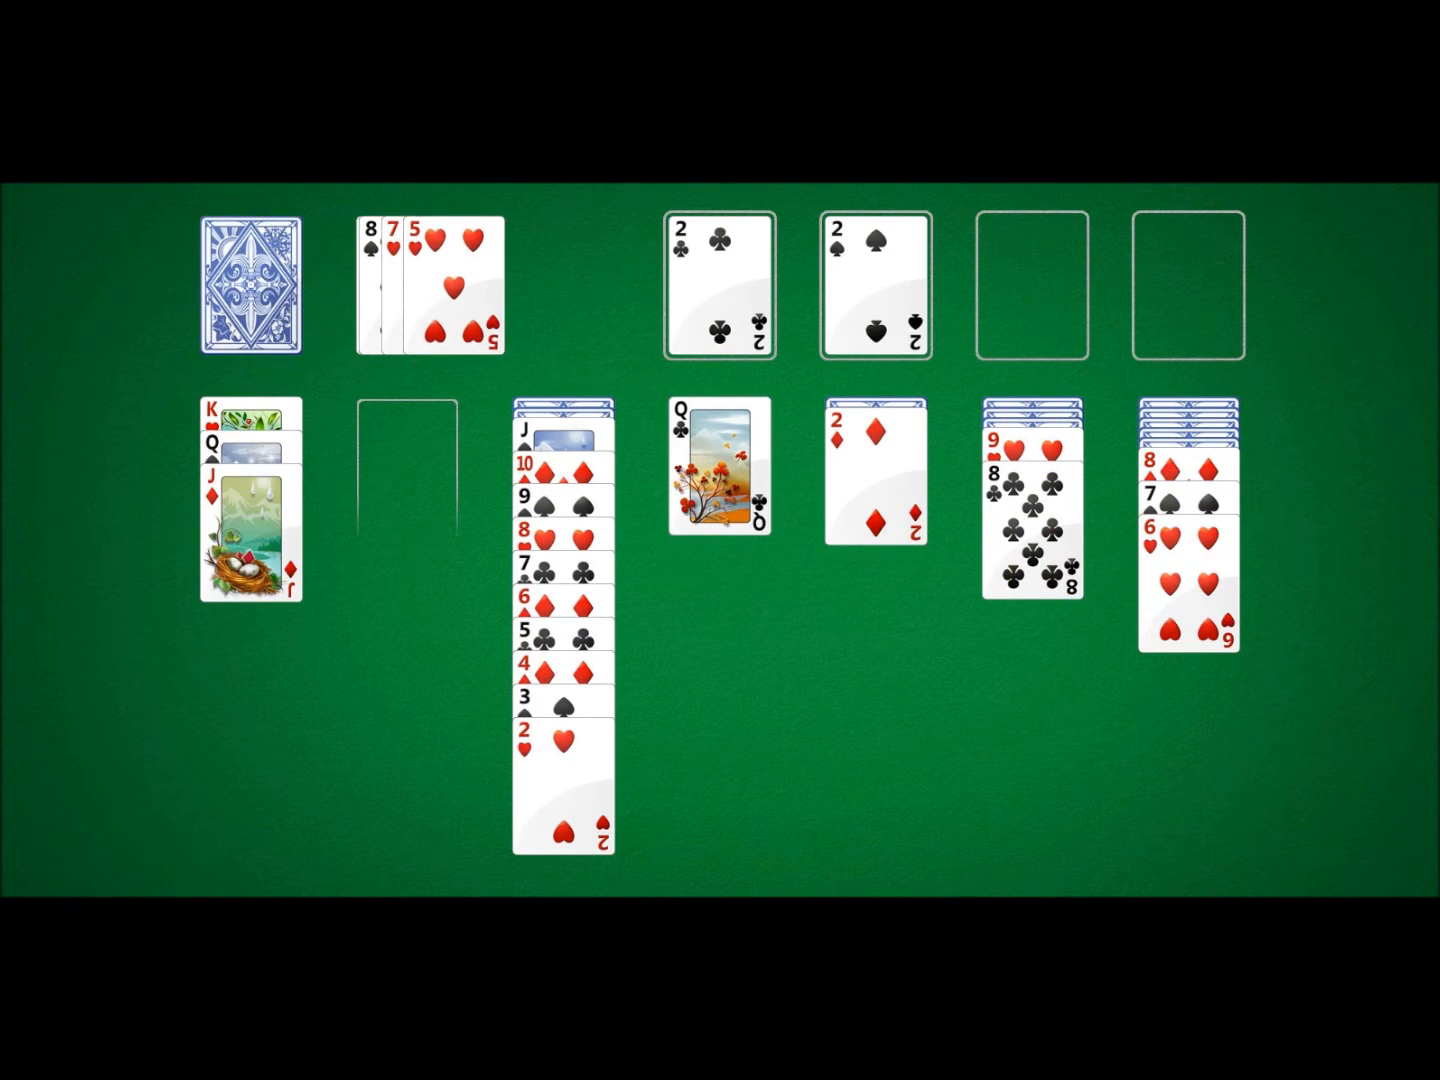
# Build the 3 of clubs onto its foundation, recycle the waste and draw through the stock
pyautogui.click(256, 284)
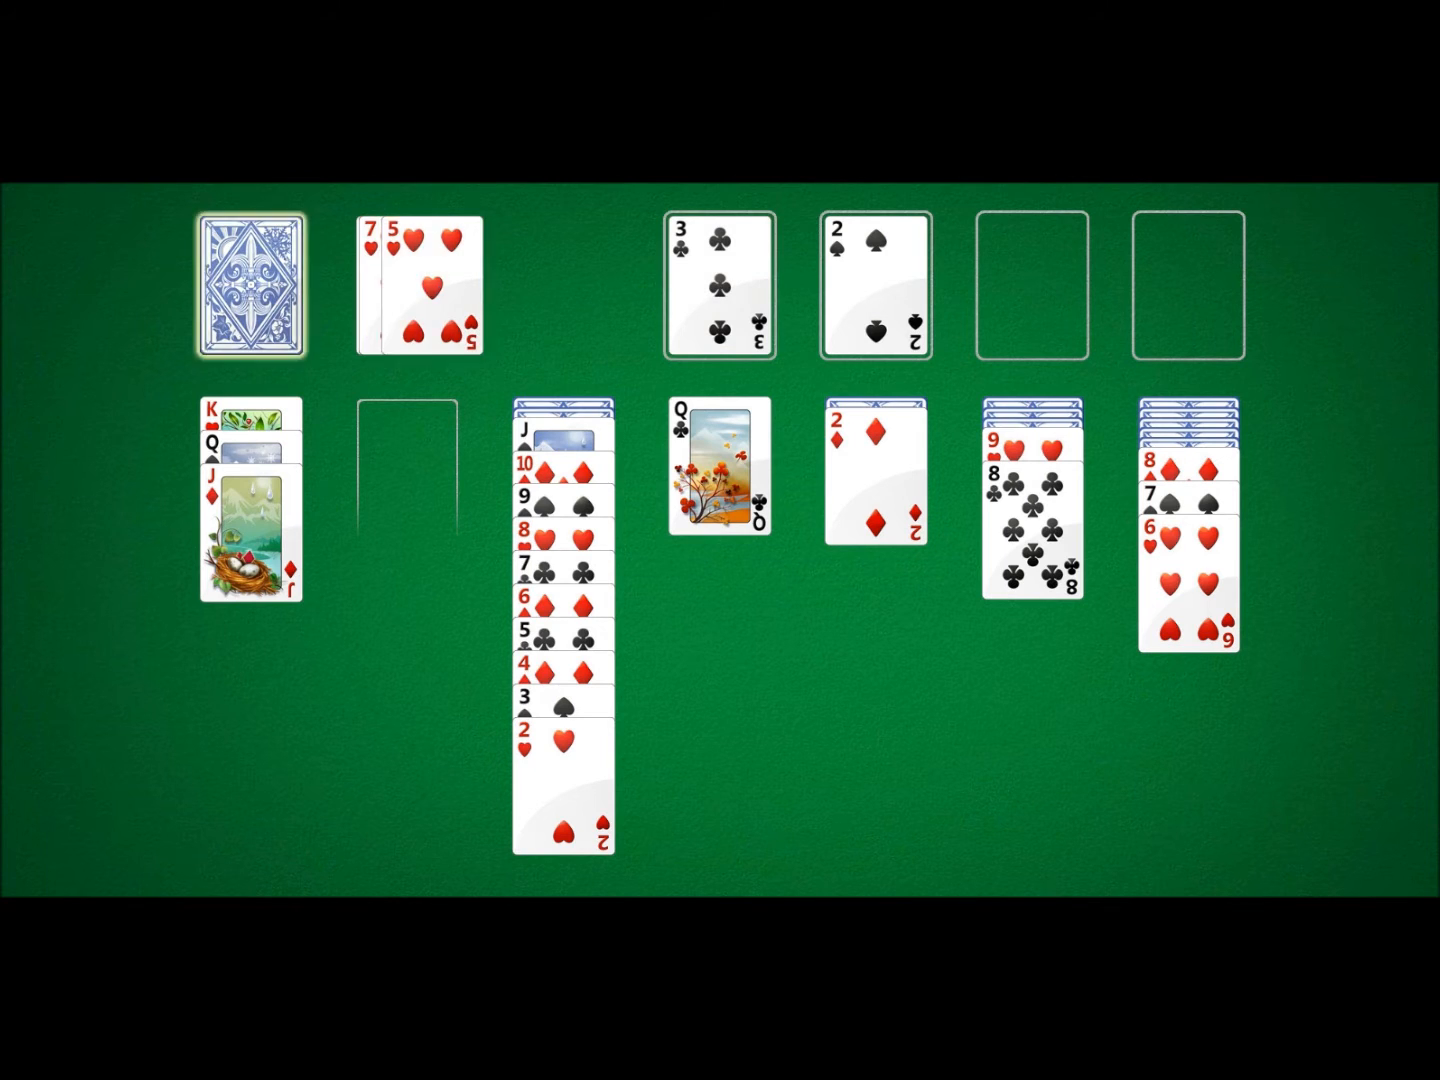
pyautogui.click(252, 288)
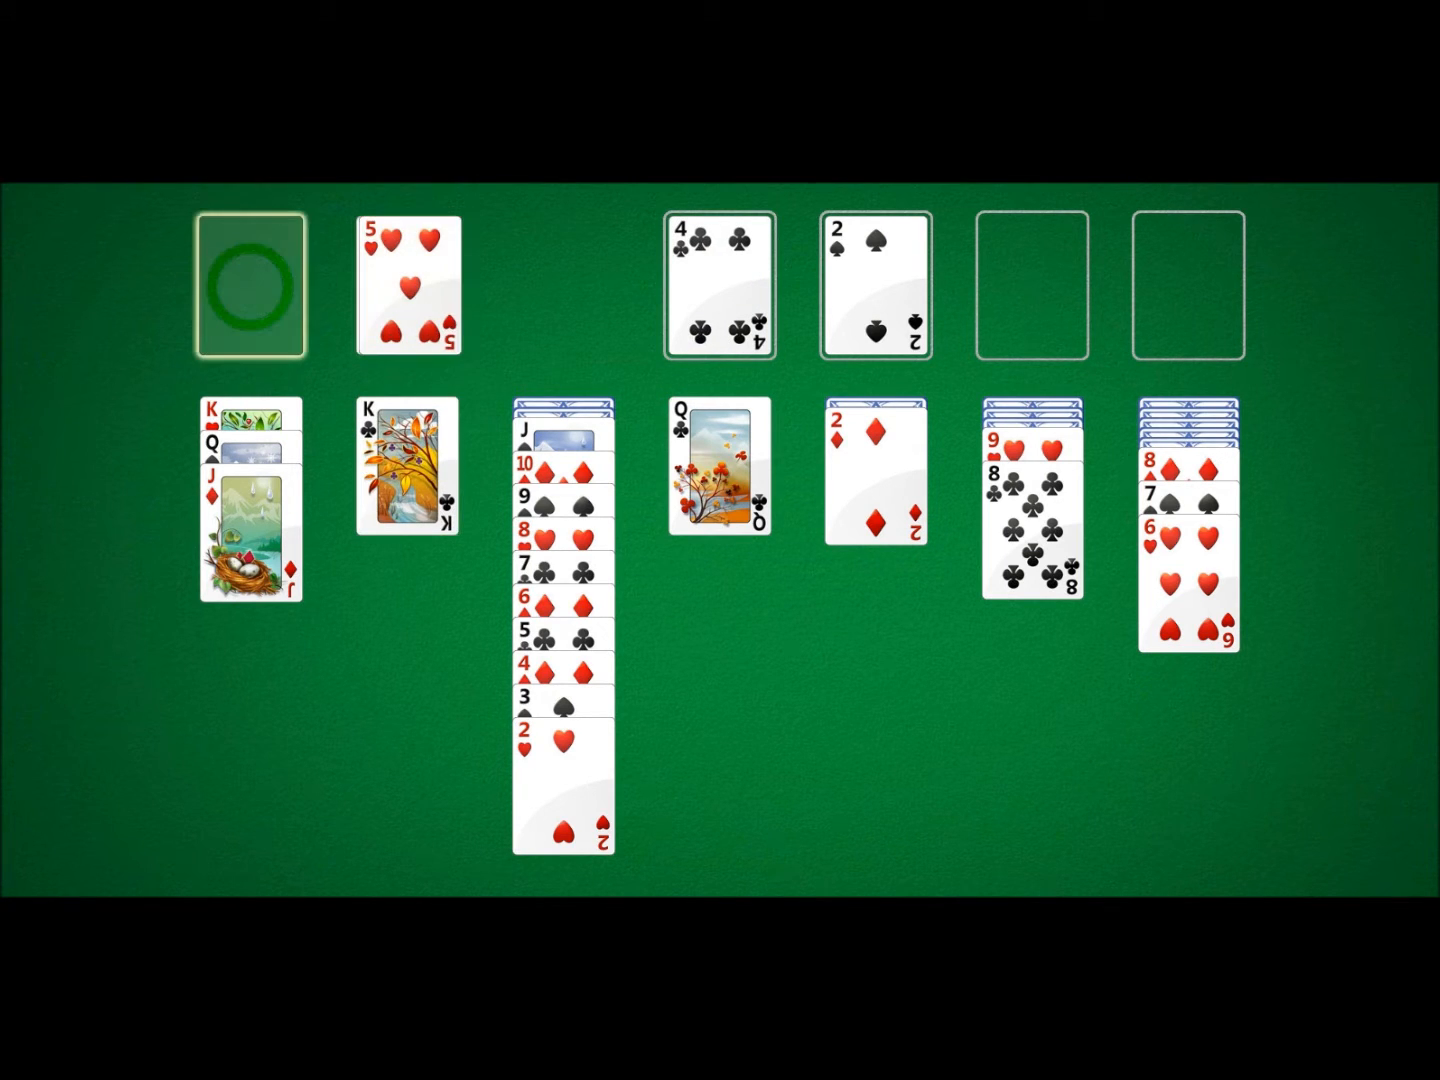
pyautogui.click(252, 284)
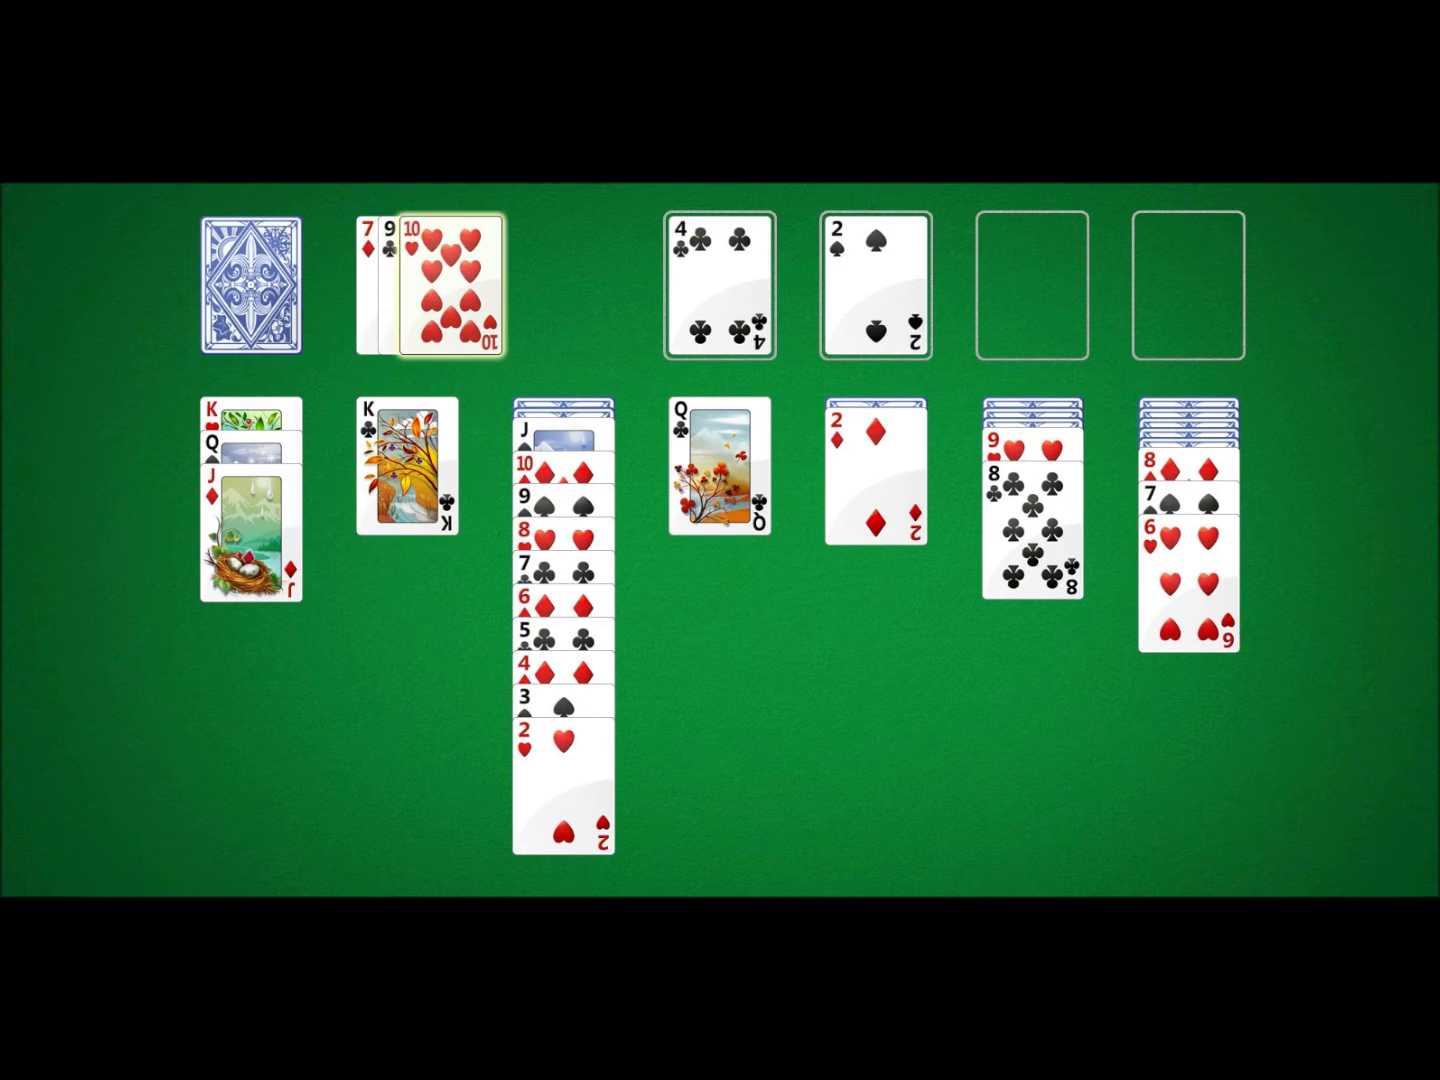
pyautogui.click(252, 284)
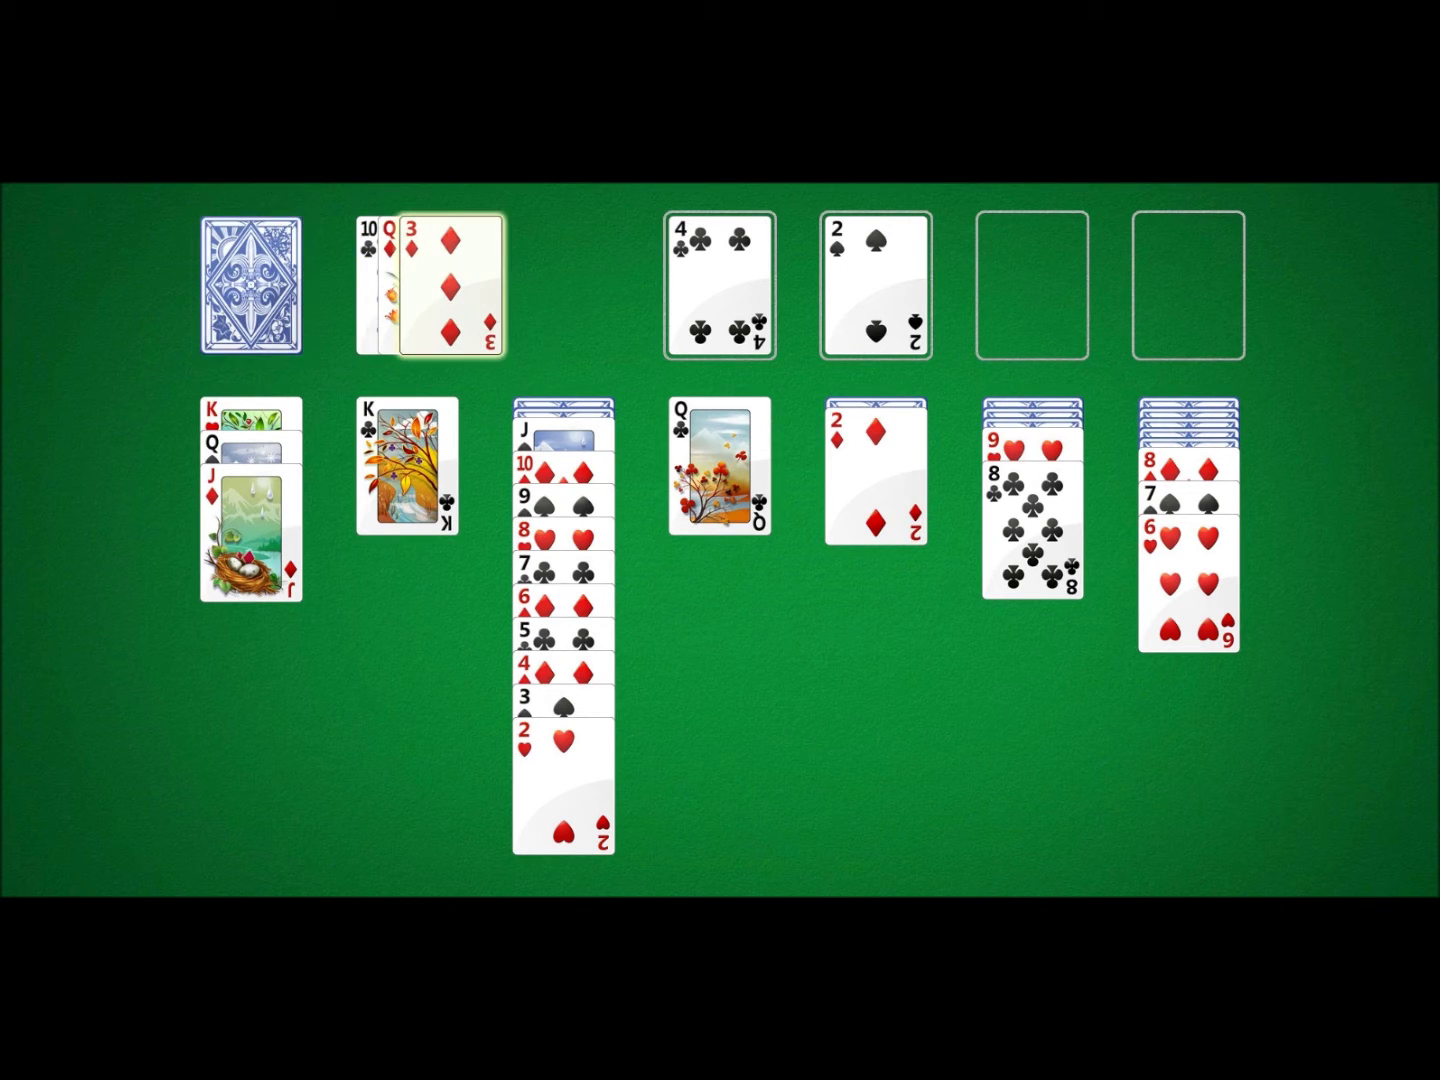
pyautogui.click(256, 288)
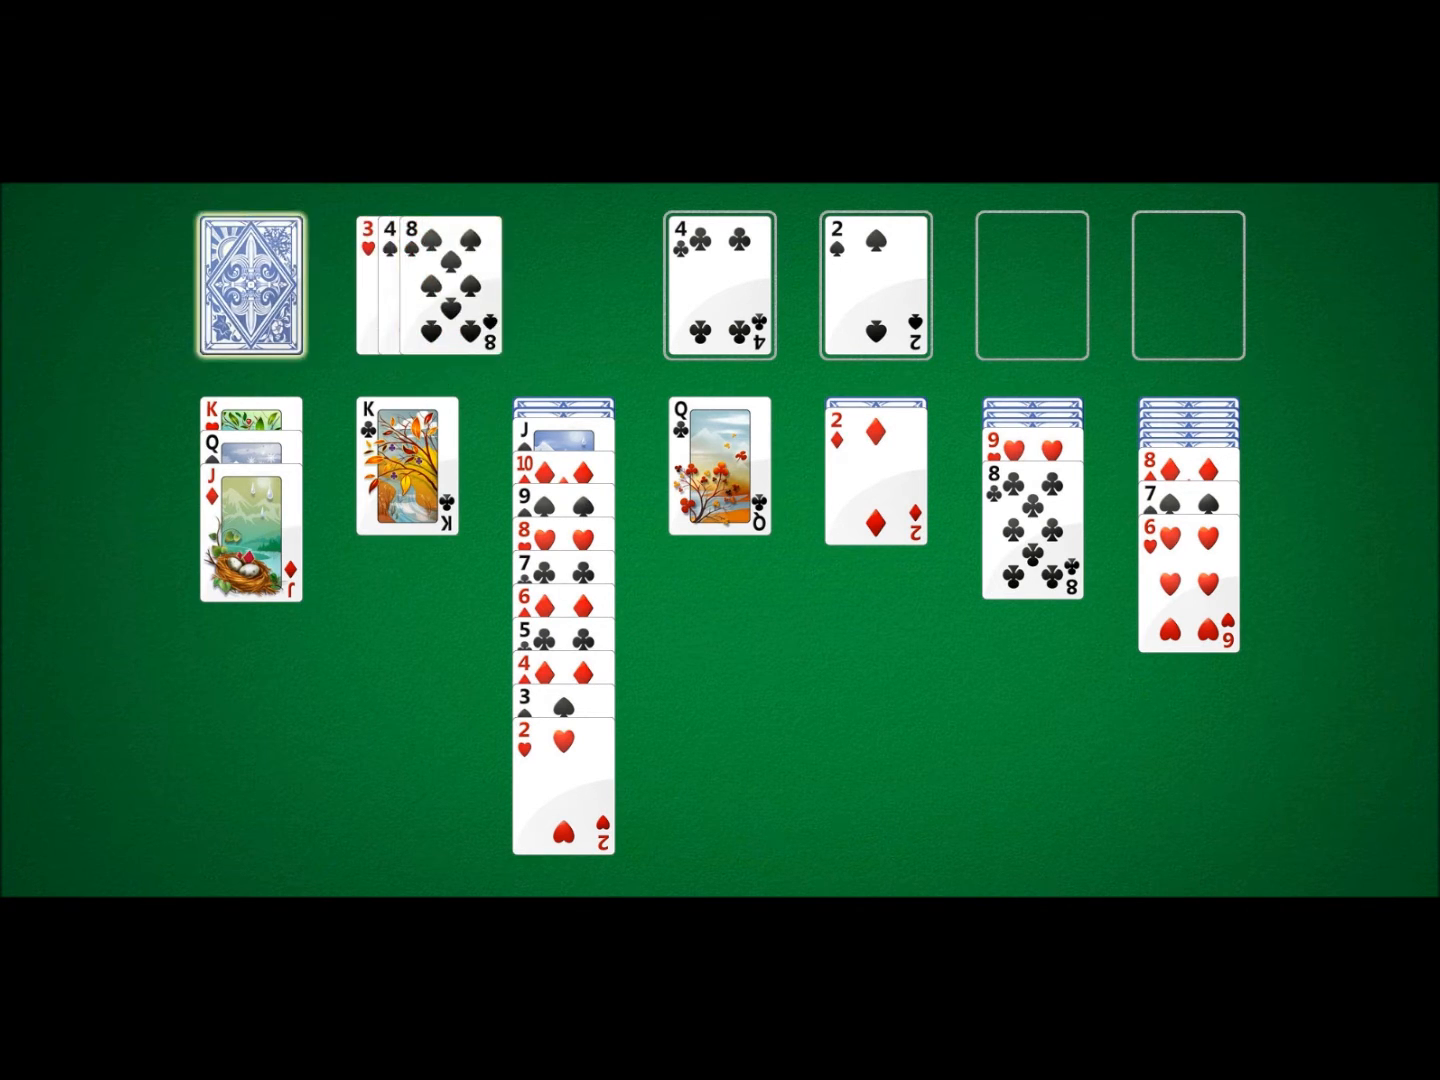
pyautogui.click(256, 284)
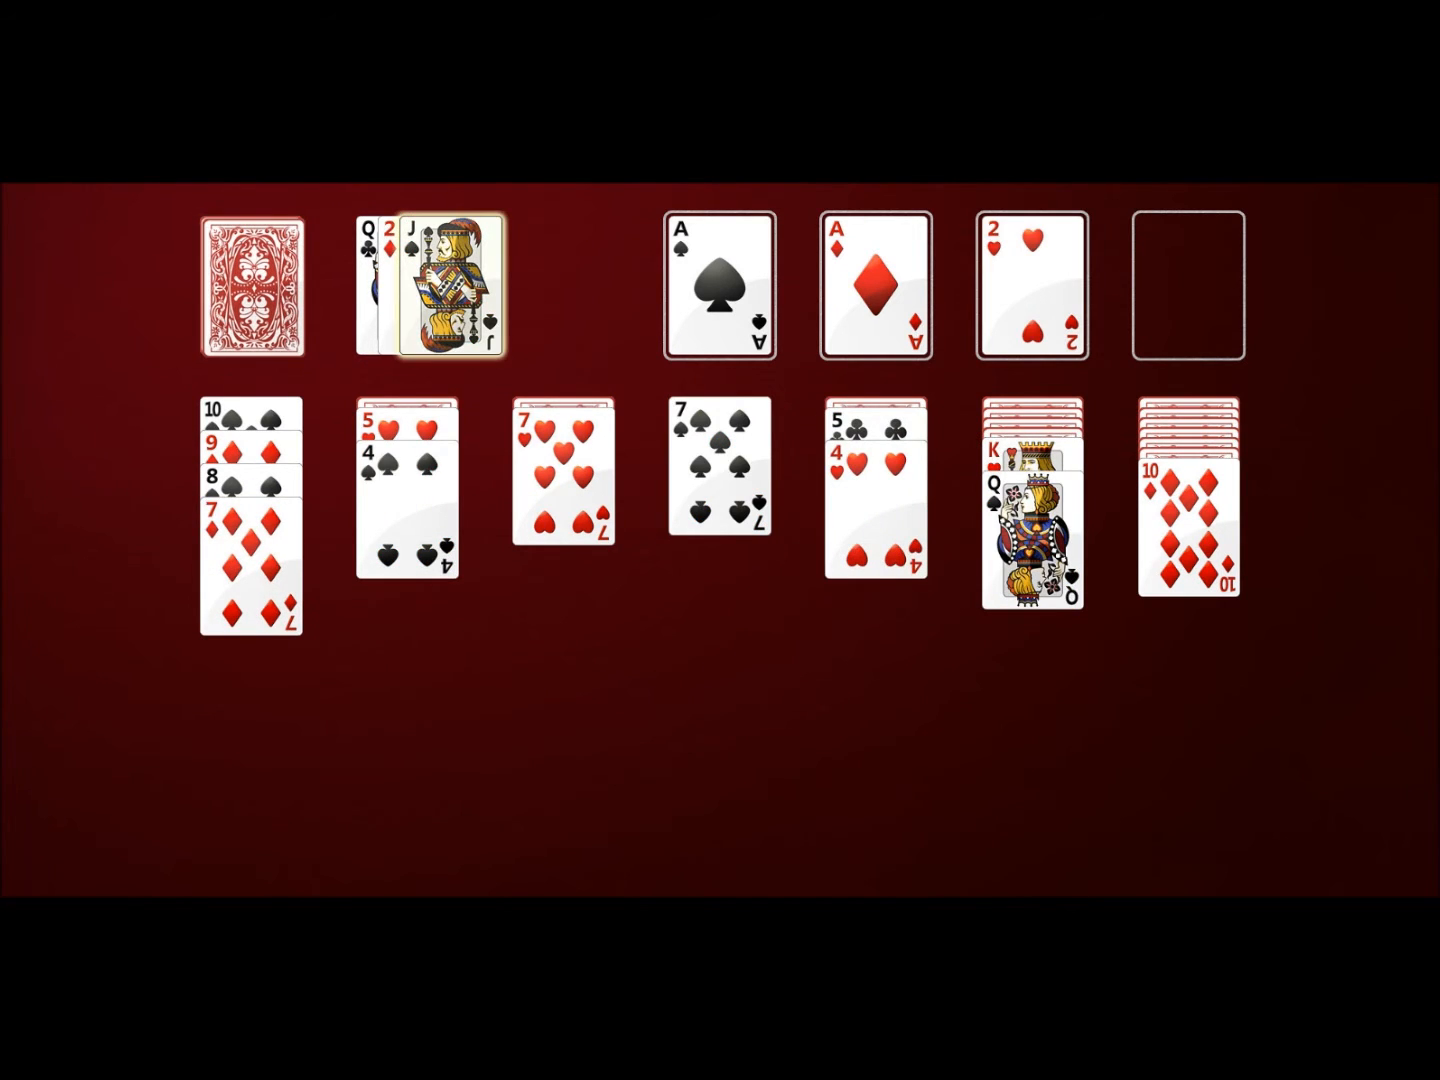
# Draw from the stock and move the ace of clubs onto an empty foundation
pyautogui.click(252, 288)
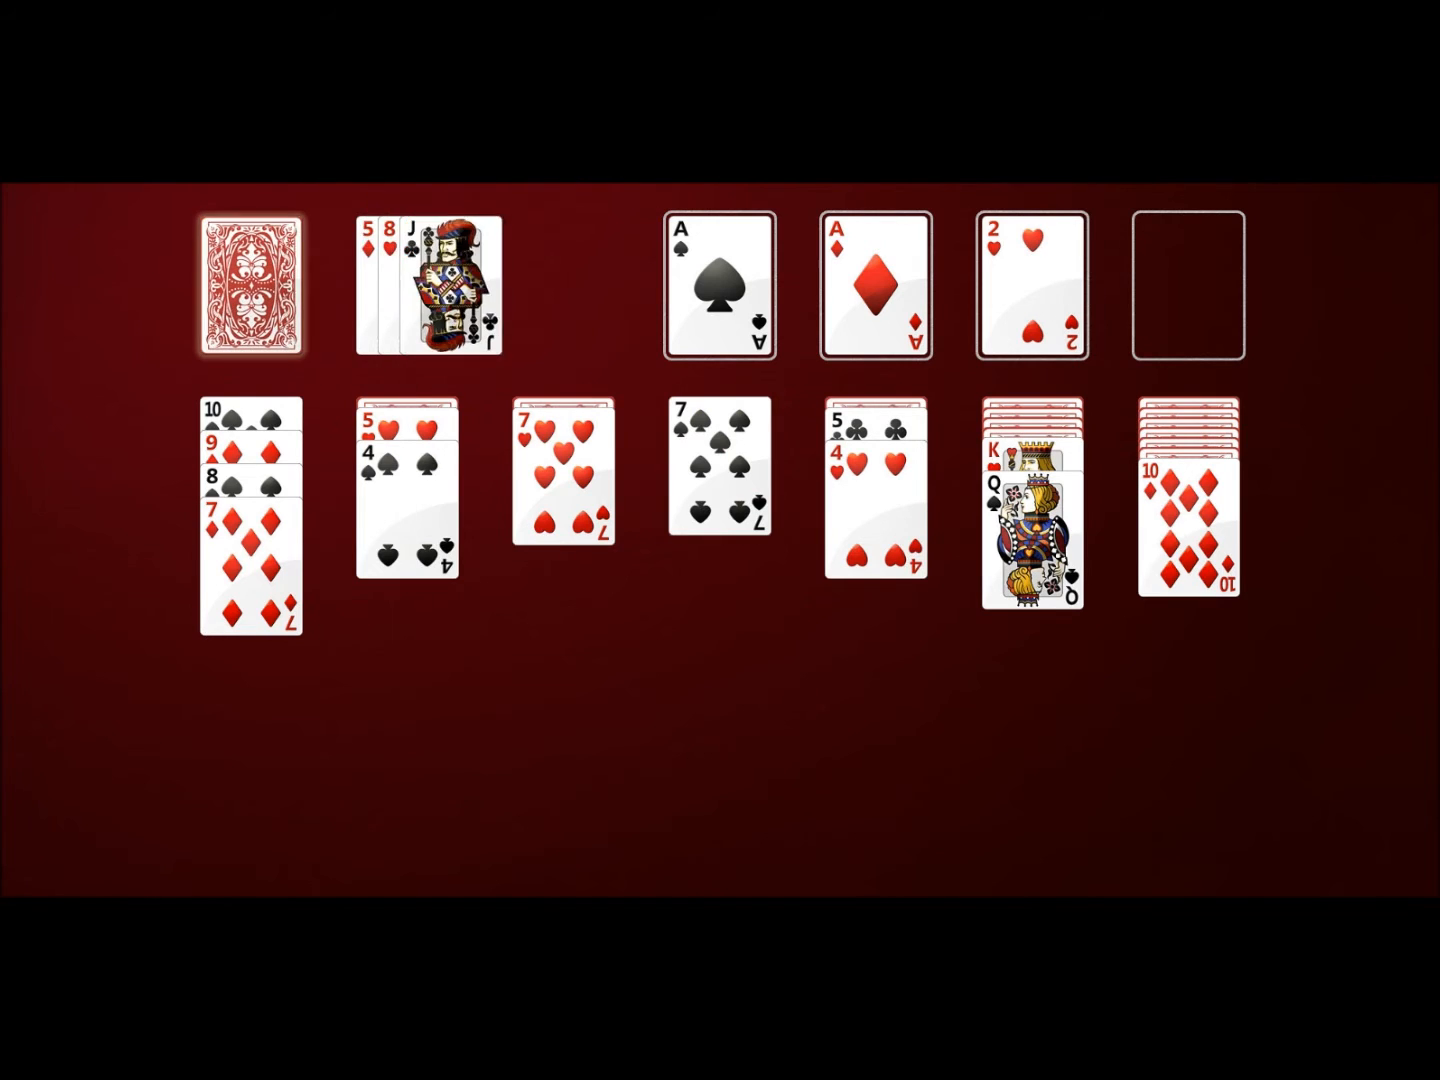
pyautogui.click(252, 288)
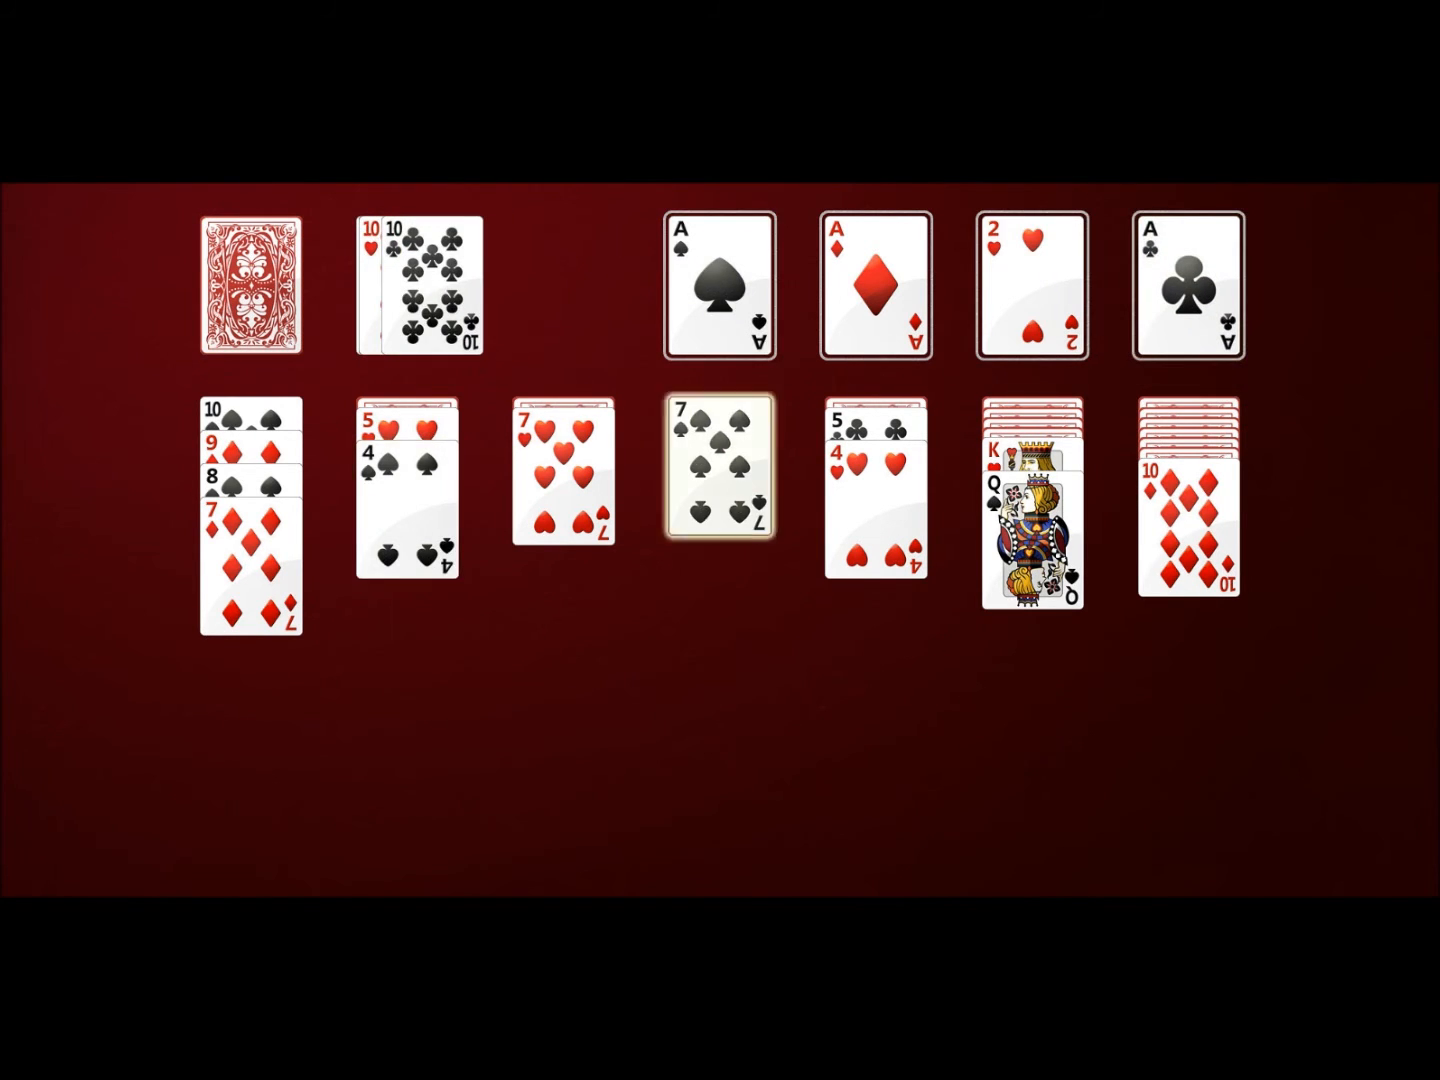
pyautogui.click(250, 288)
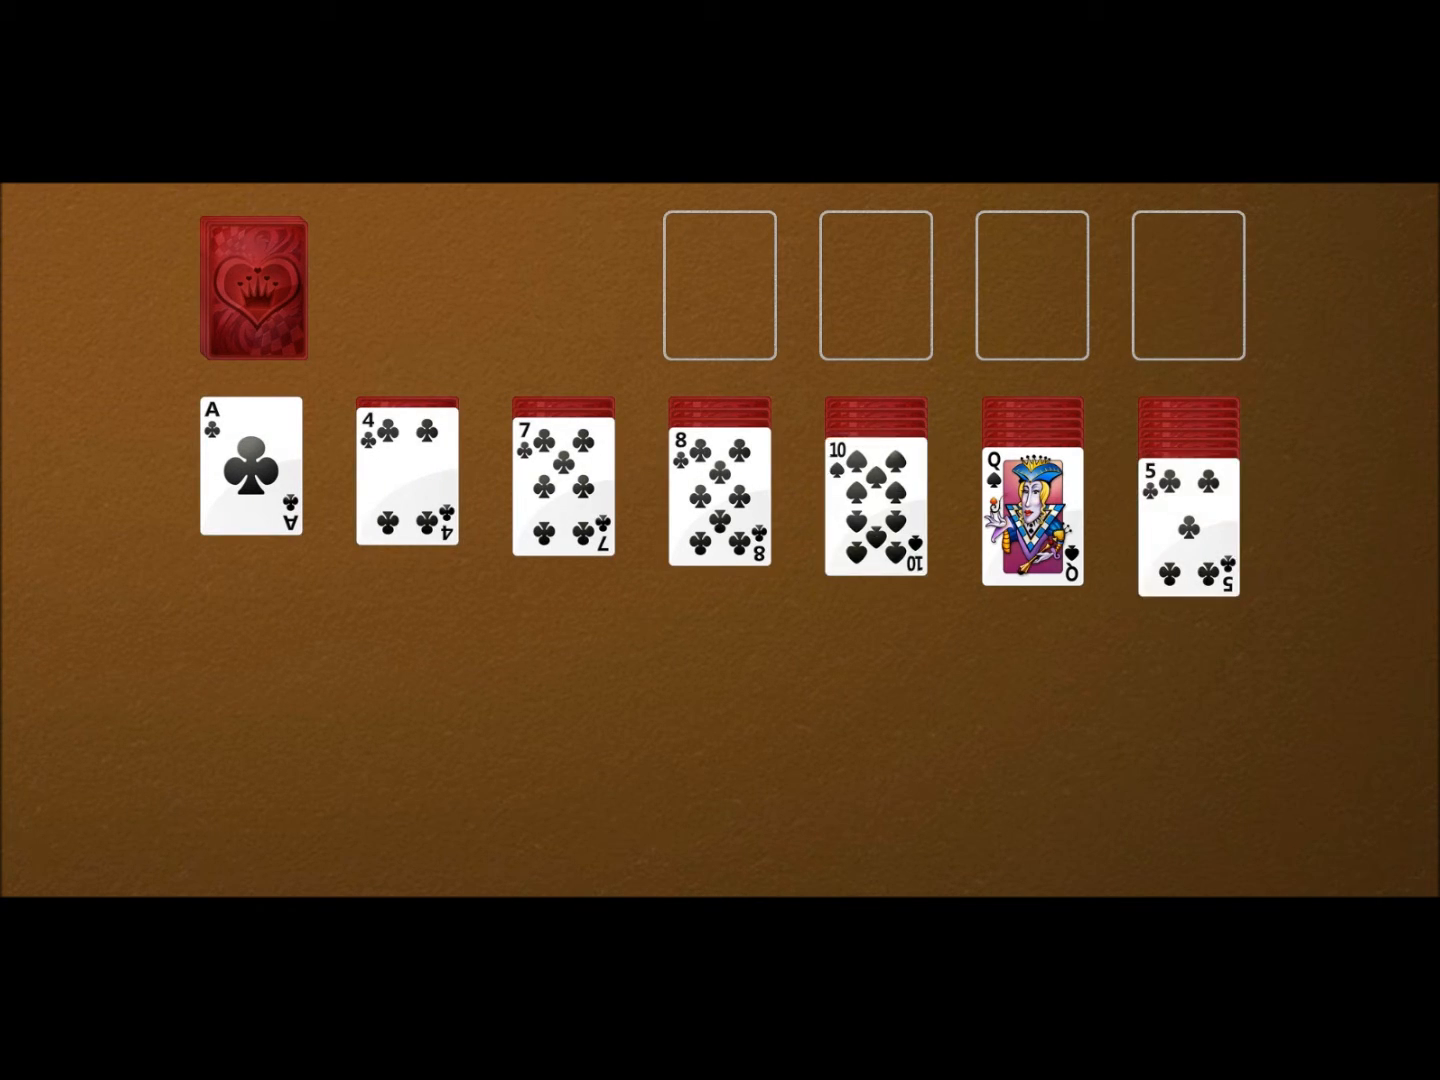
# Send the ace of clubs to a foundation, draw from the stock and extend the 10♠-to-7♥ tableau run
pyautogui.click(248, 470)
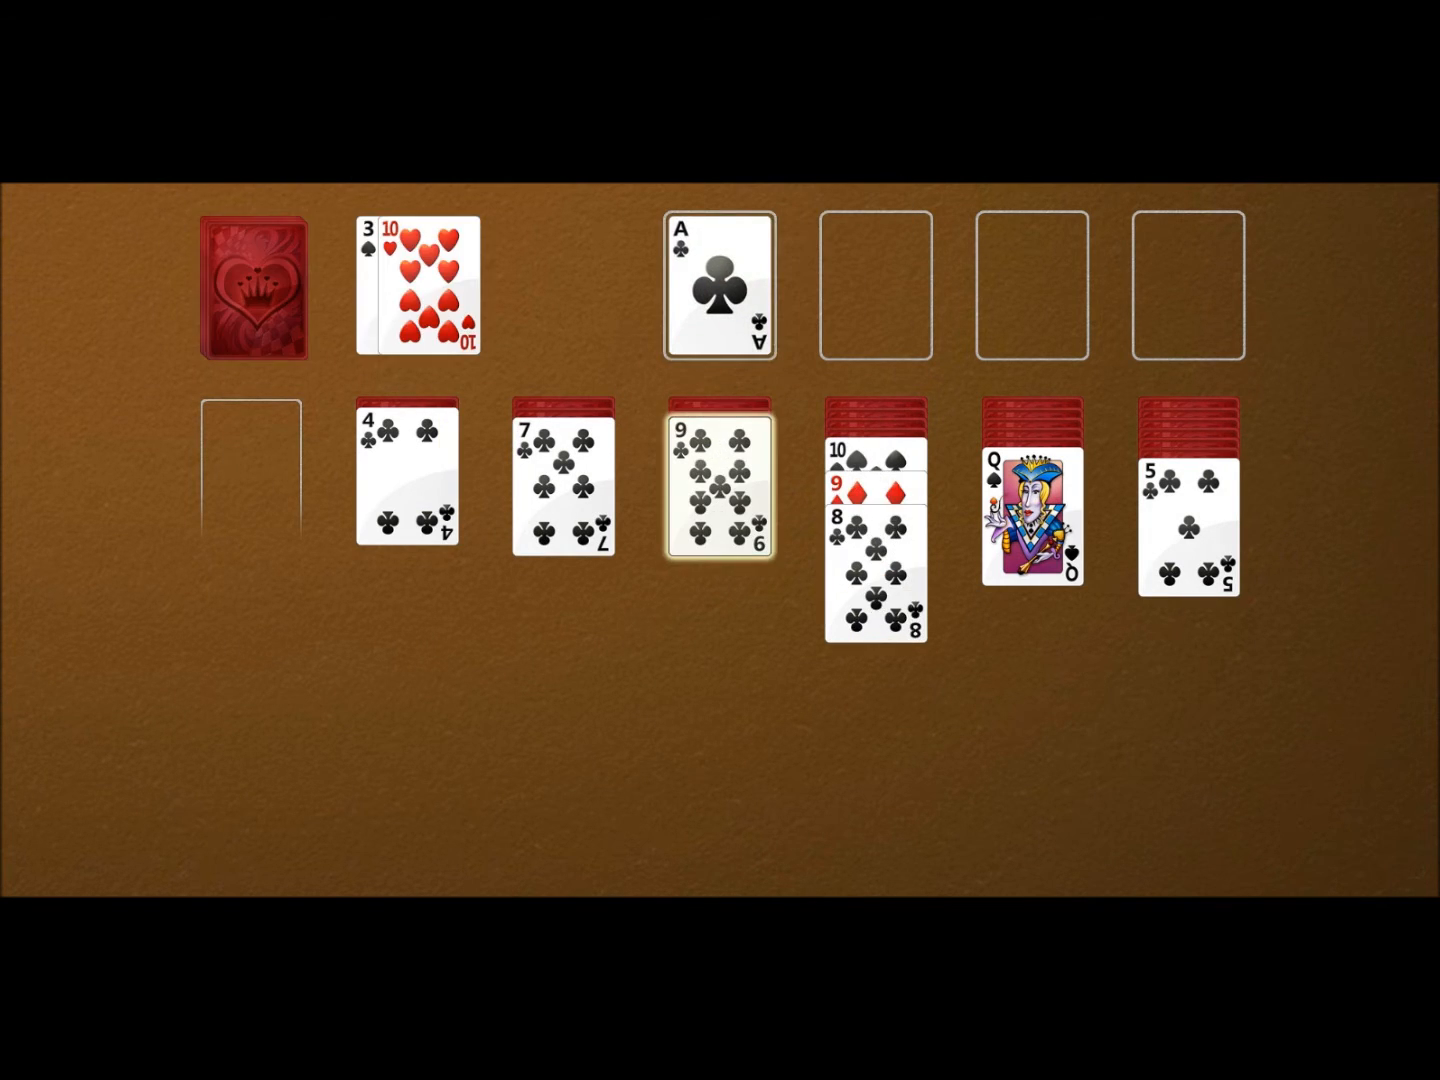
pyautogui.click(252, 288)
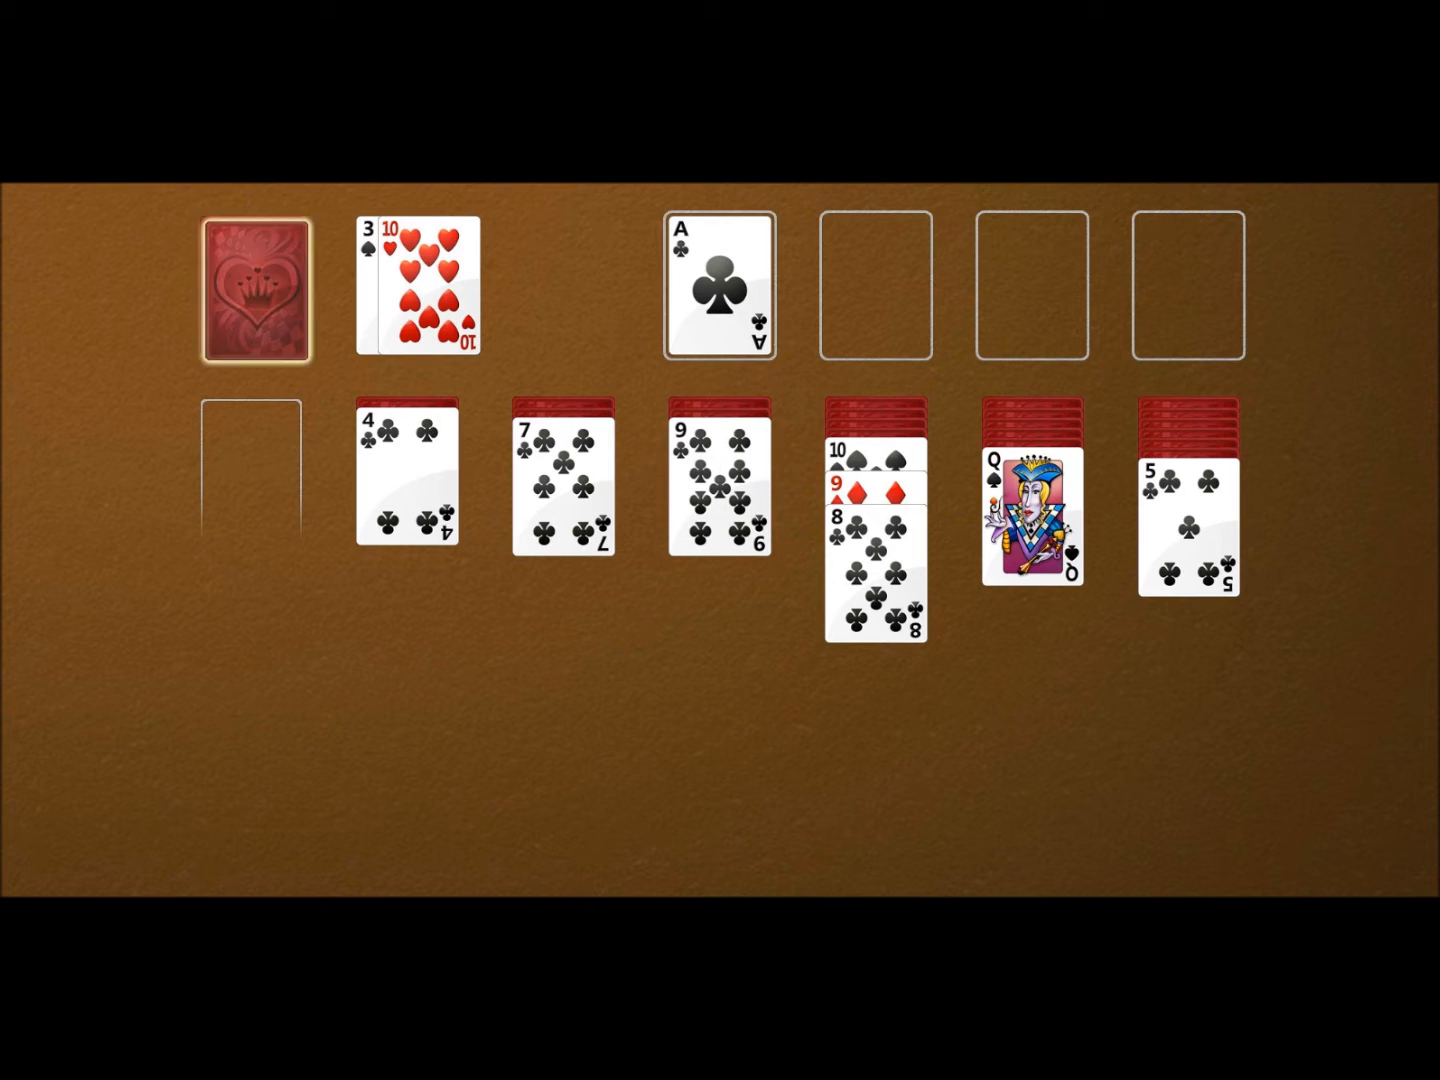
pyautogui.click(252, 288)
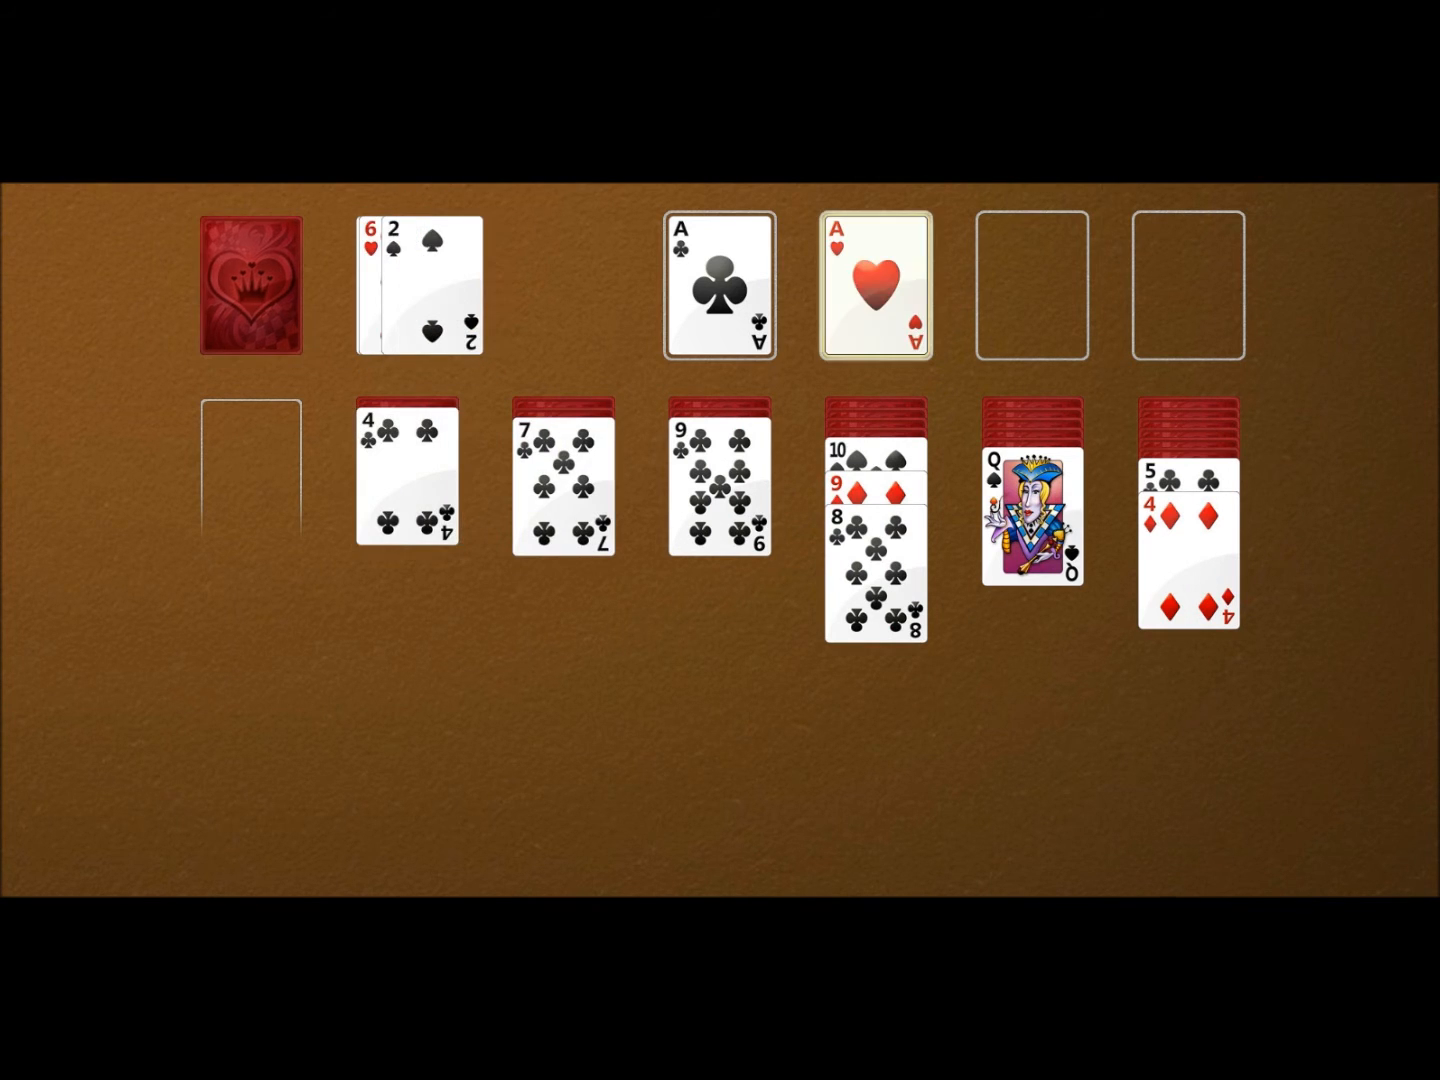
pyautogui.click(872, 286)
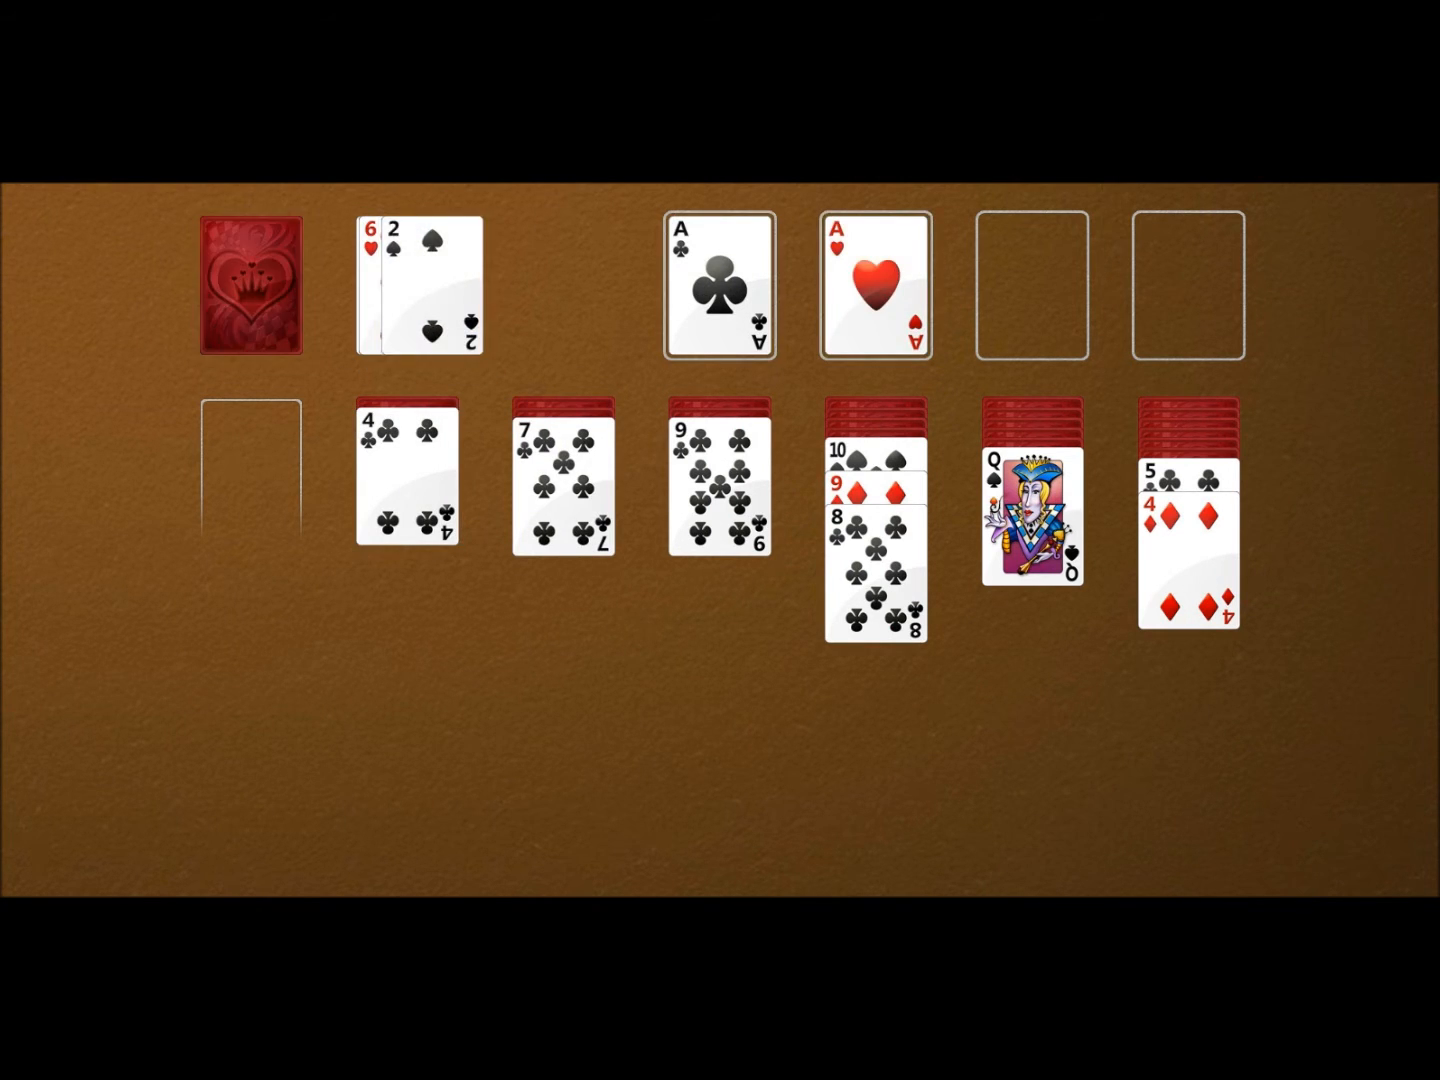
pyautogui.click(1188, 570)
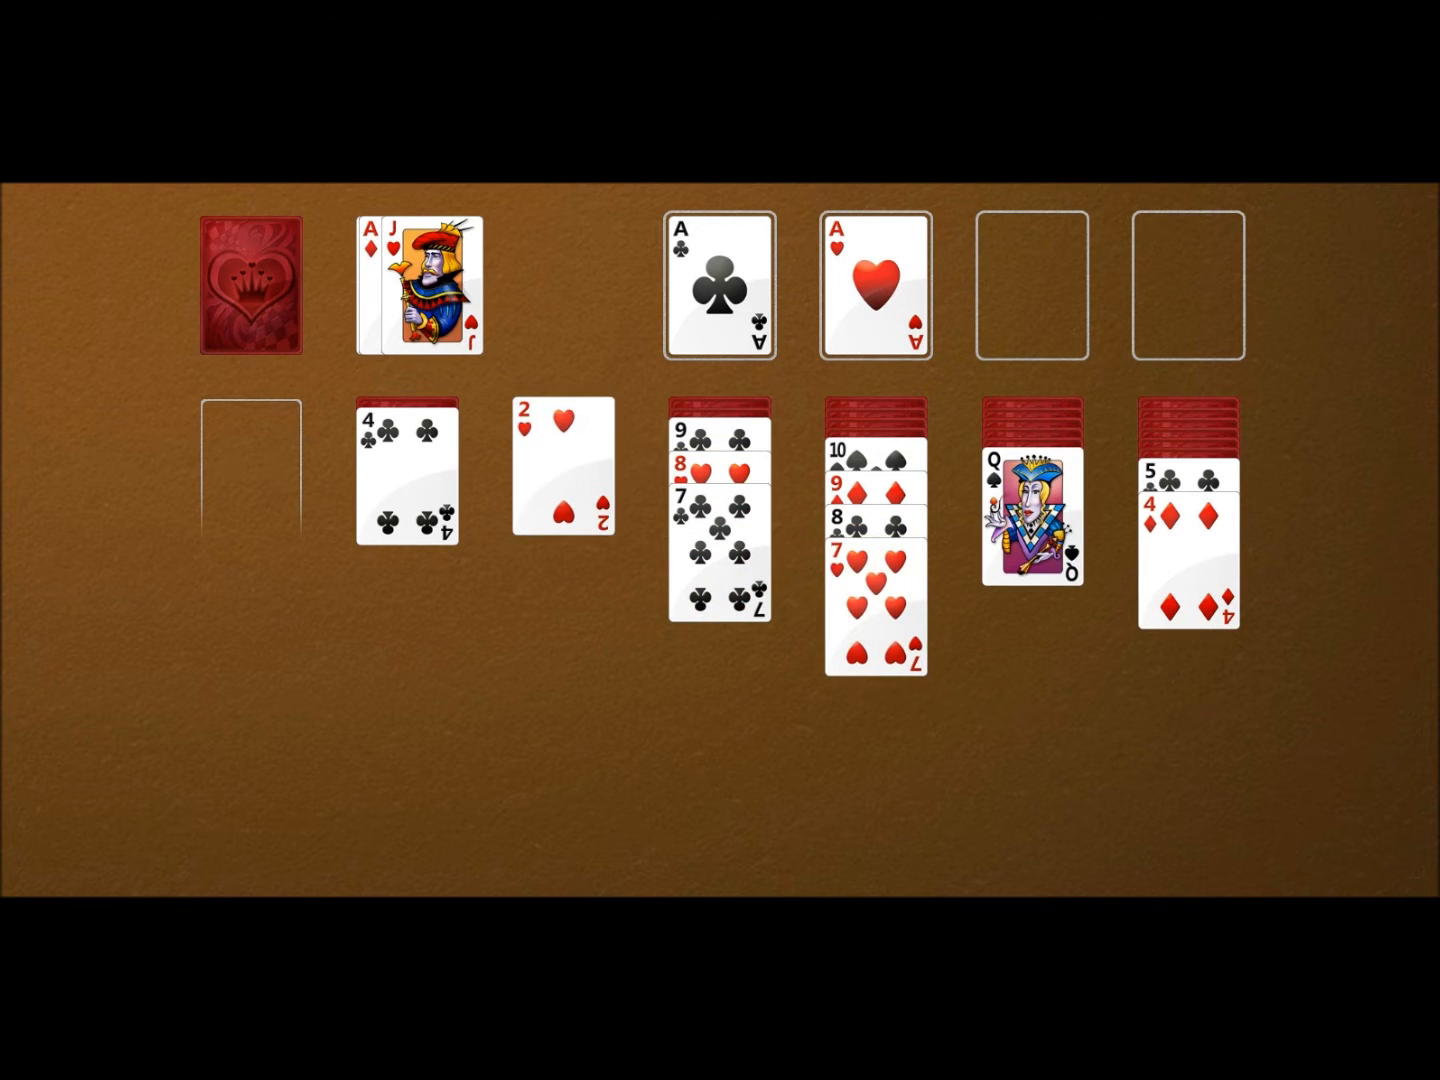
pyautogui.click(252, 290)
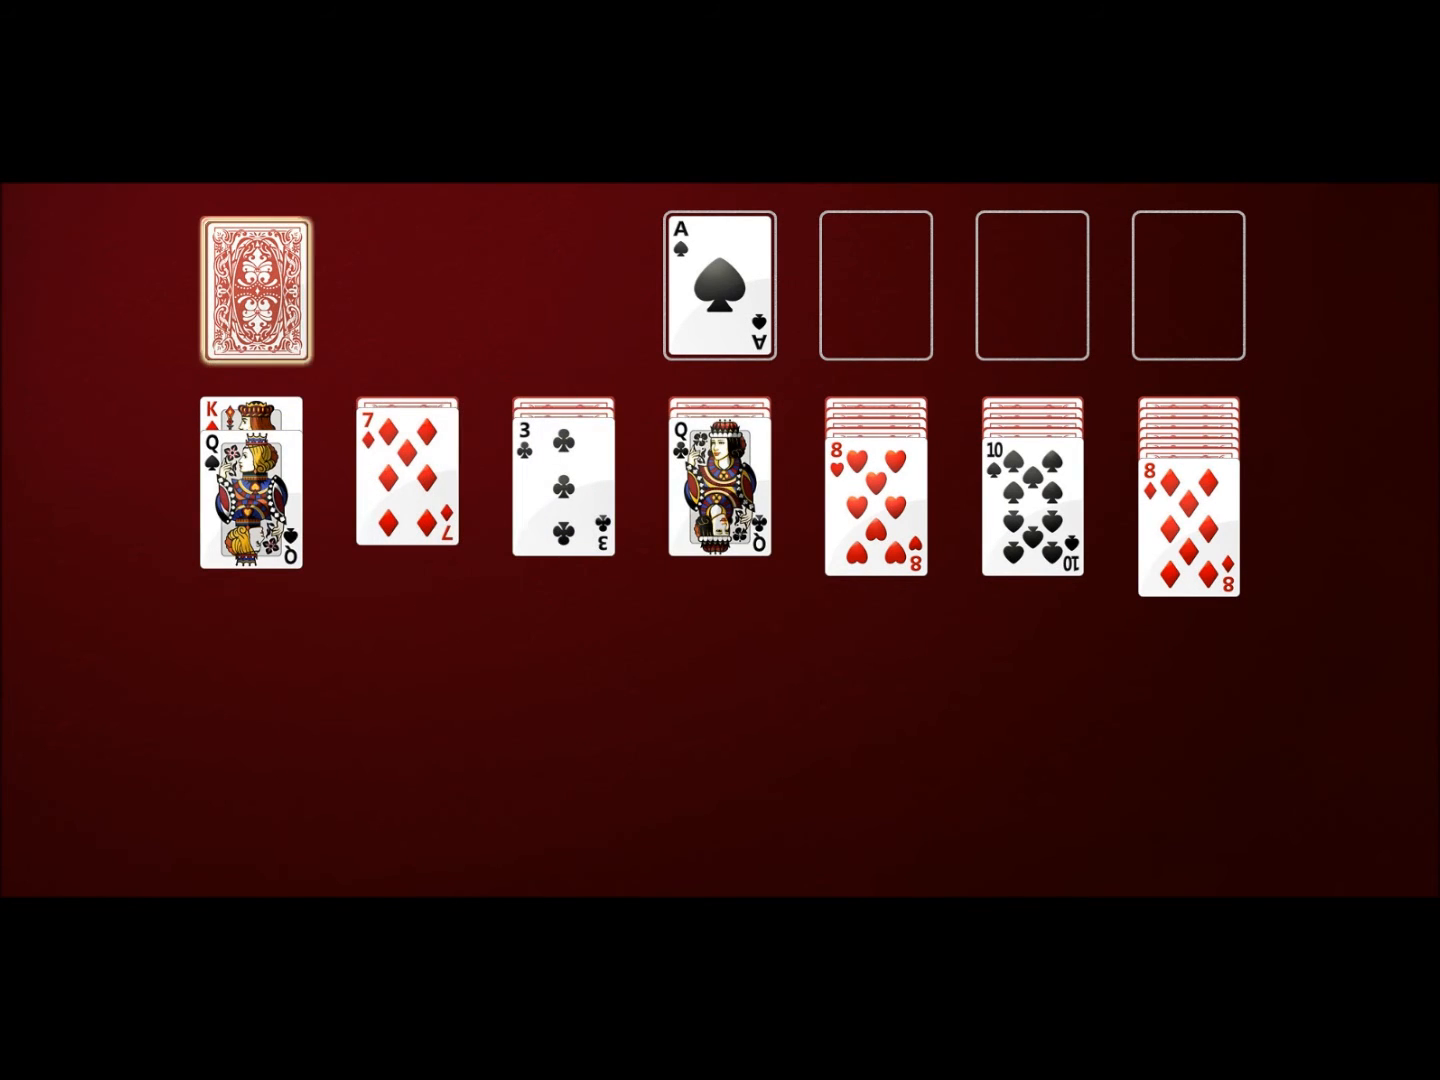
# Draw through the stock, place the 2 of spades on its ace, and start a new green-table deal
pyautogui.click(252, 290)
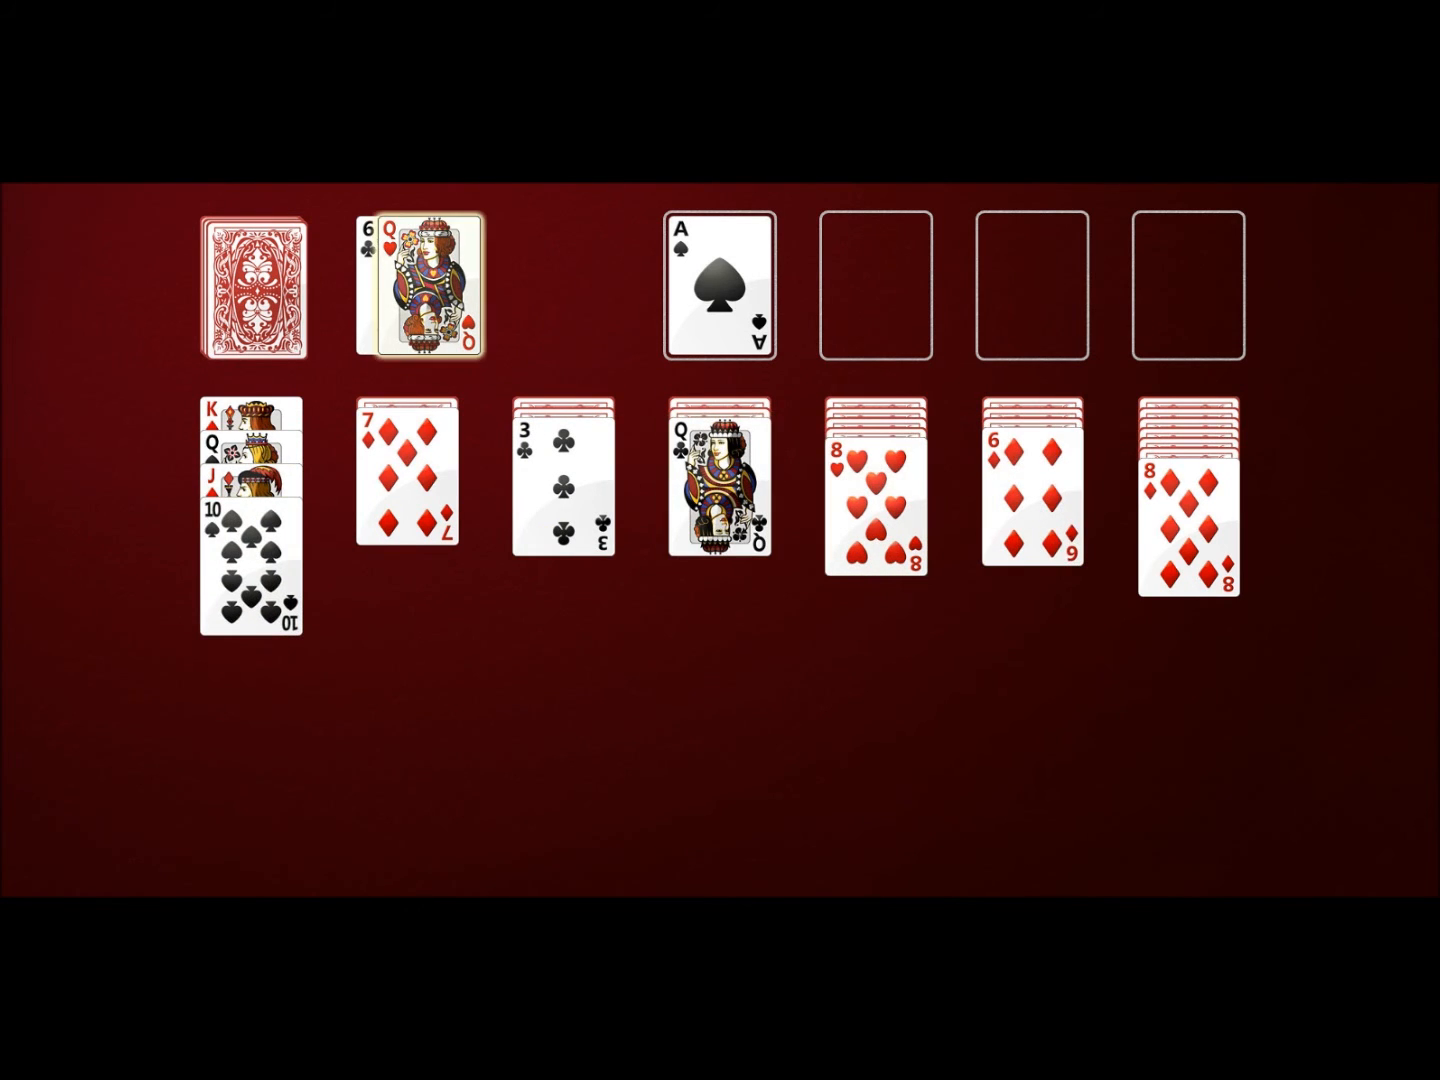
pyautogui.click(252, 288)
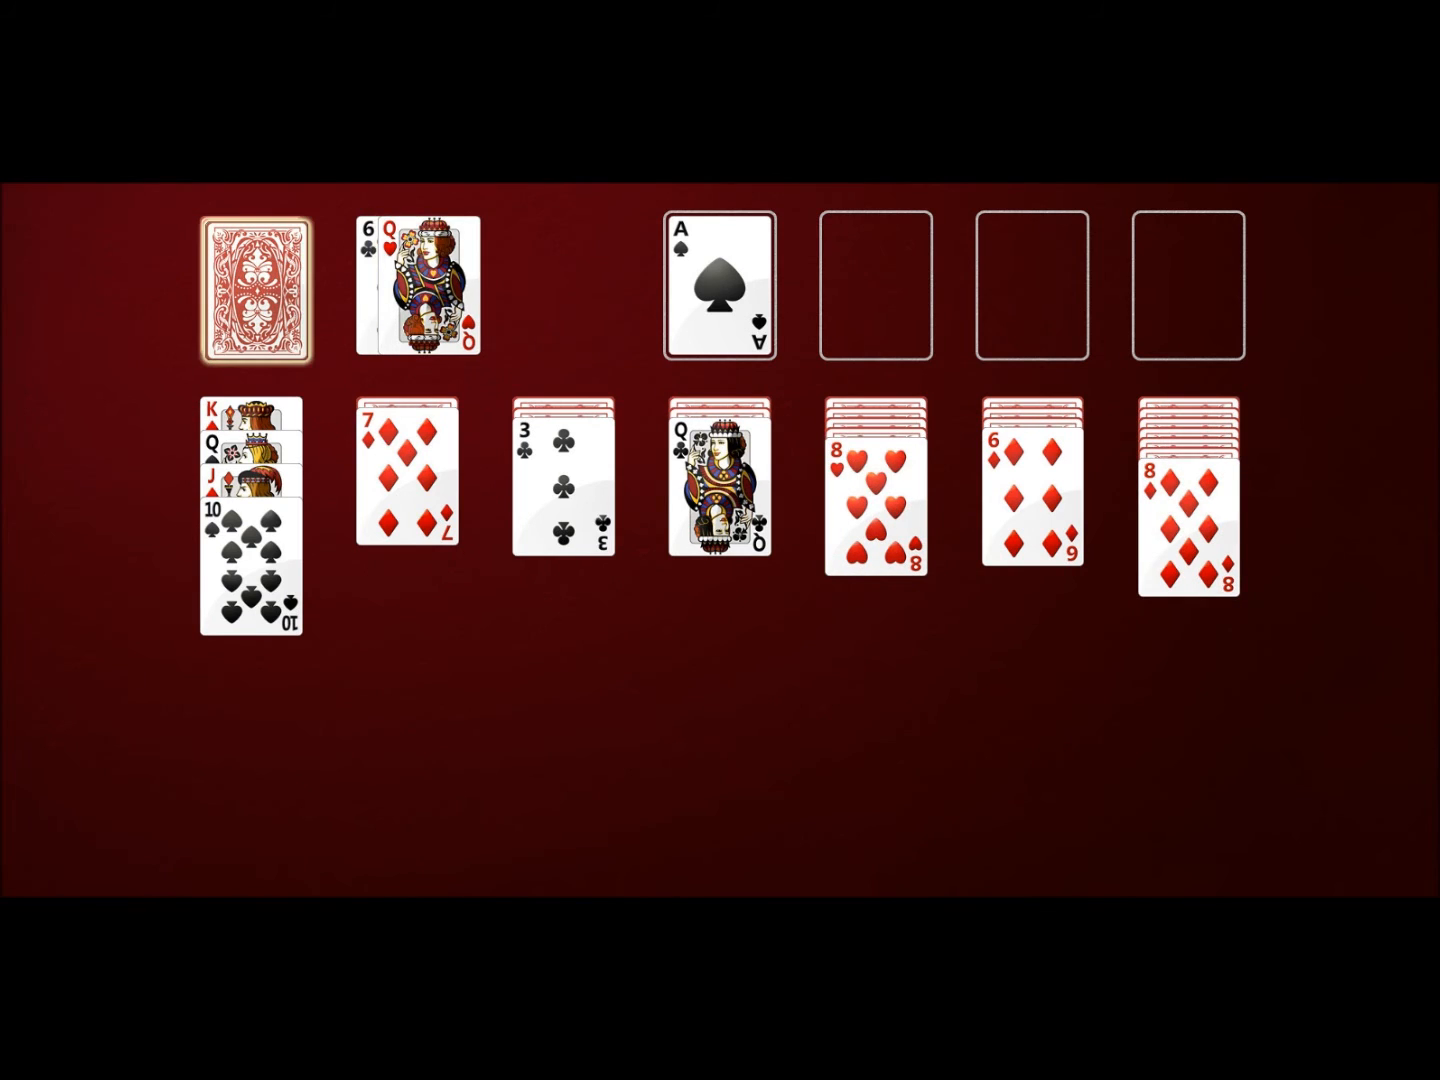
pyautogui.click(252, 288)
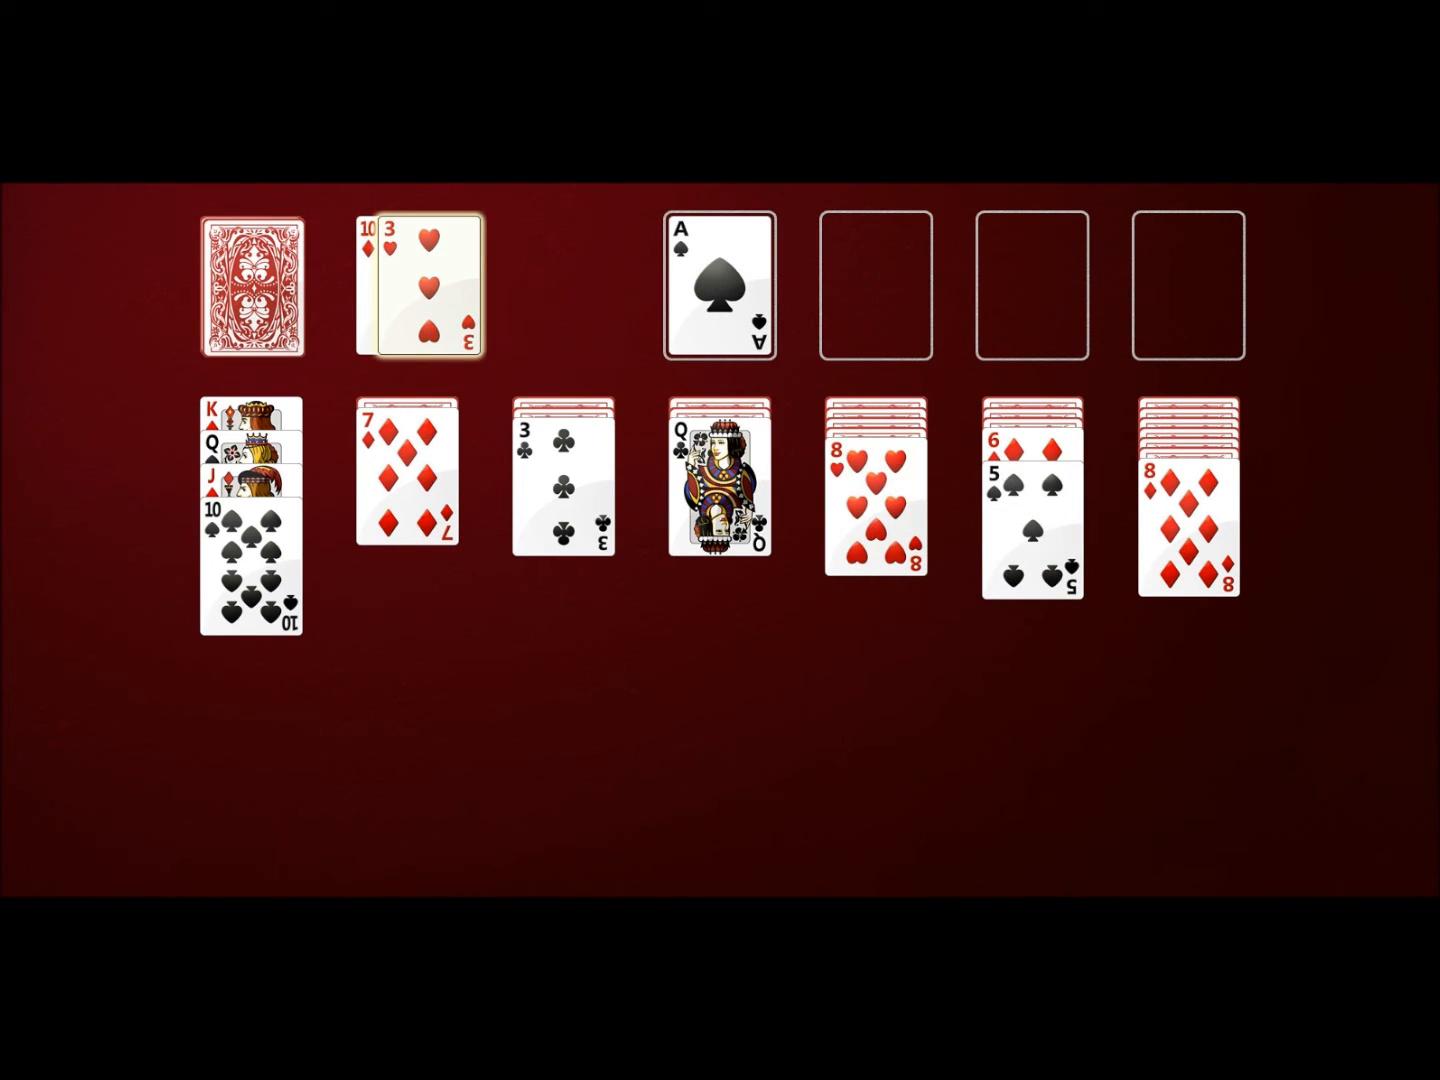
pyautogui.click(252, 284)
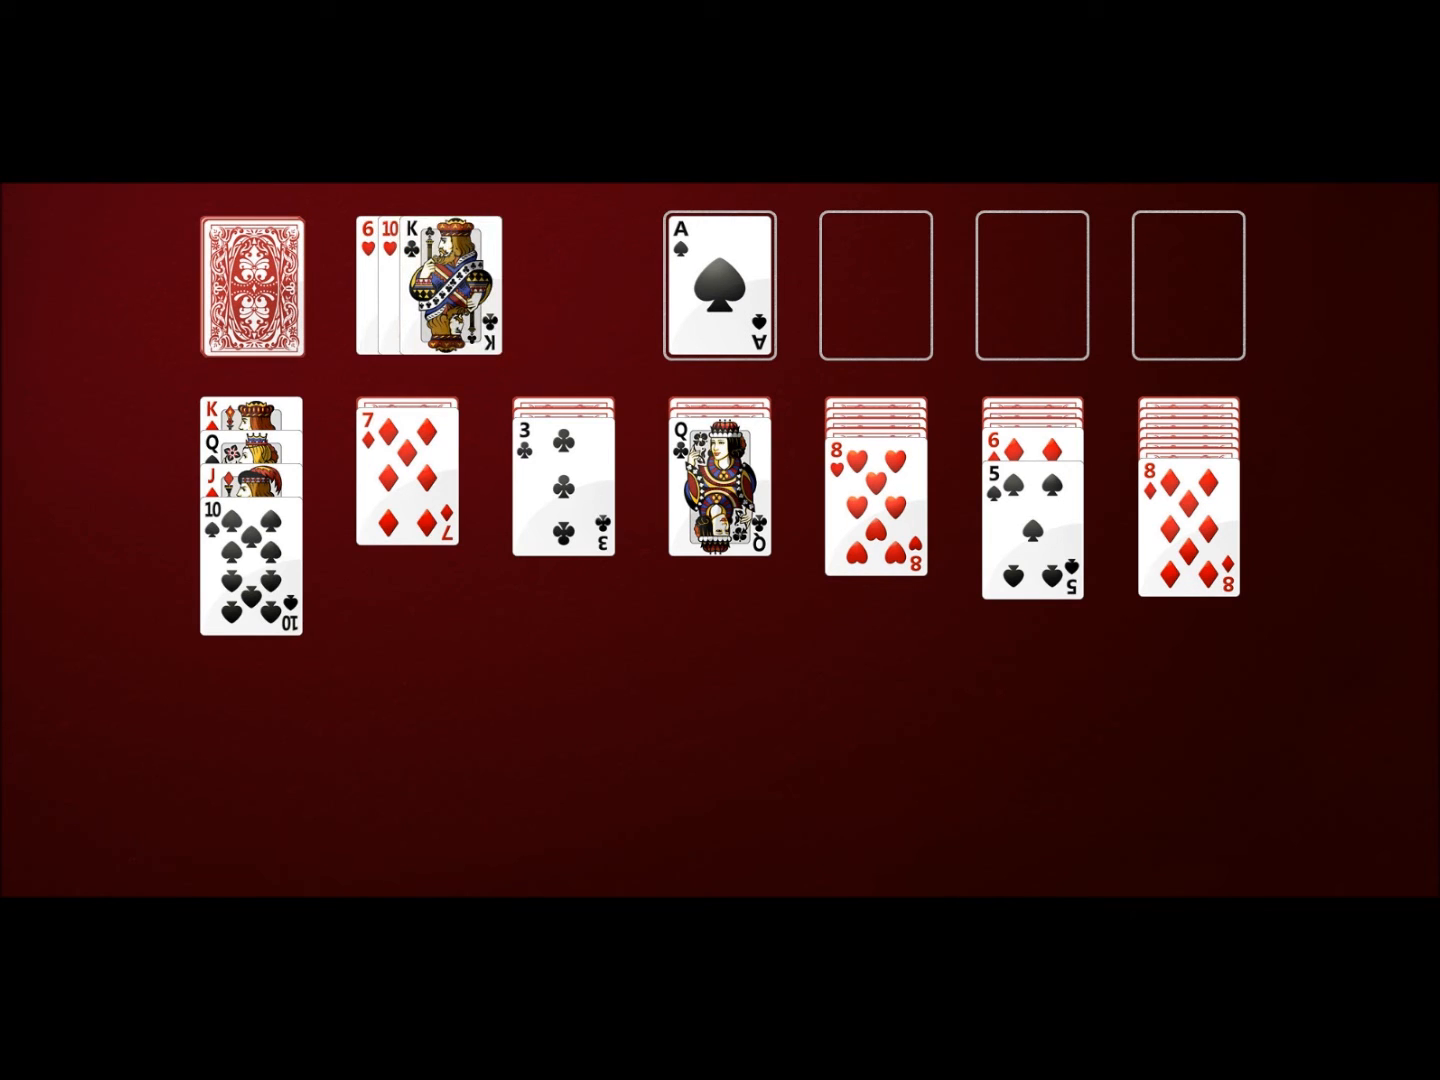
pyautogui.click(252, 288)
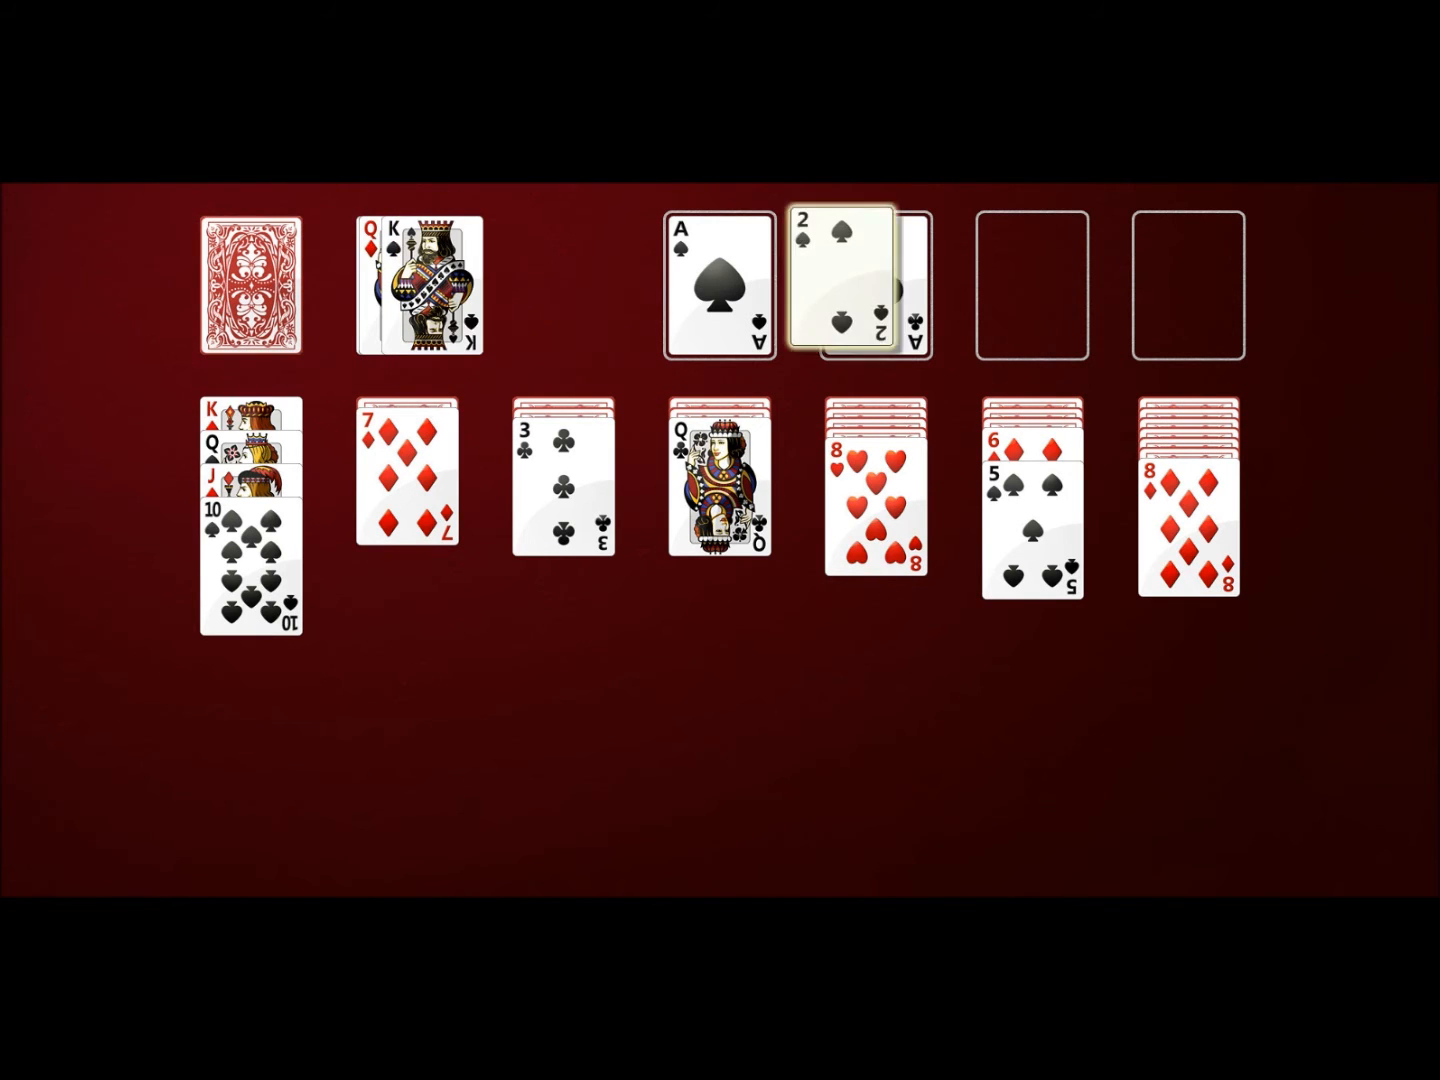
pyautogui.click(252, 284)
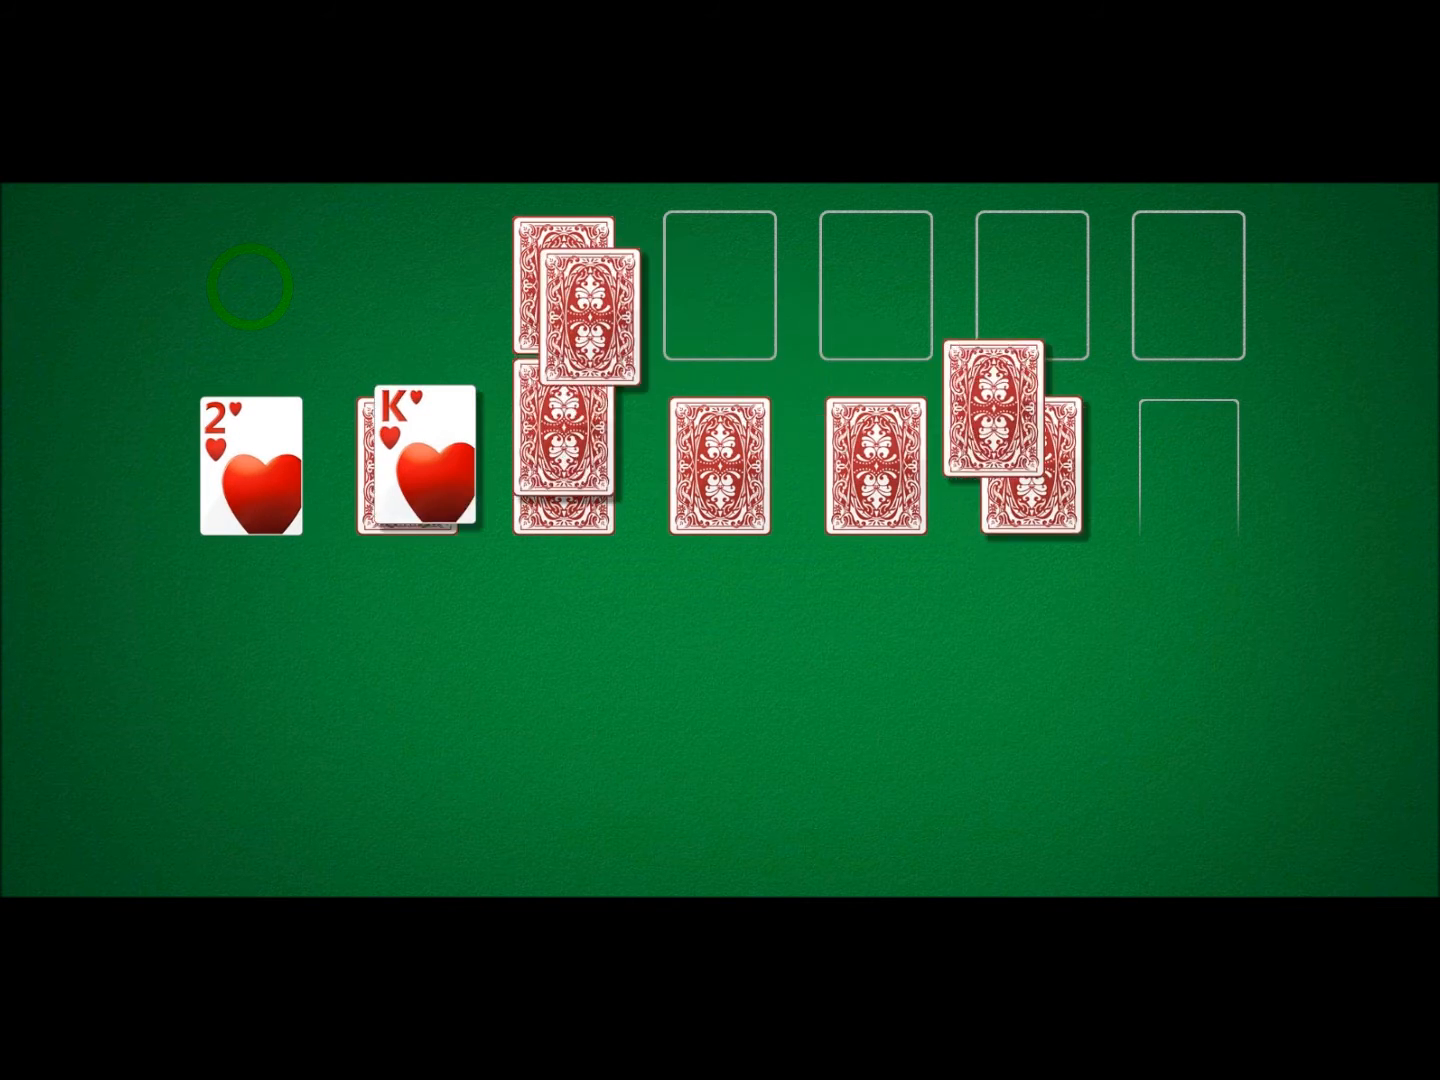
# Cycle the stock twice, feeding the foundations and the two king-down tableau columns
pyautogui.click(244, 284)
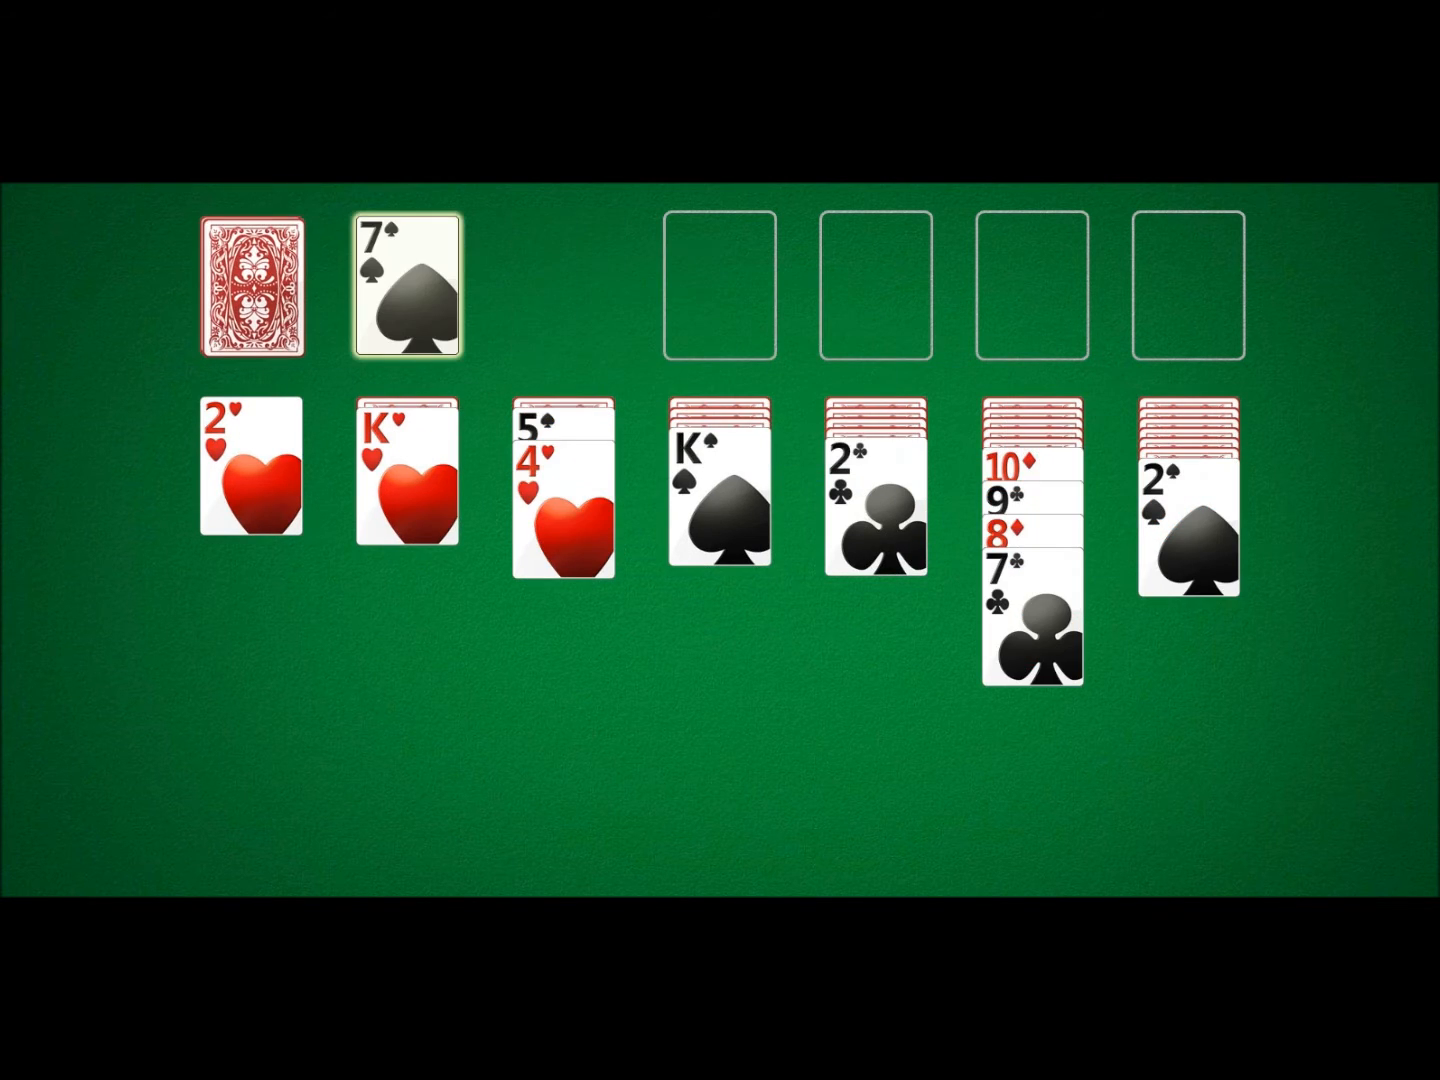
pyautogui.click(258, 286)
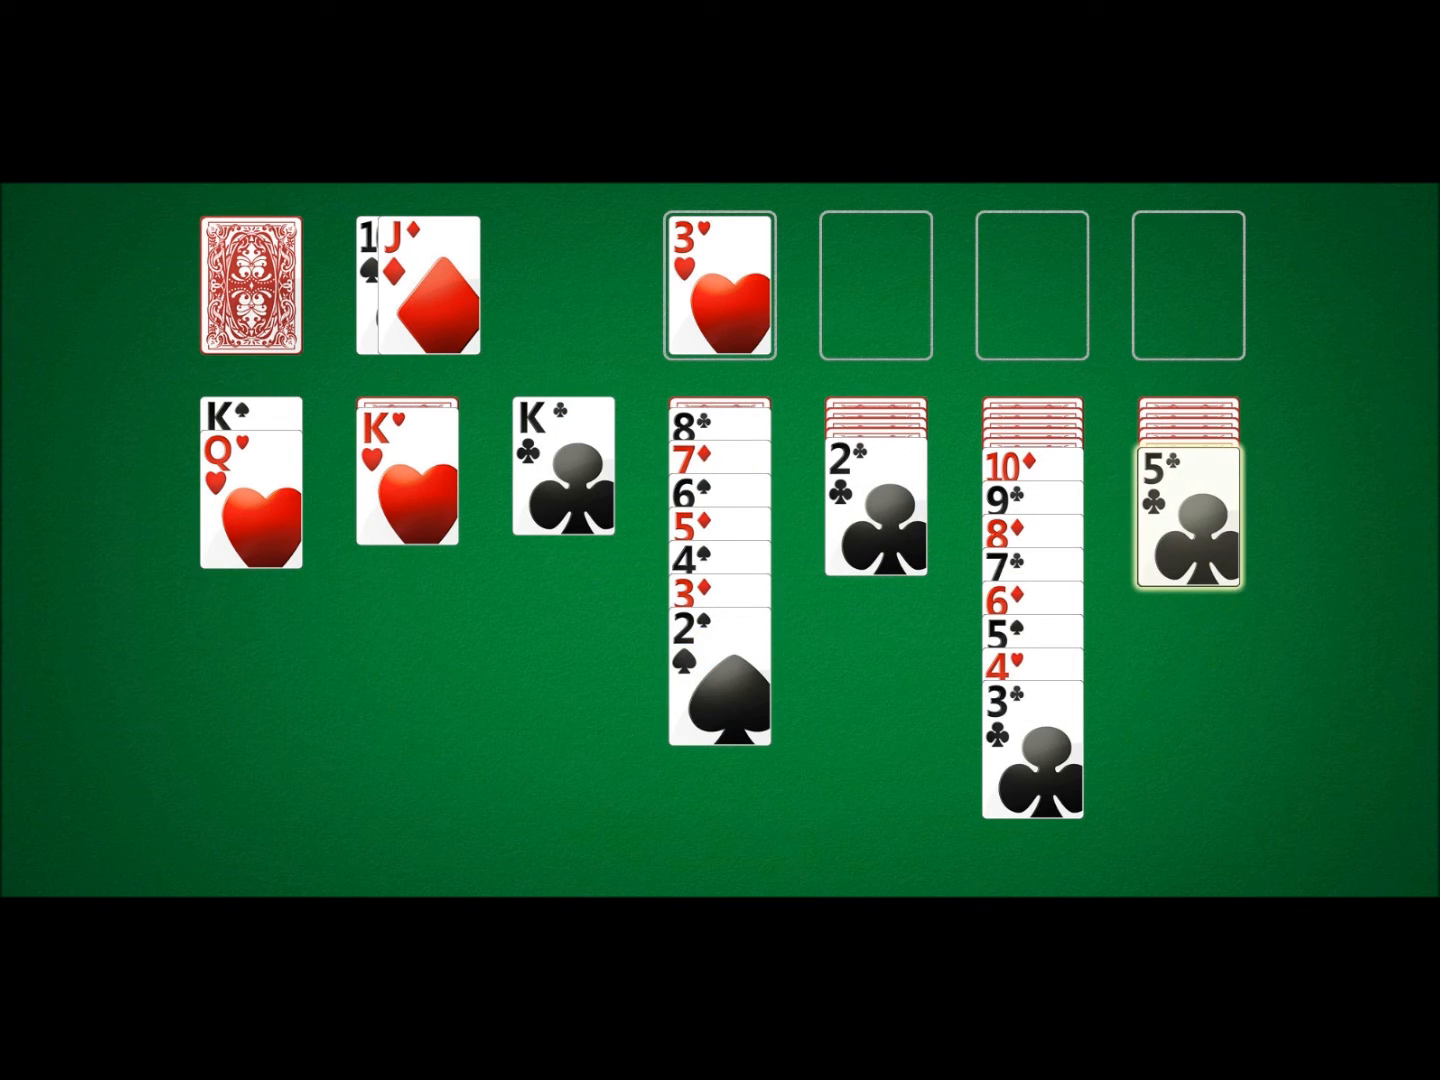
pyautogui.click(250, 286)
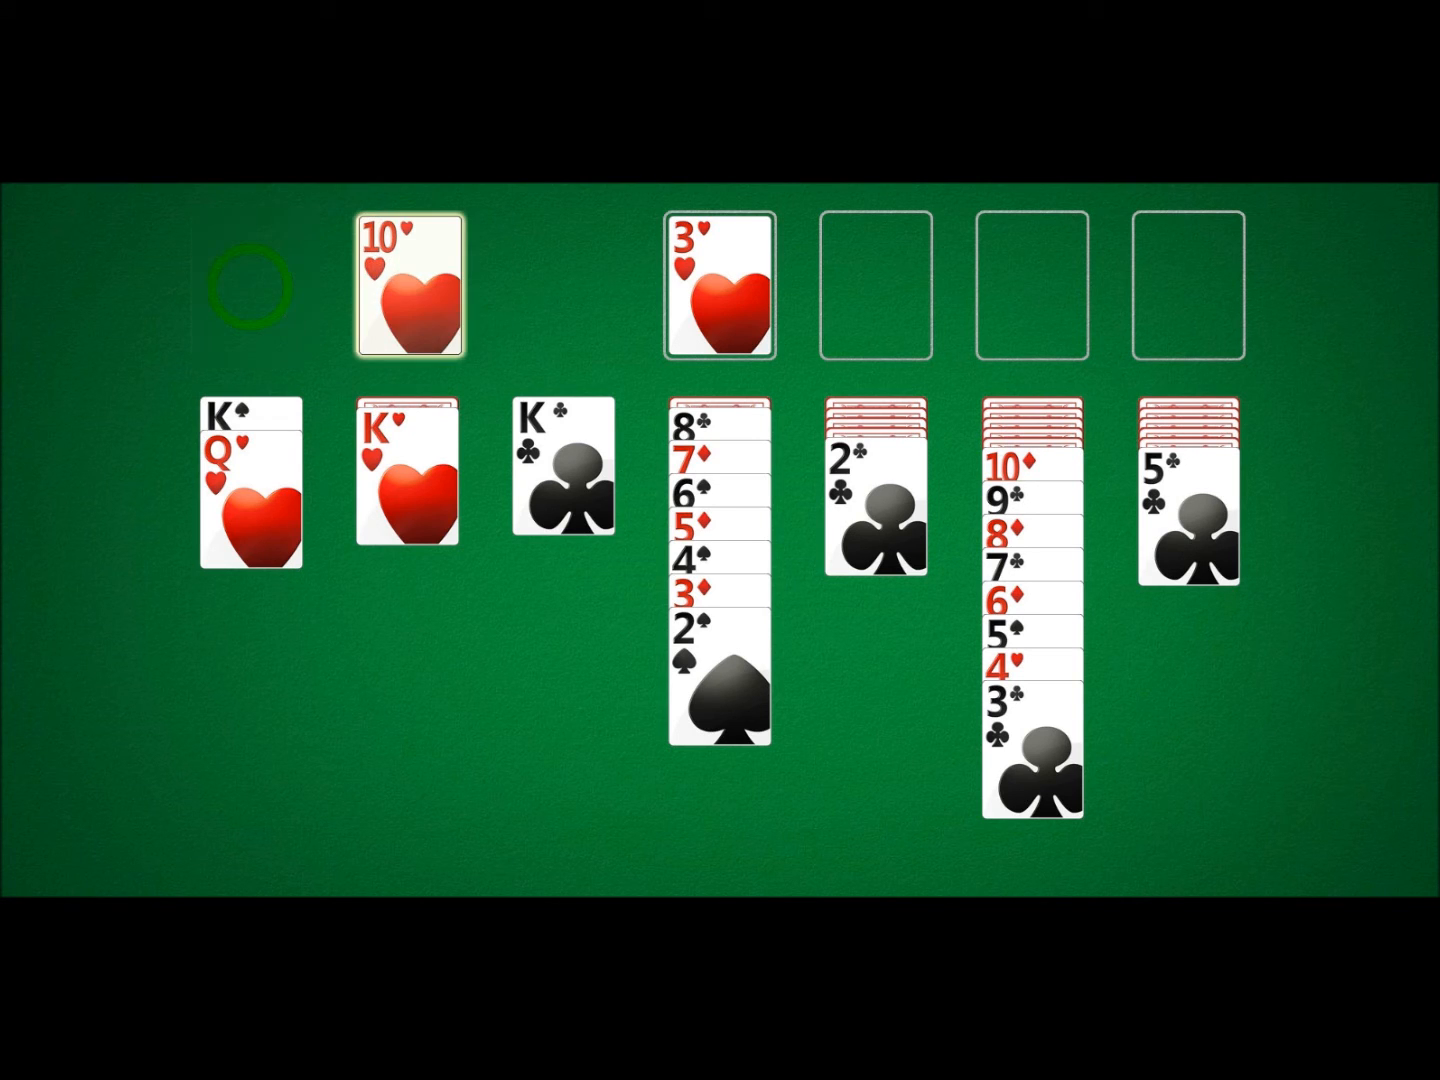
pyautogui.click(250, 288)
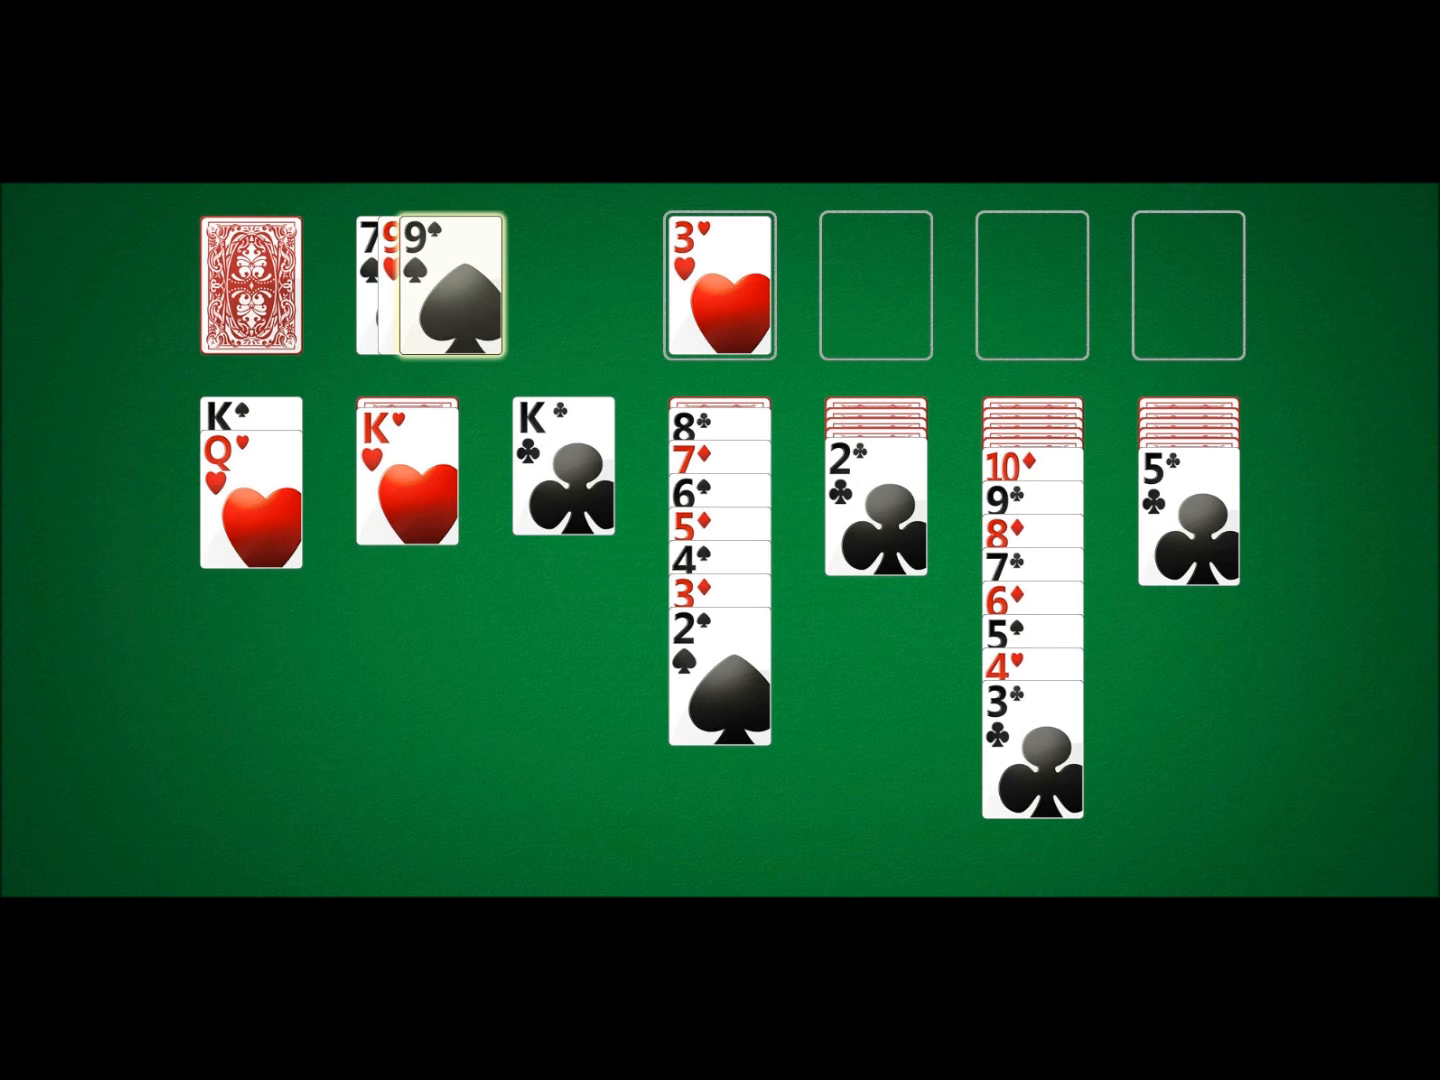
pyautogui.click(248, 290)
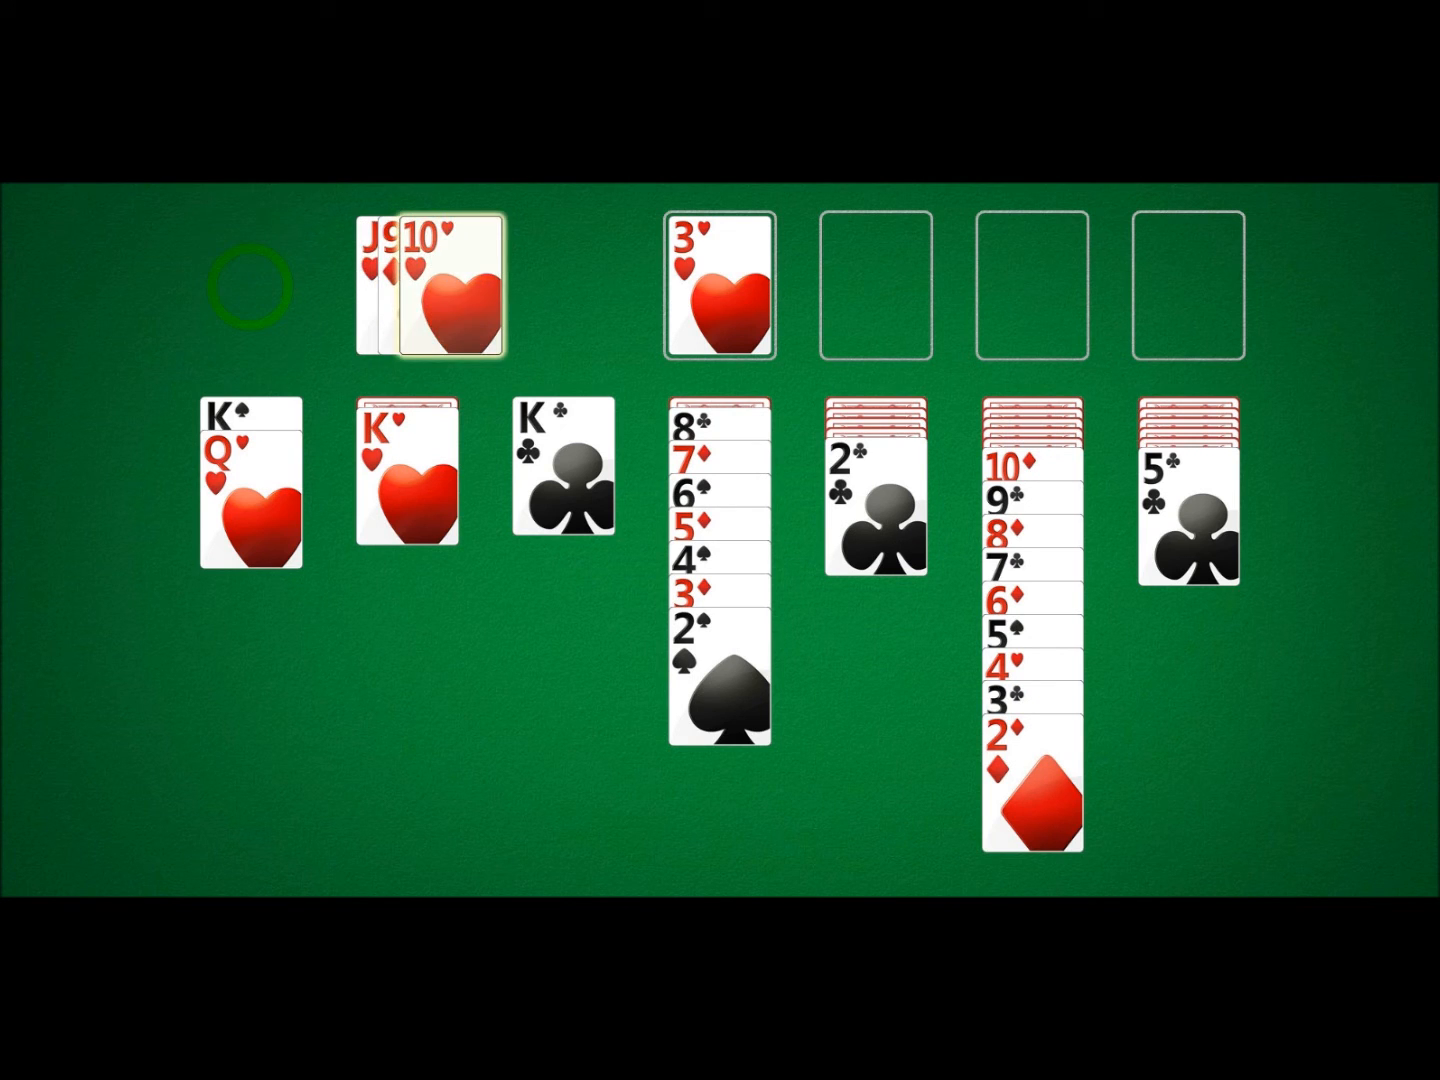
pyautogui.click(244, 284)
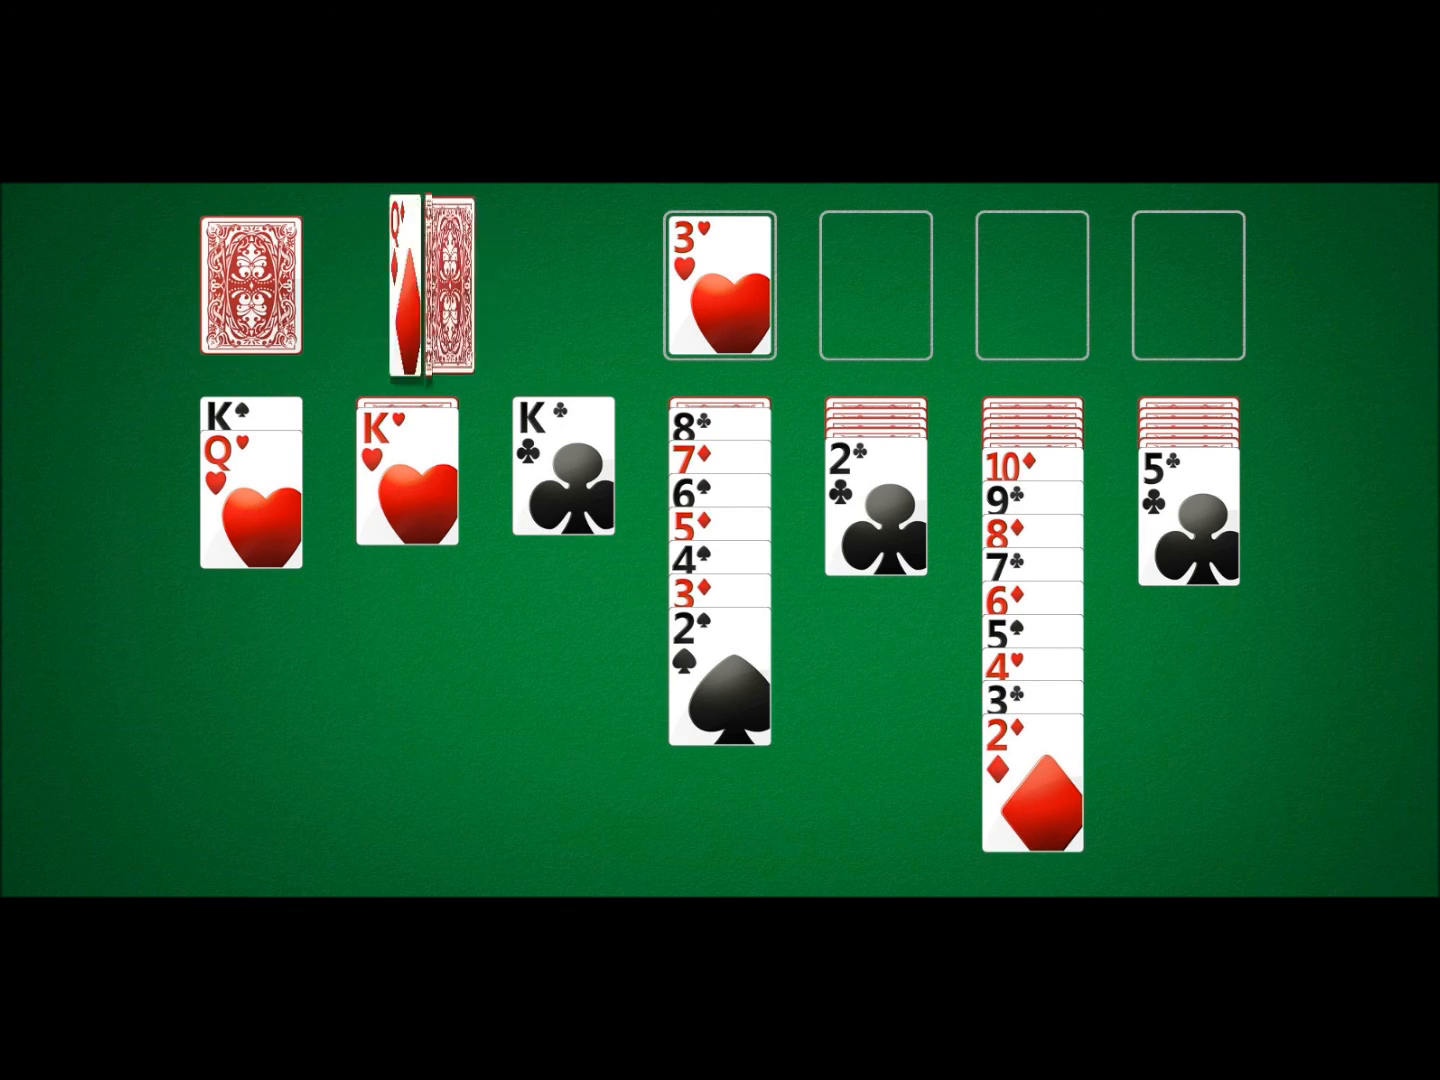
pyautogui.click(250, 288)
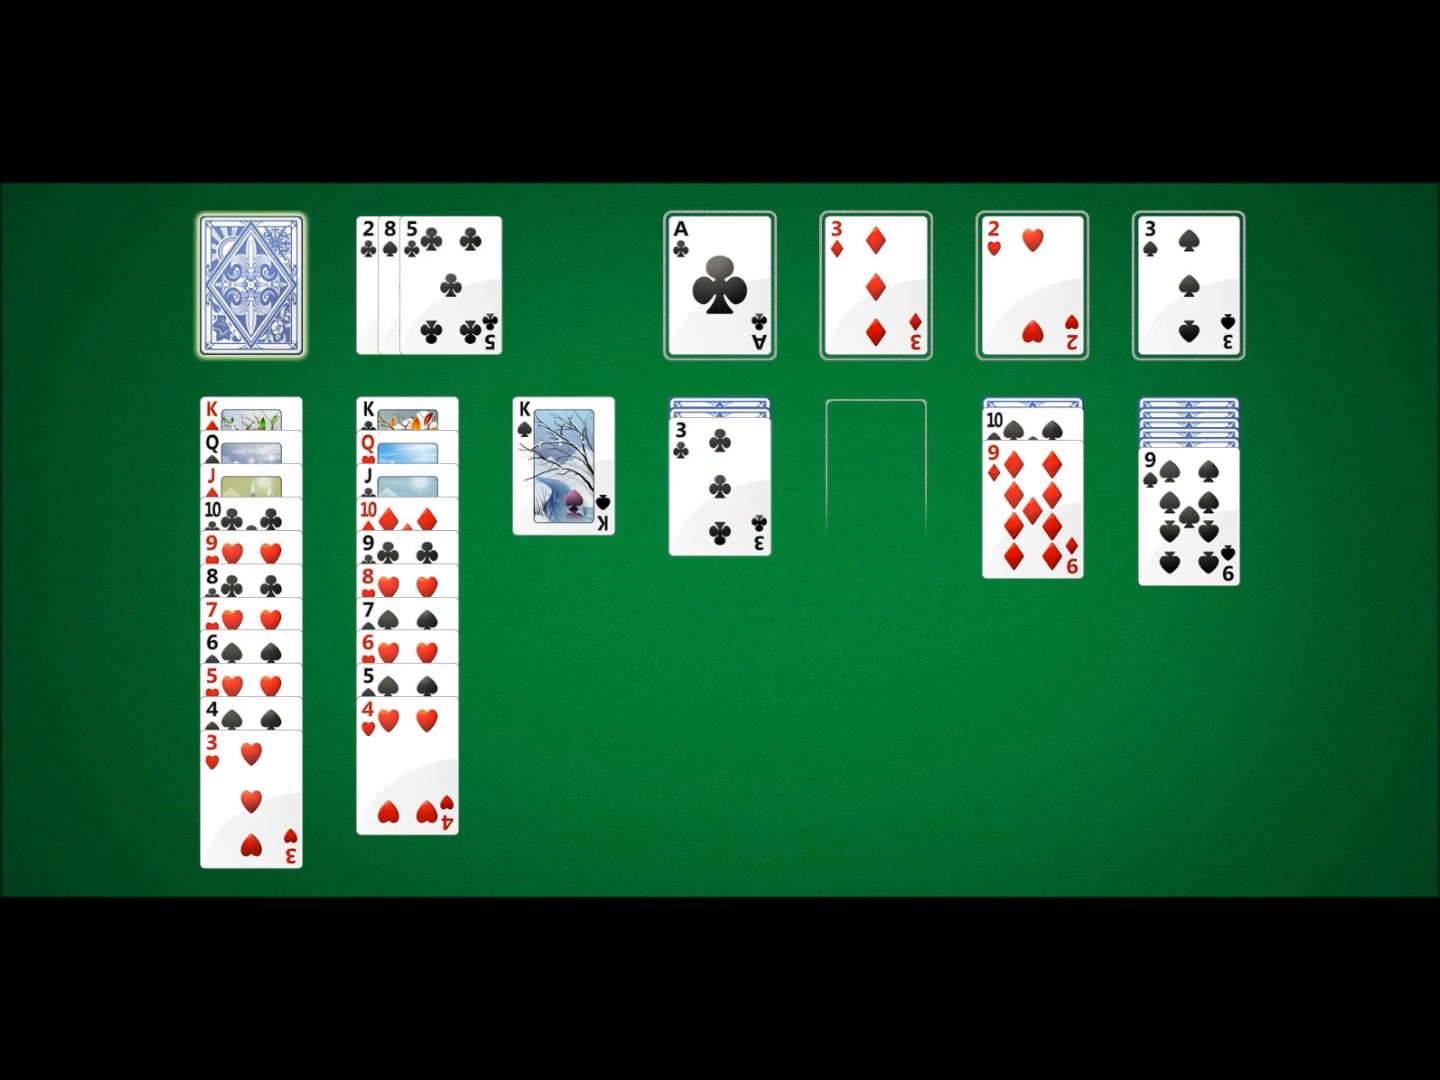
# Deal the last stock cards and play from the waste onto the King-to-9 column
pyautogui.click(252, 288)
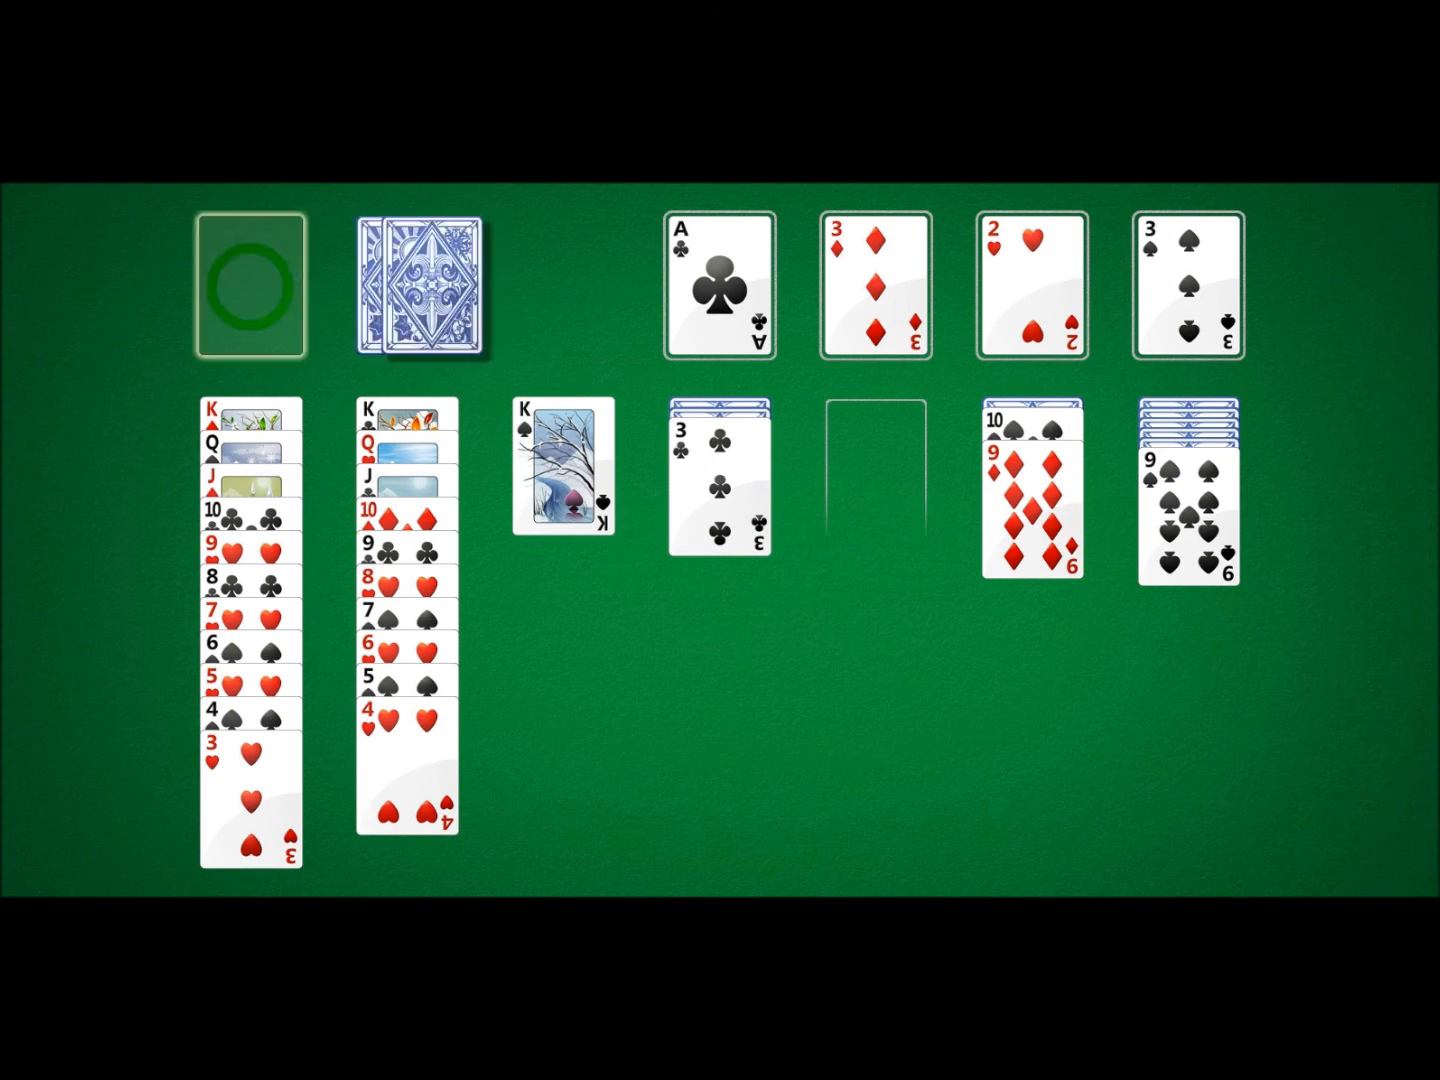
pyautogui.click(424, 284)
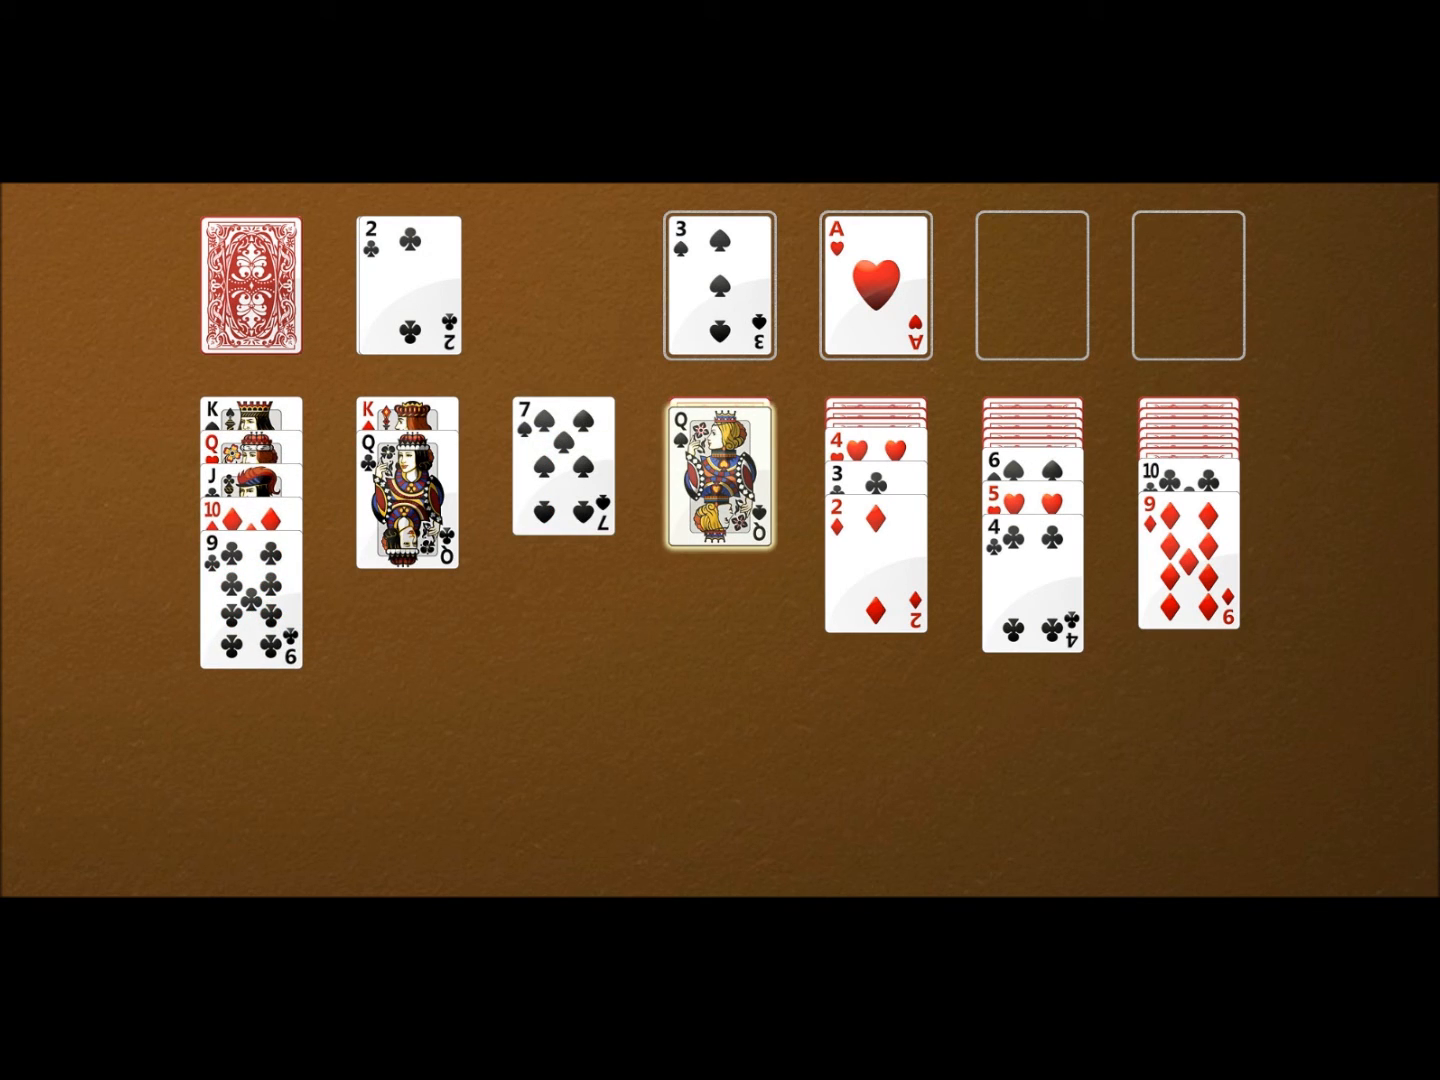
# Pick up the 2 of clubs, draw from the stock, then deal a new Klondike hand
pyautogui.click(404, 288)
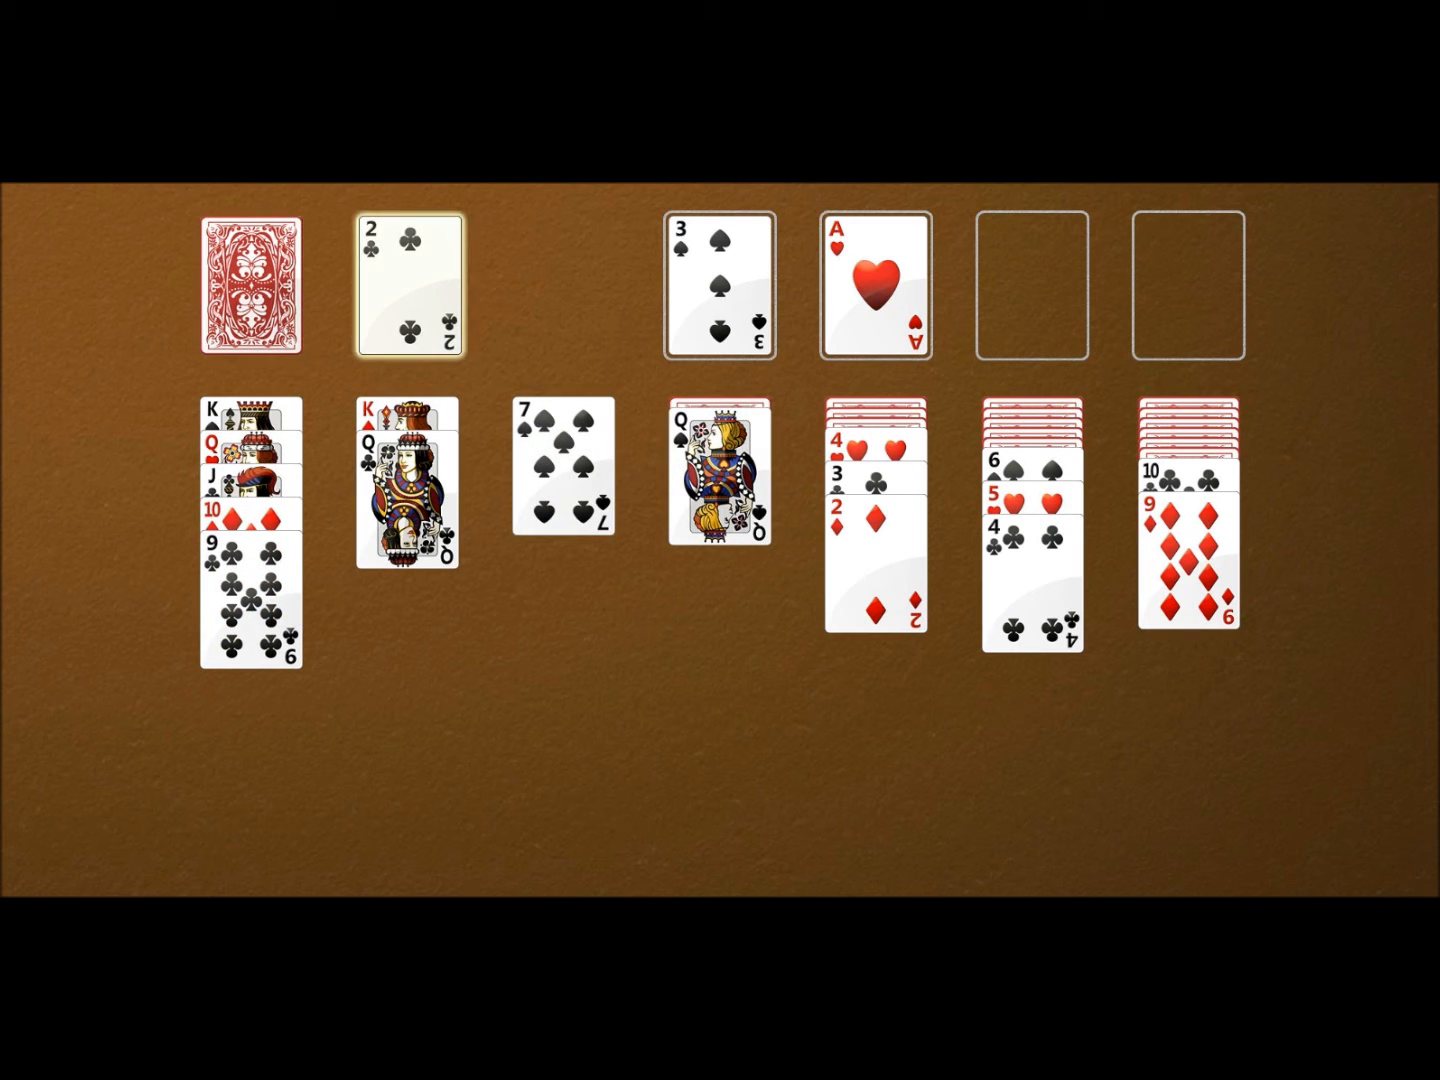
pyautogui.click(254, 288)
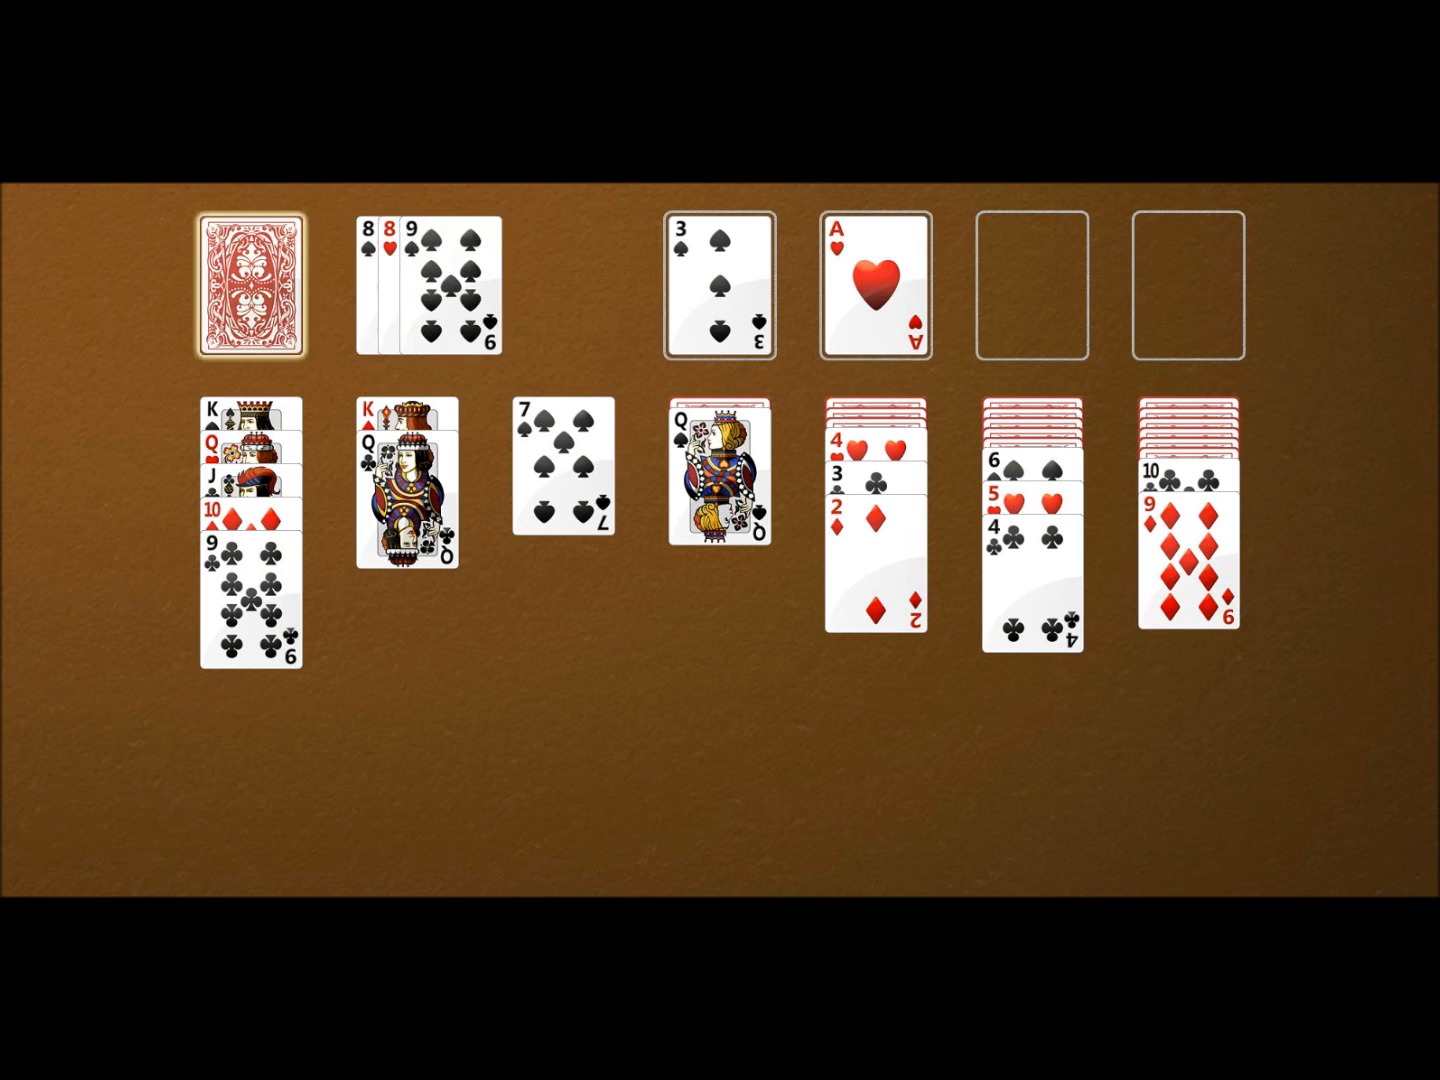
pyautogui.click(250, 284)
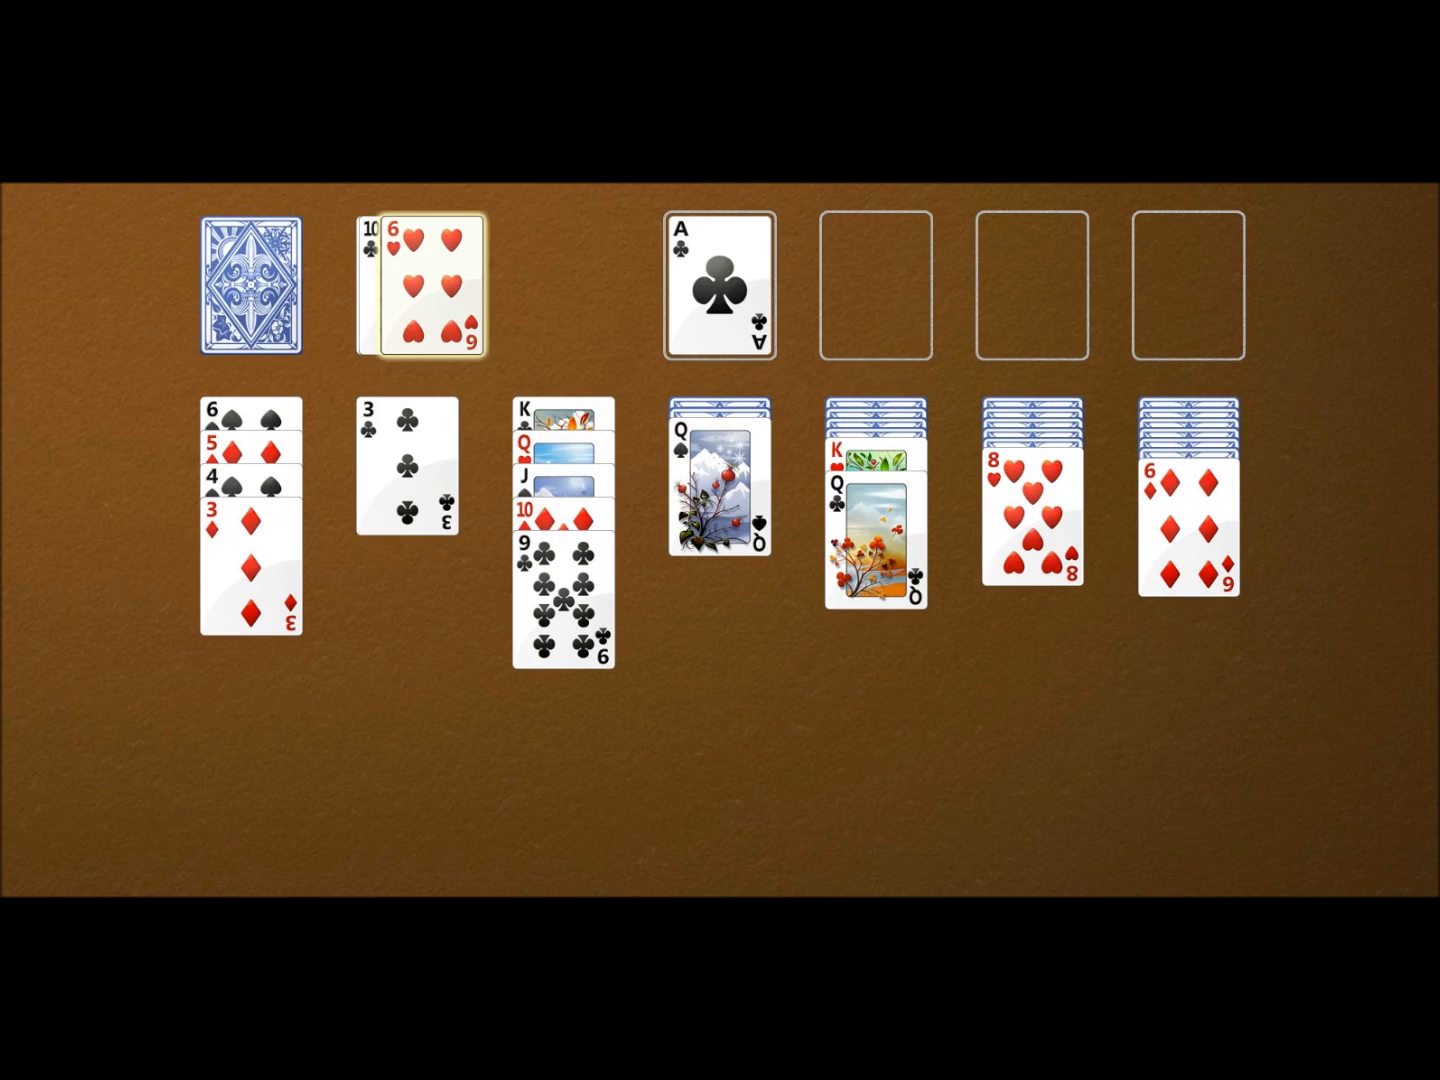
# Cycle the stock and play the 10 of clubs onto the jack of hearts
pyautogui.click(256, 284)
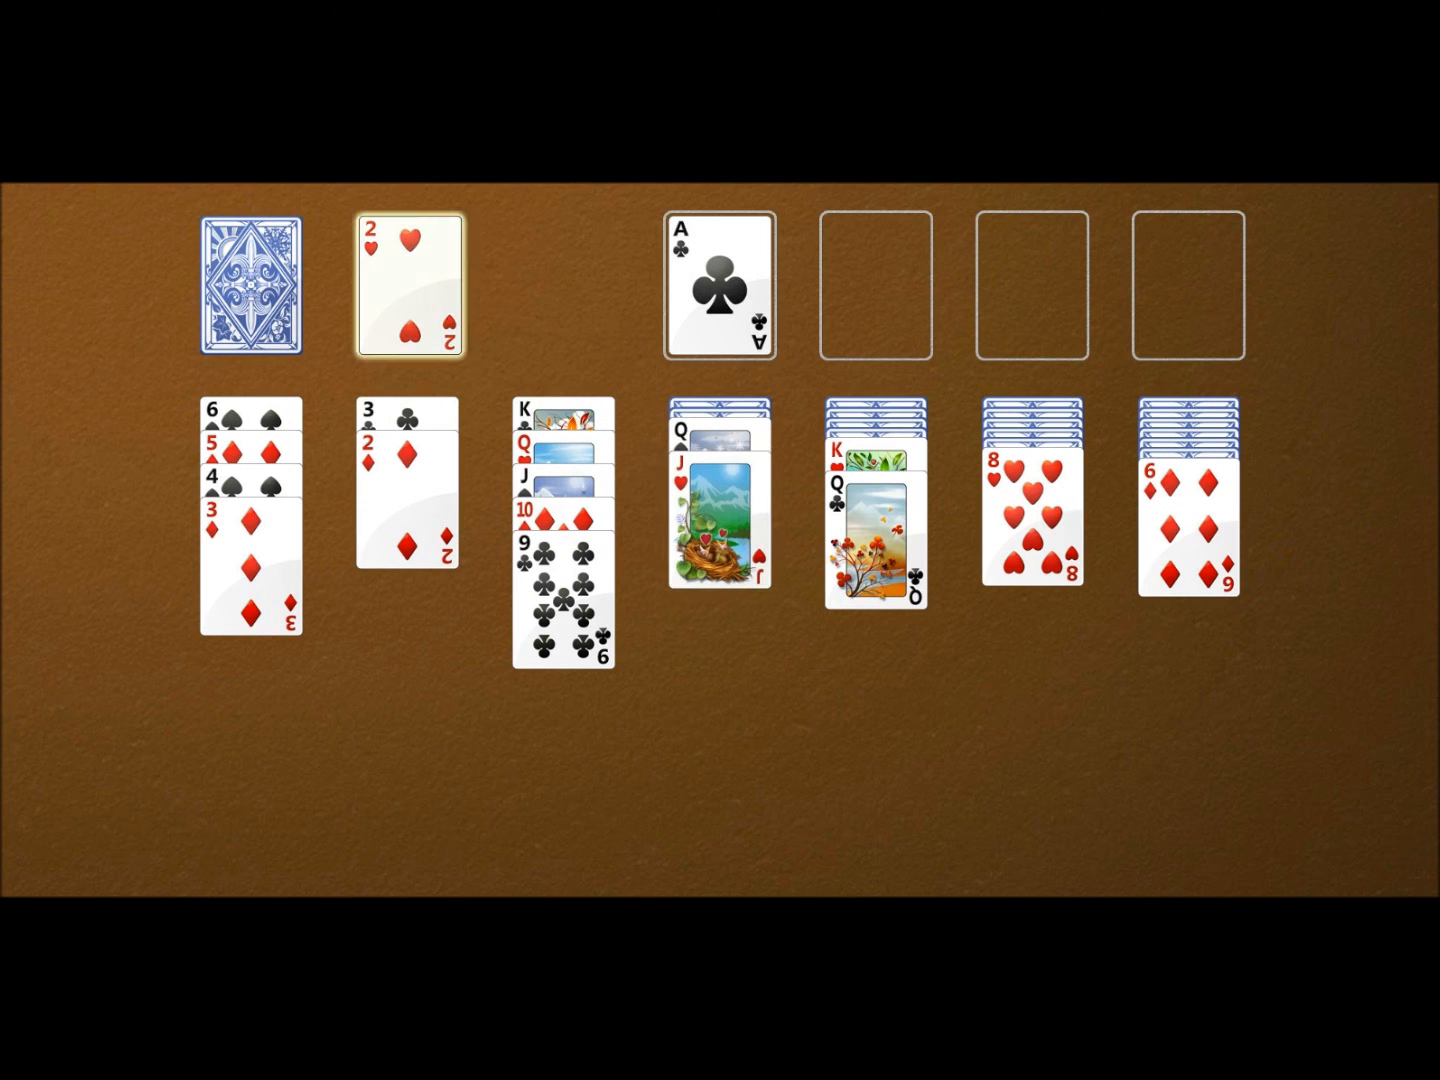
pyautogui.click(408, 476)
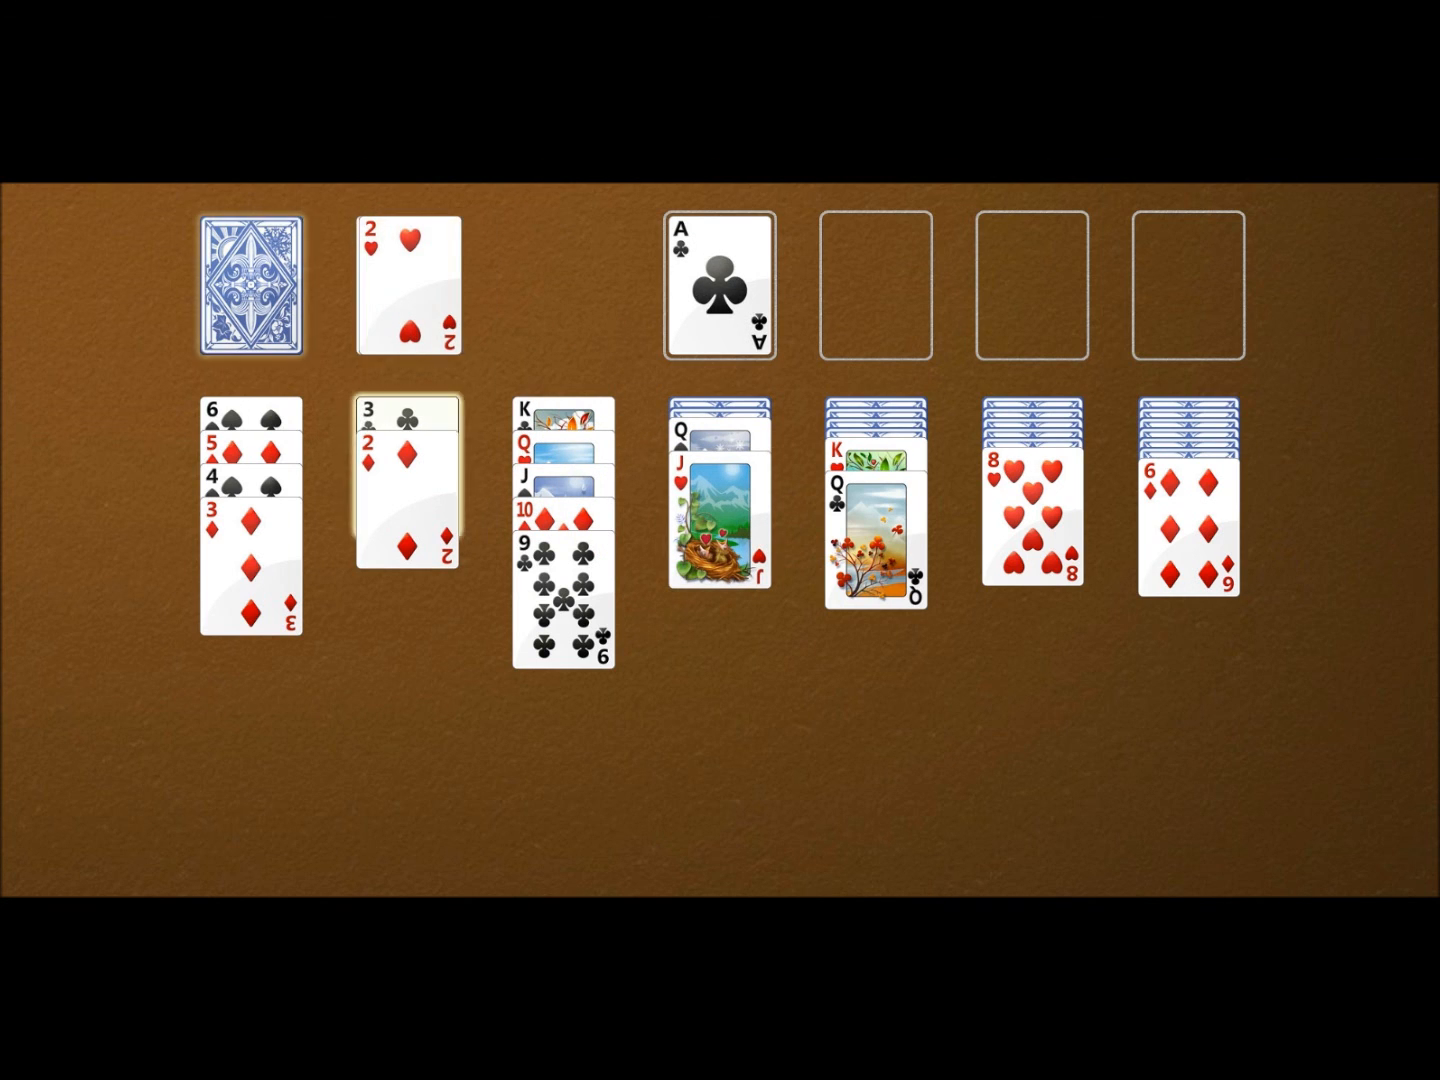
pyautogui.click(252, 290)
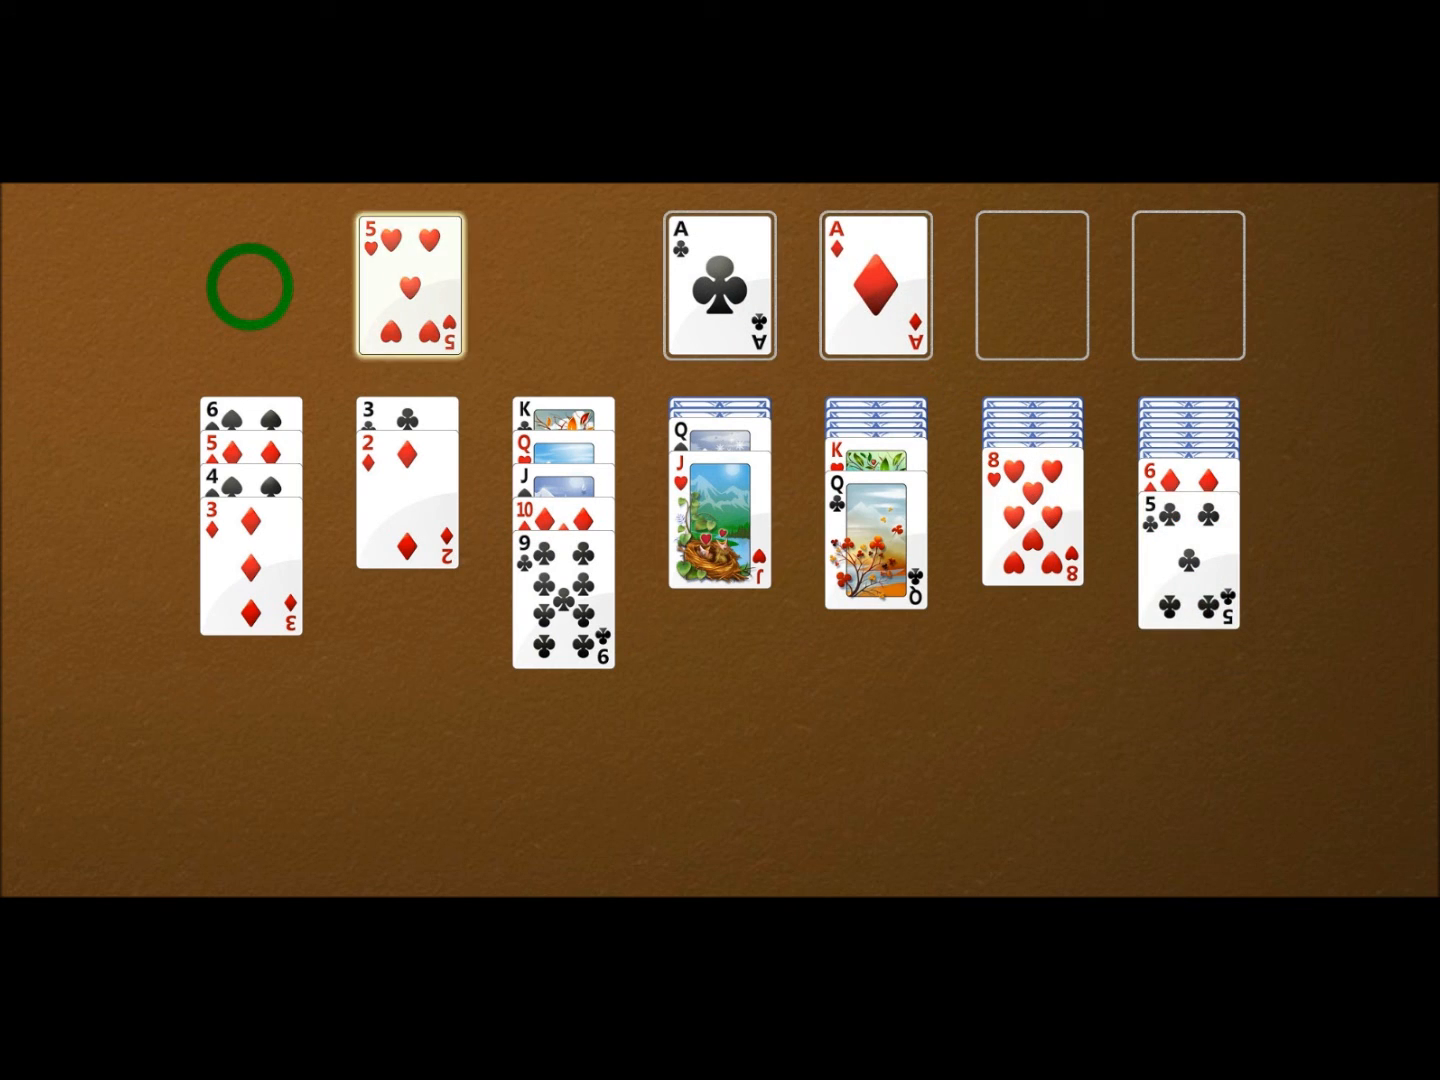
pyautogui.click(252, 284)
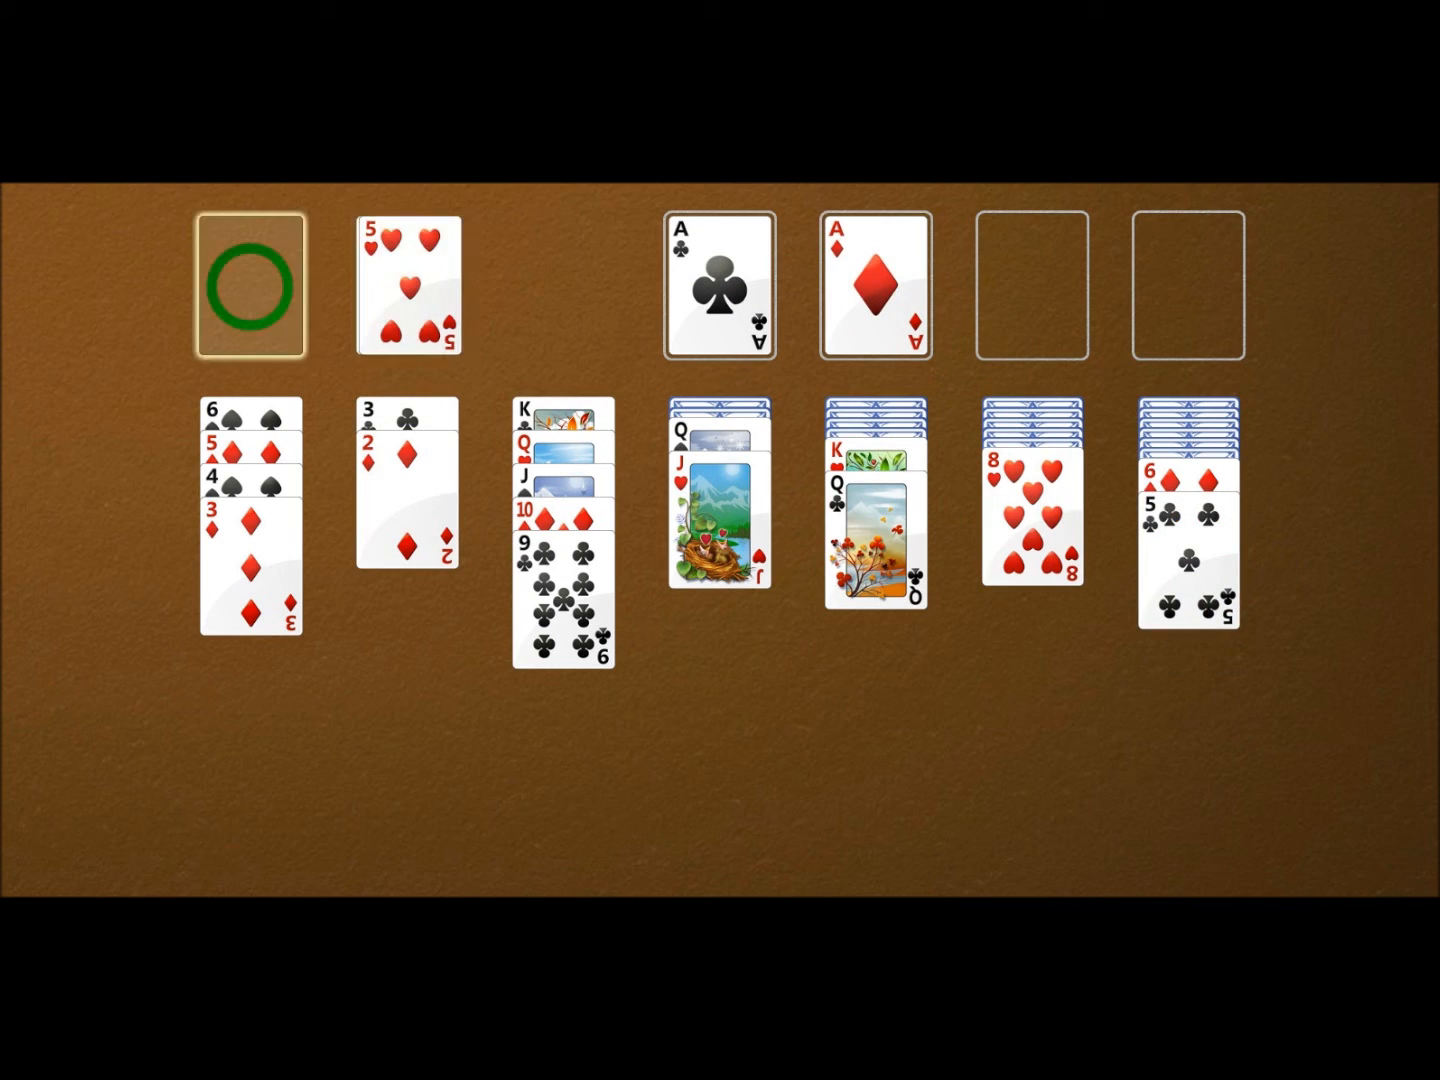
pyautogui.click(252, 284)
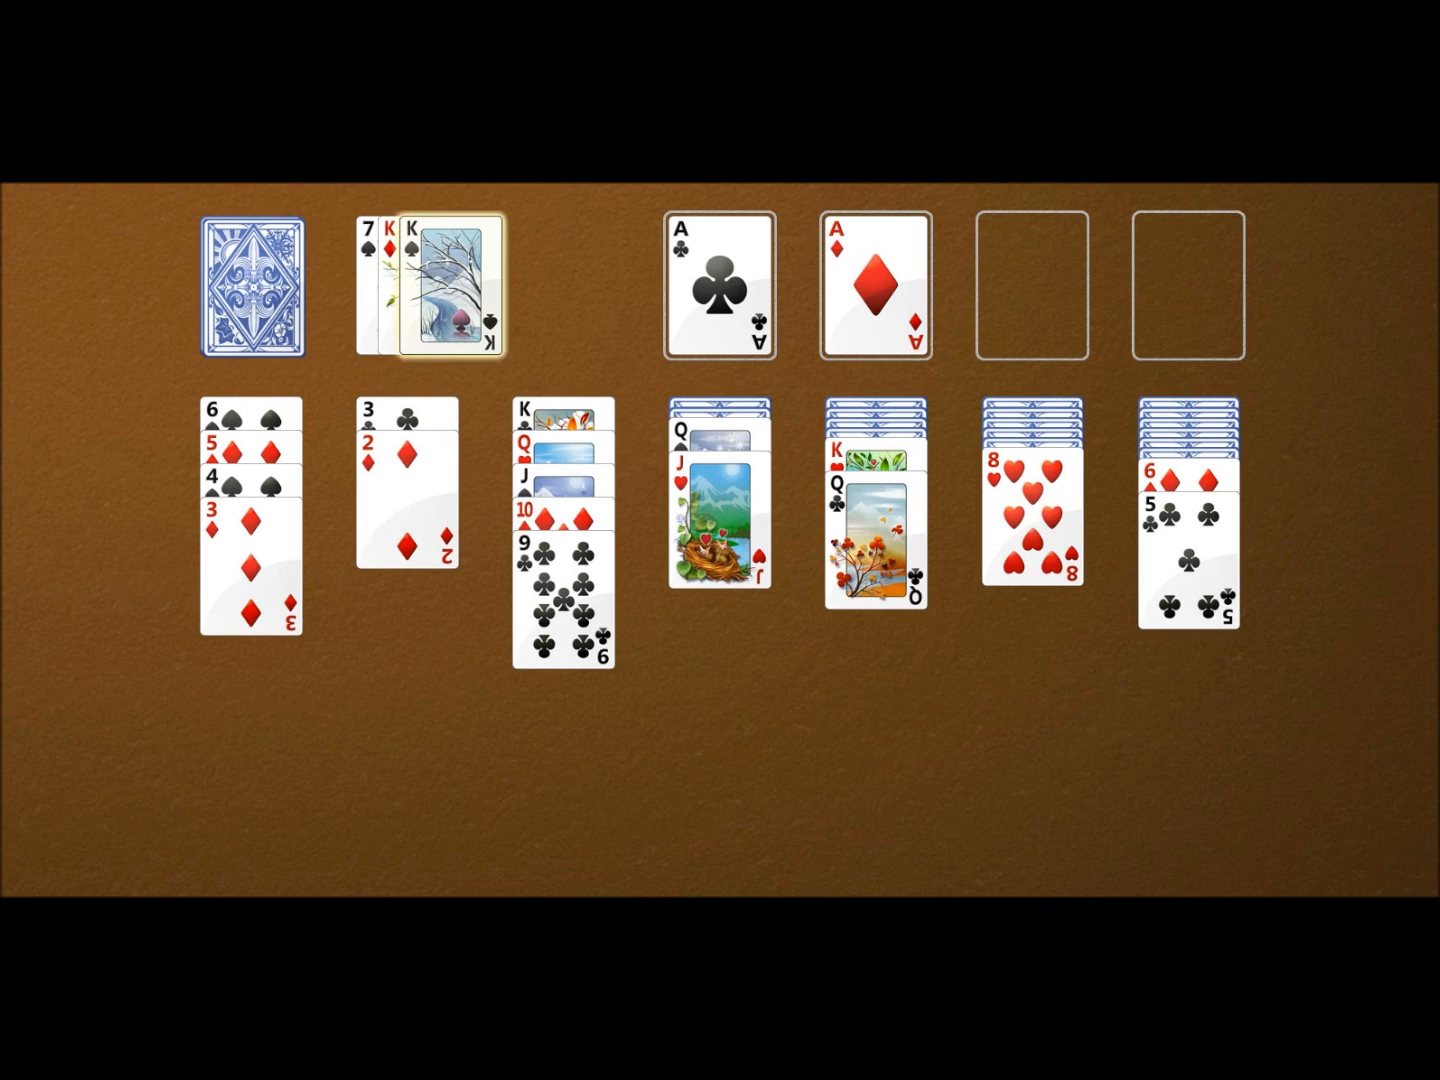
pyautogui.click(248, 284)
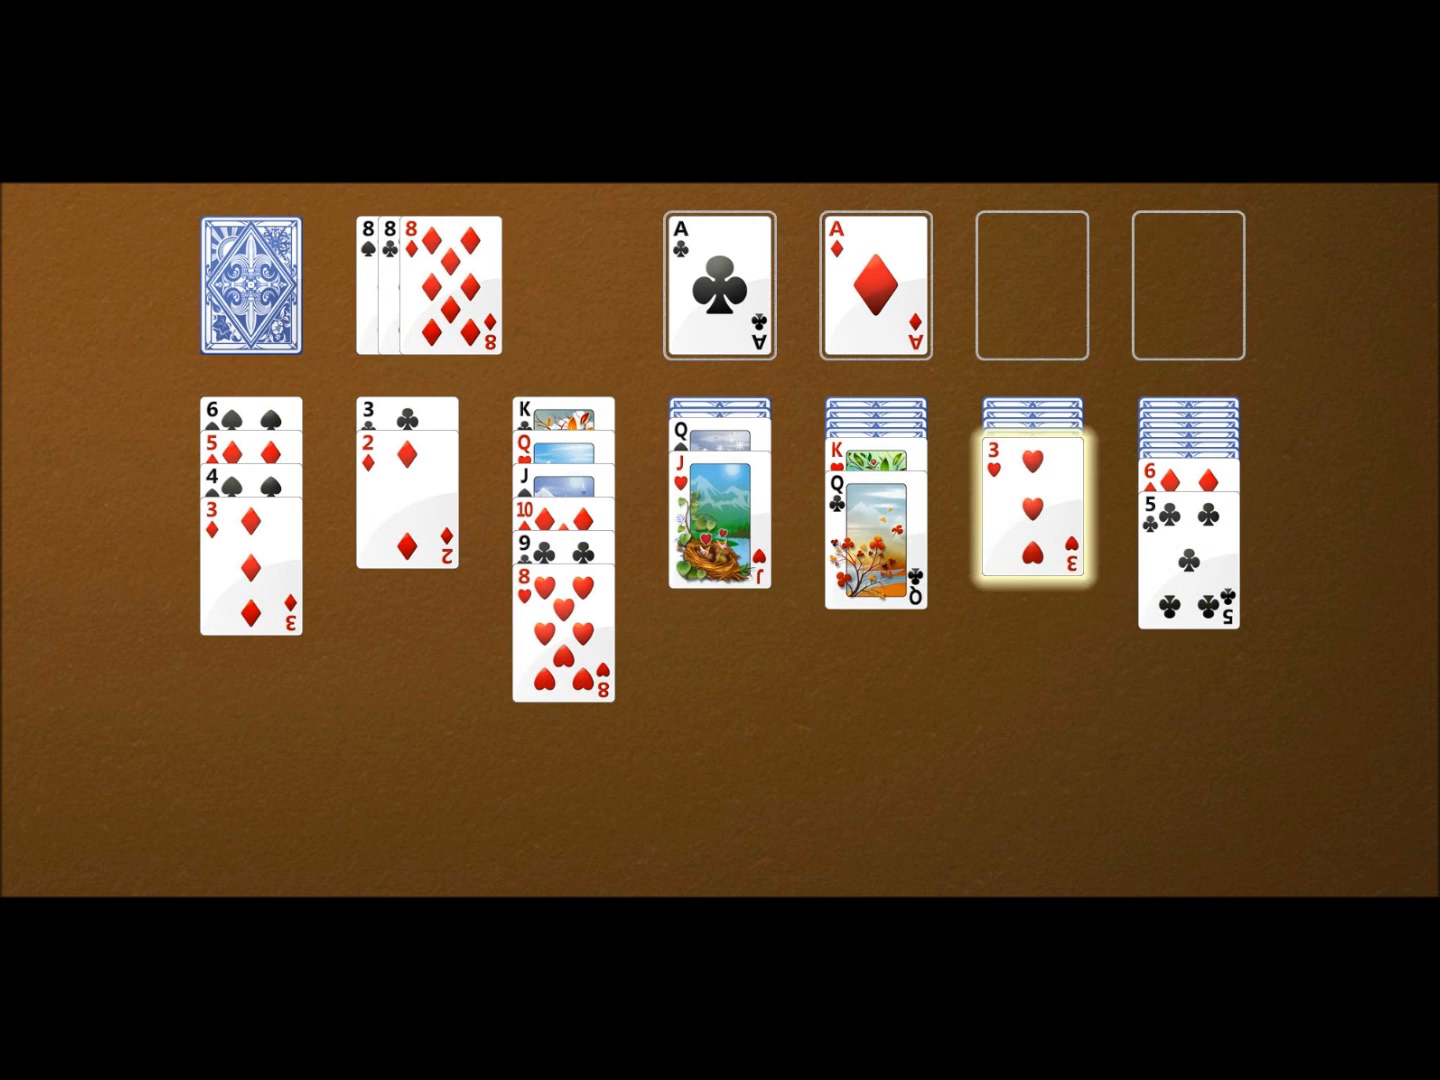
pyautogui.click(1032, 502)
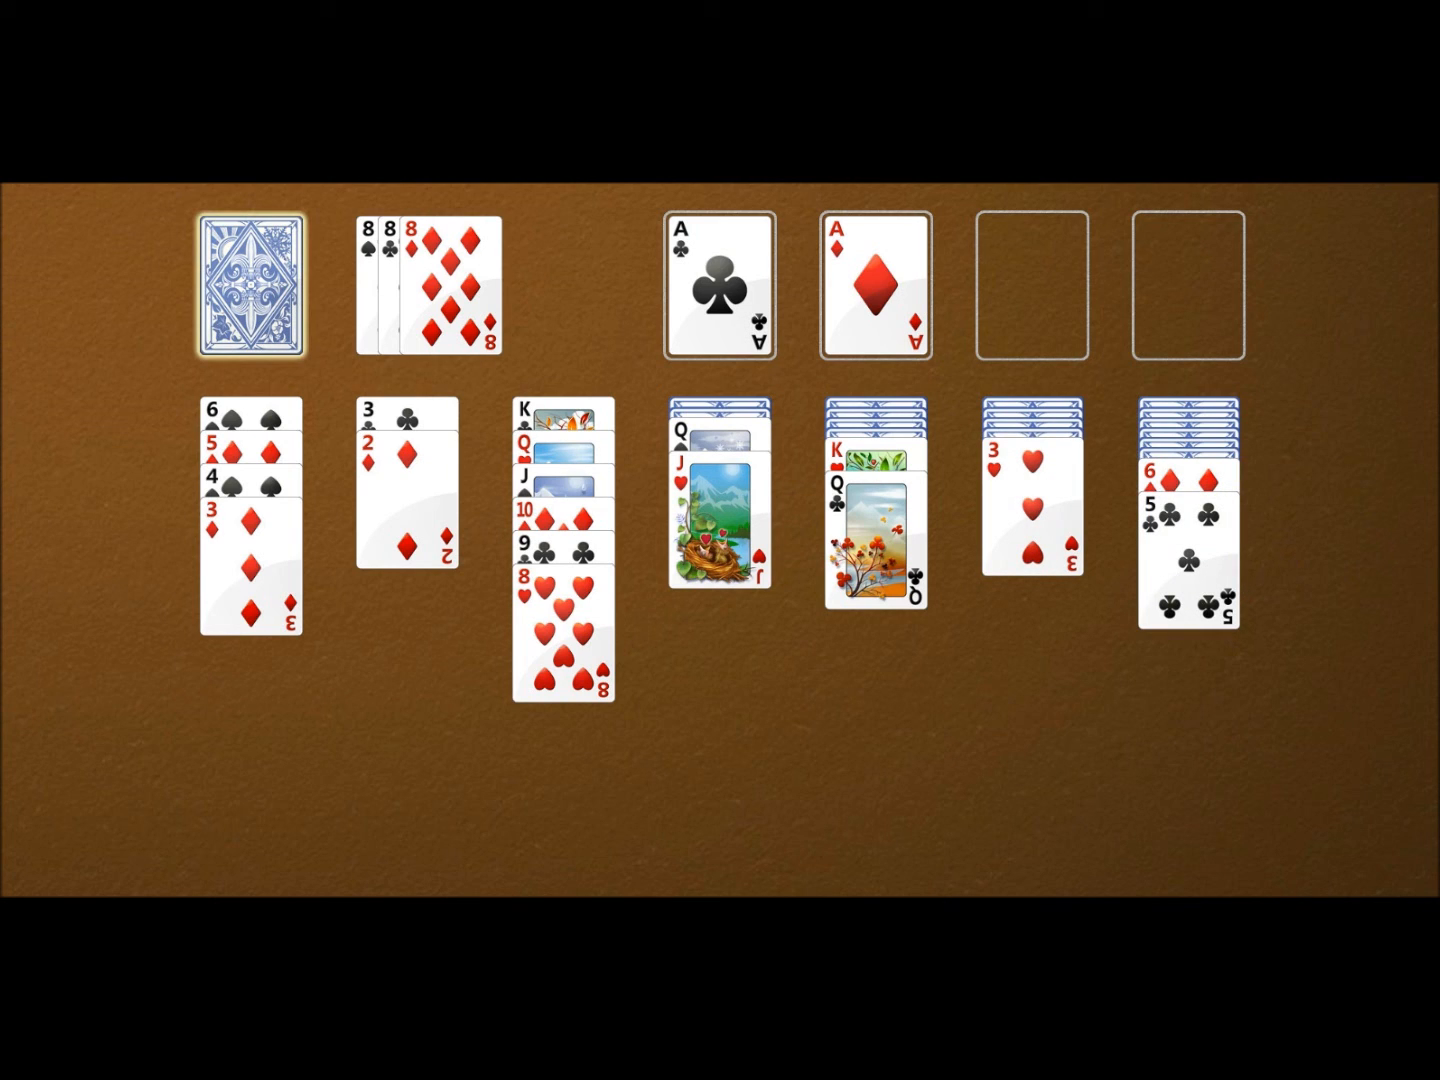
pyautogui.click(252, 290)
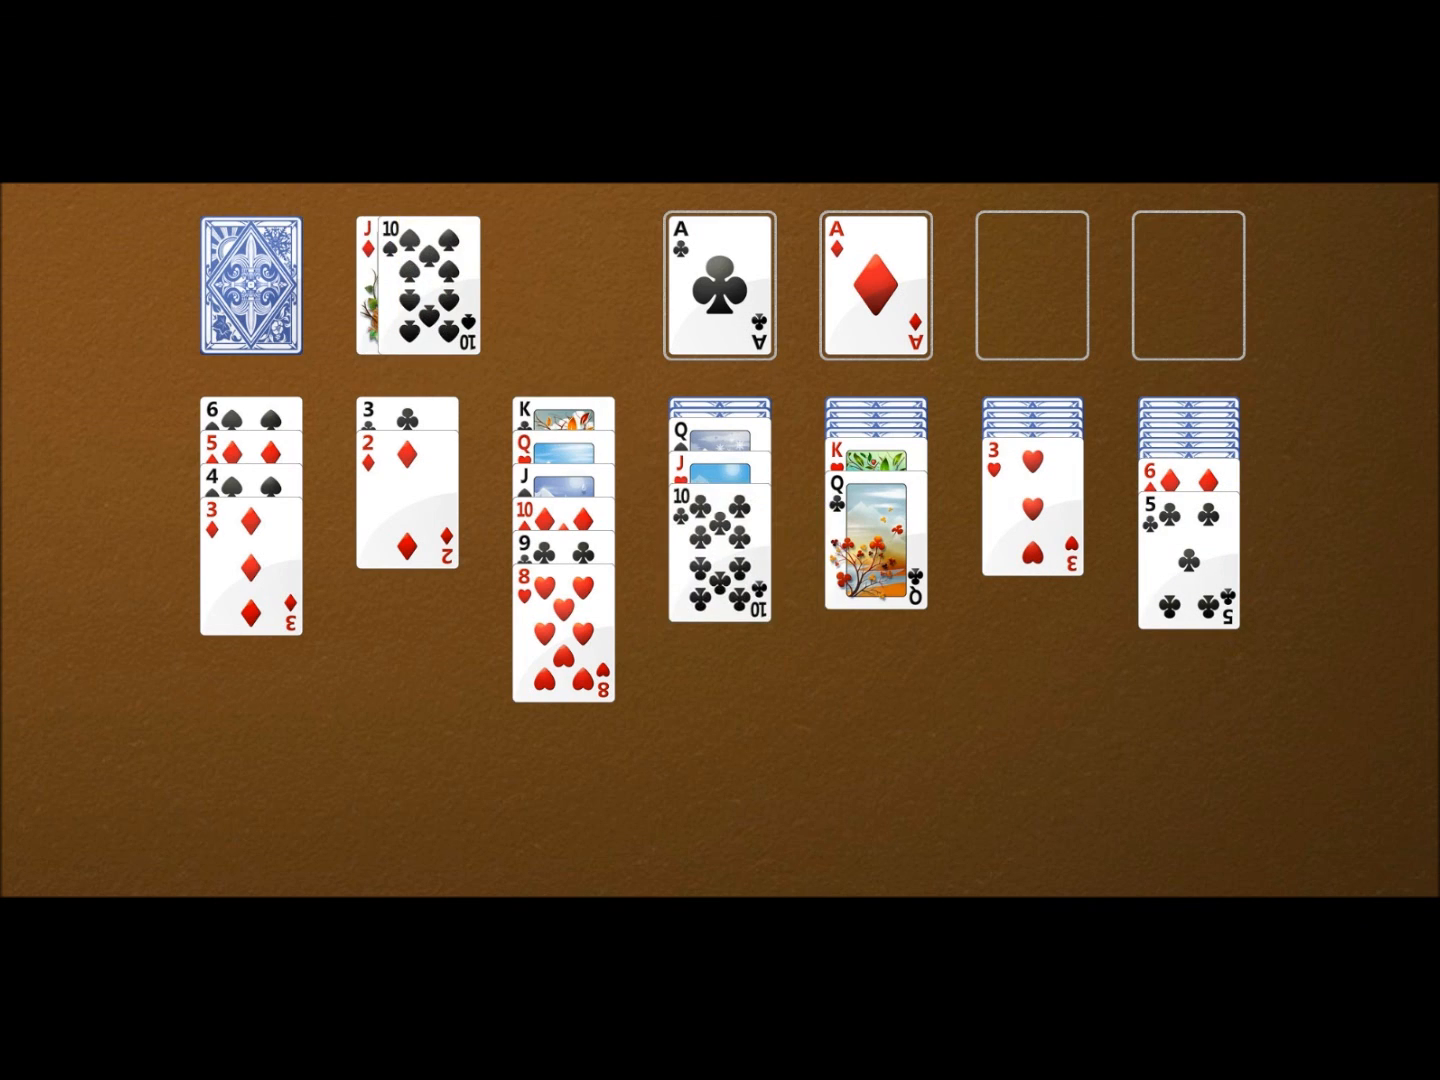
# Run through the stock again, send the 2 of diamonds to its foundation and pick up the king of clubs
pyautogui.click(248, 288)
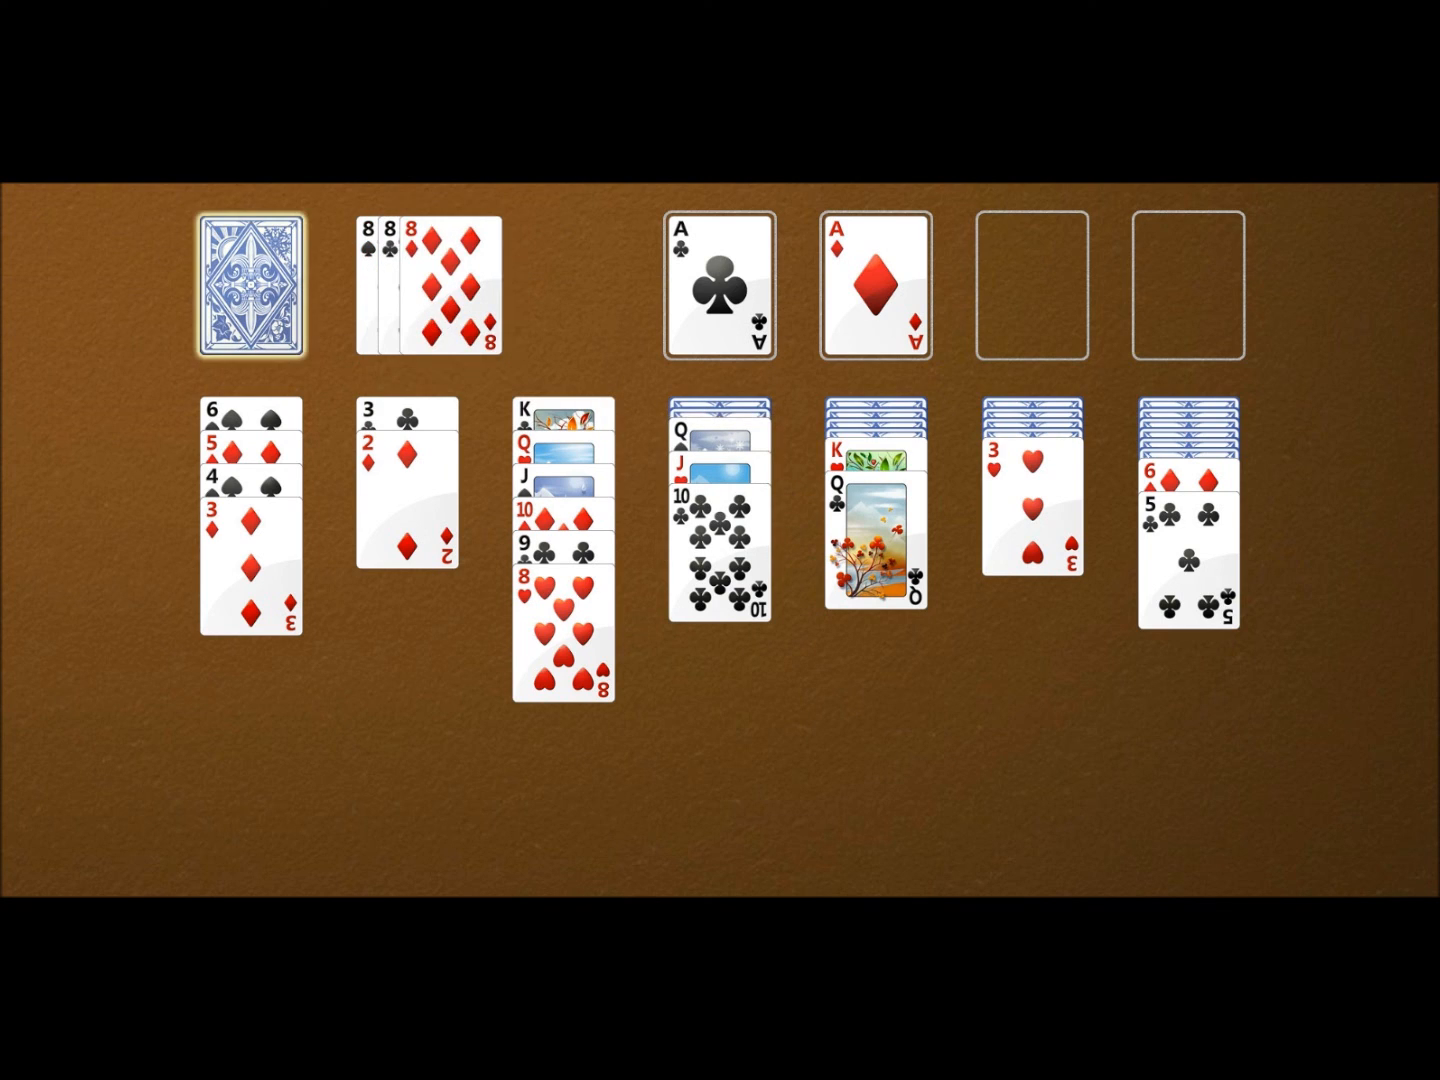
pyautogui.click(252, 288)
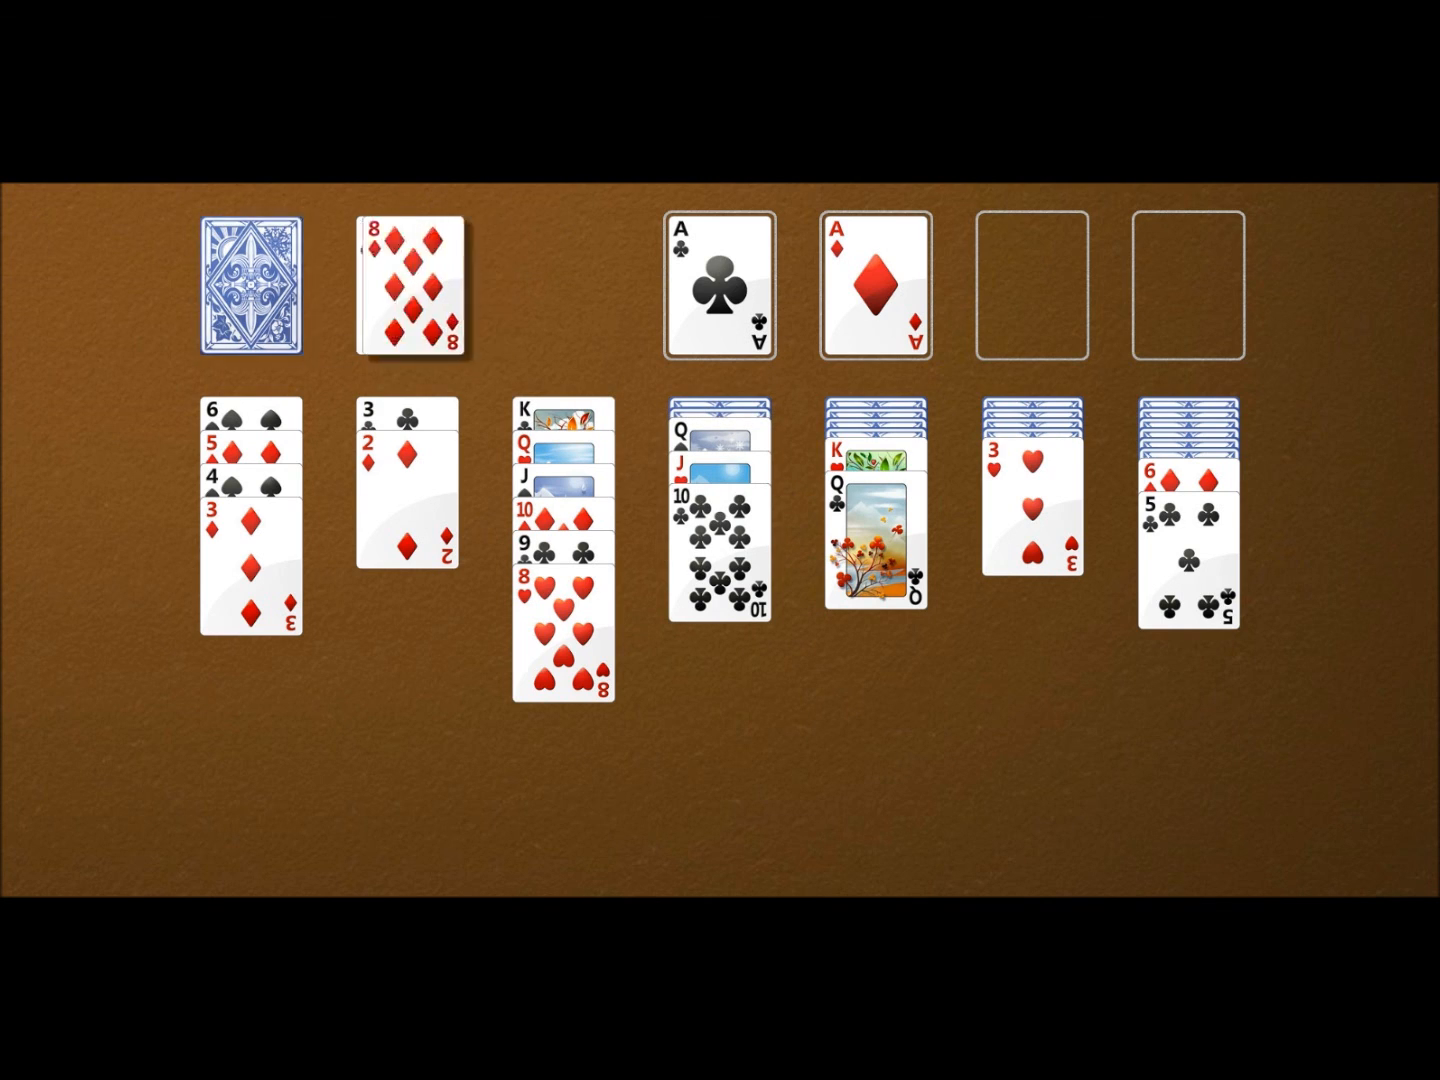
pyautogui.click(252, 286)
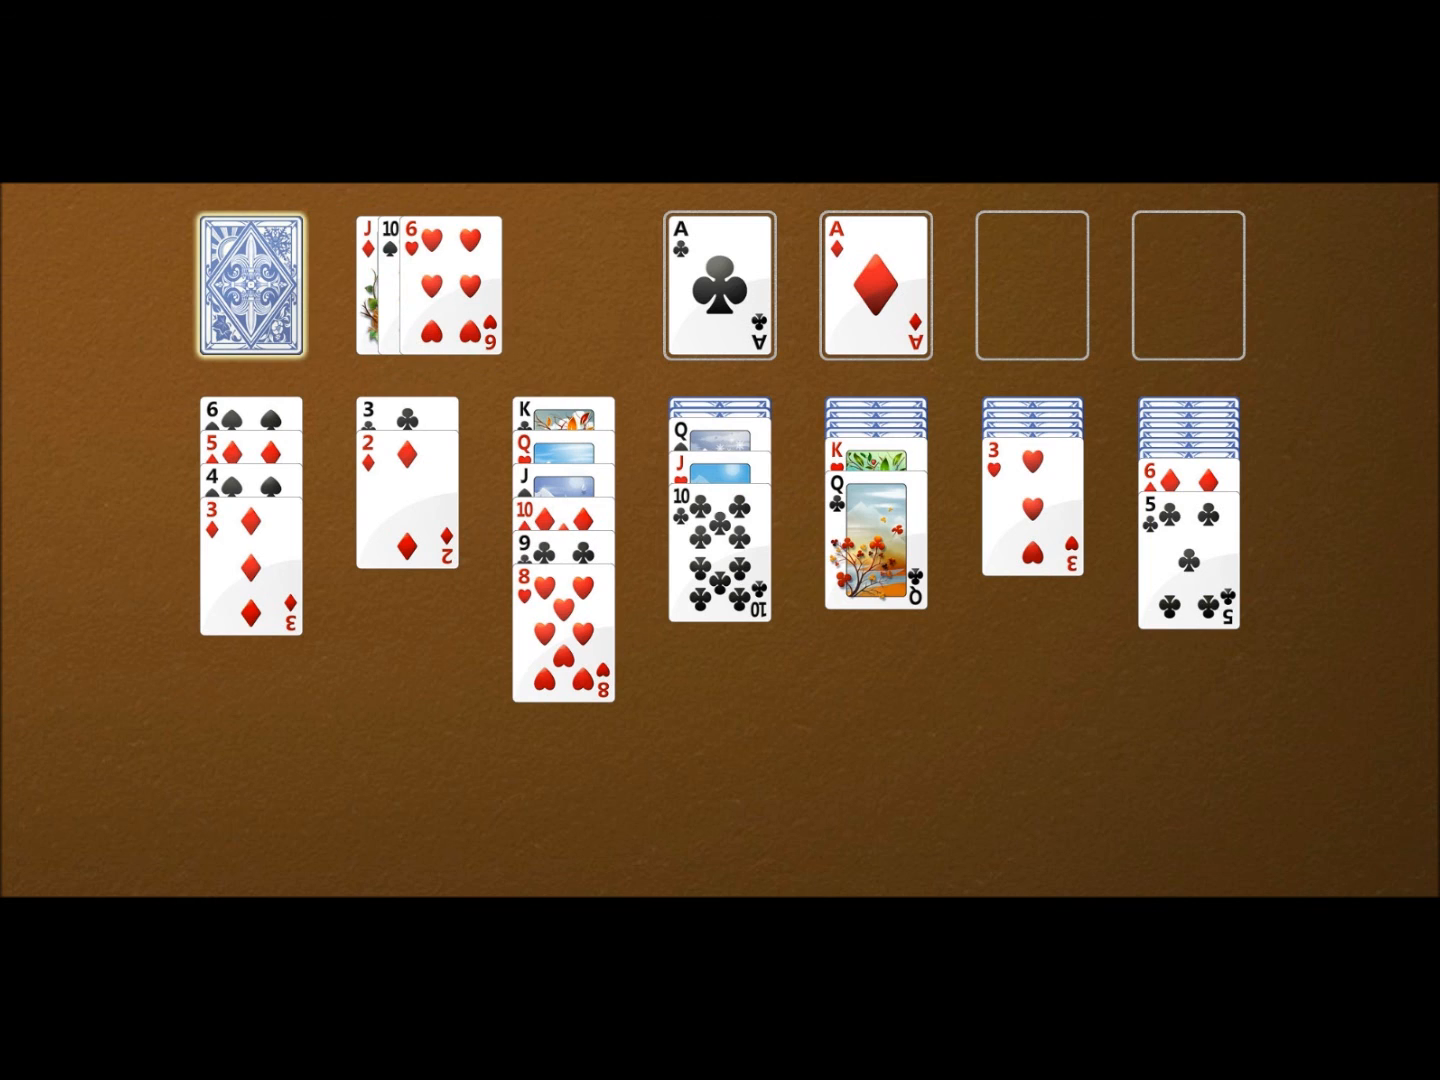
pyautogui.click(258, 290)
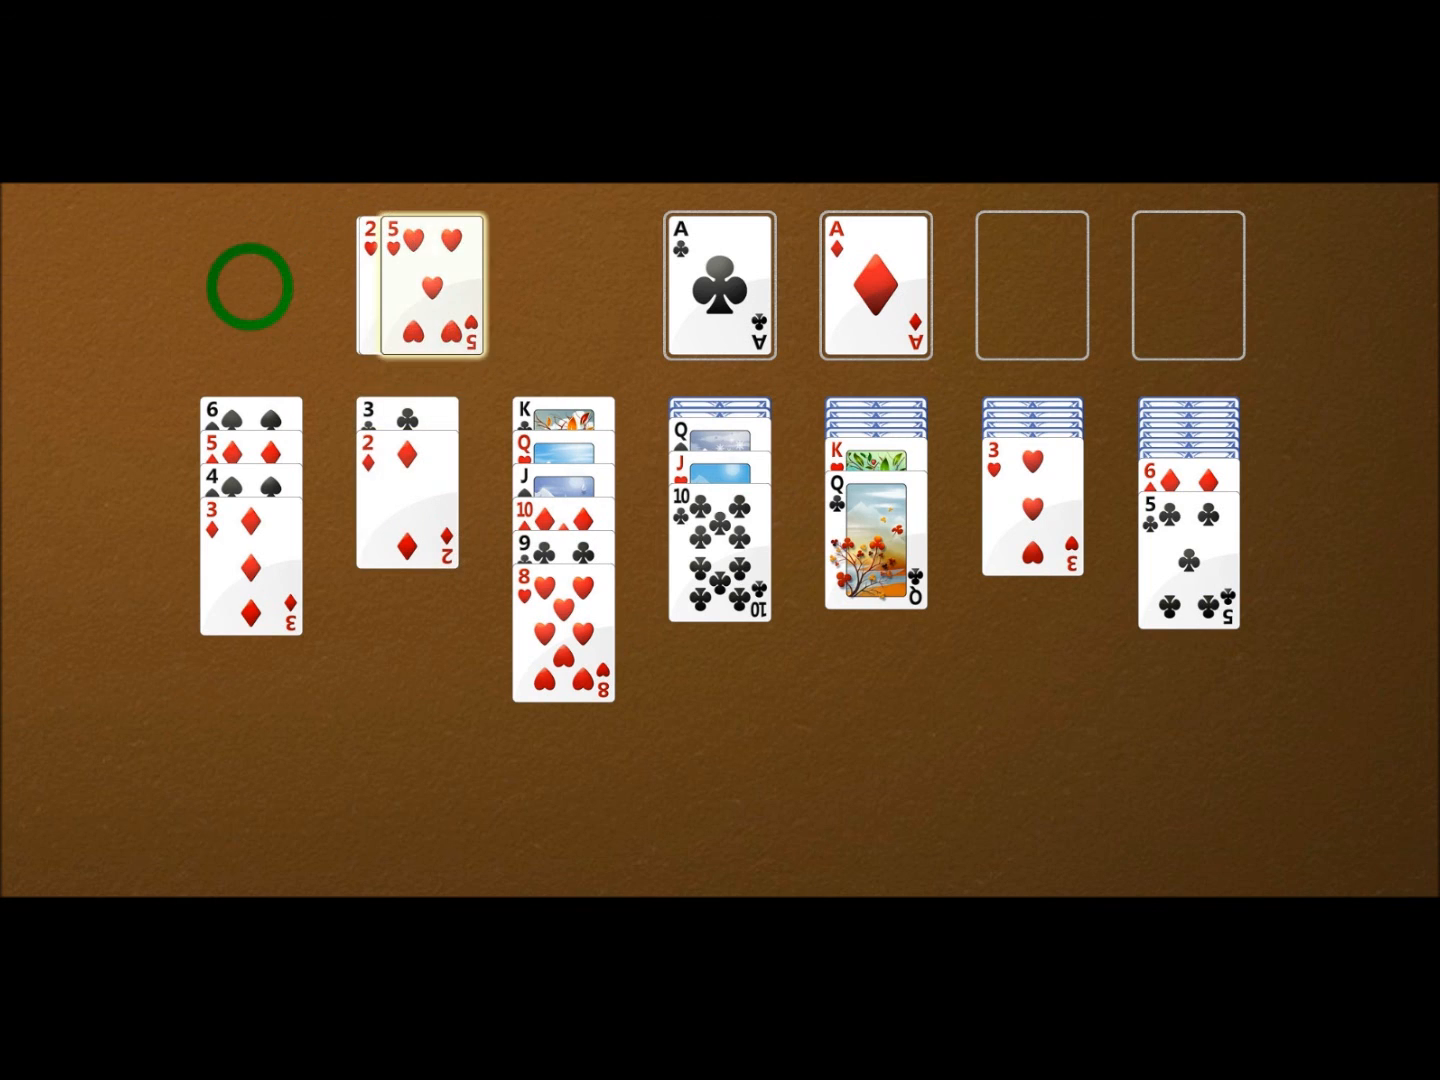
pyautogui.click(256, 284)
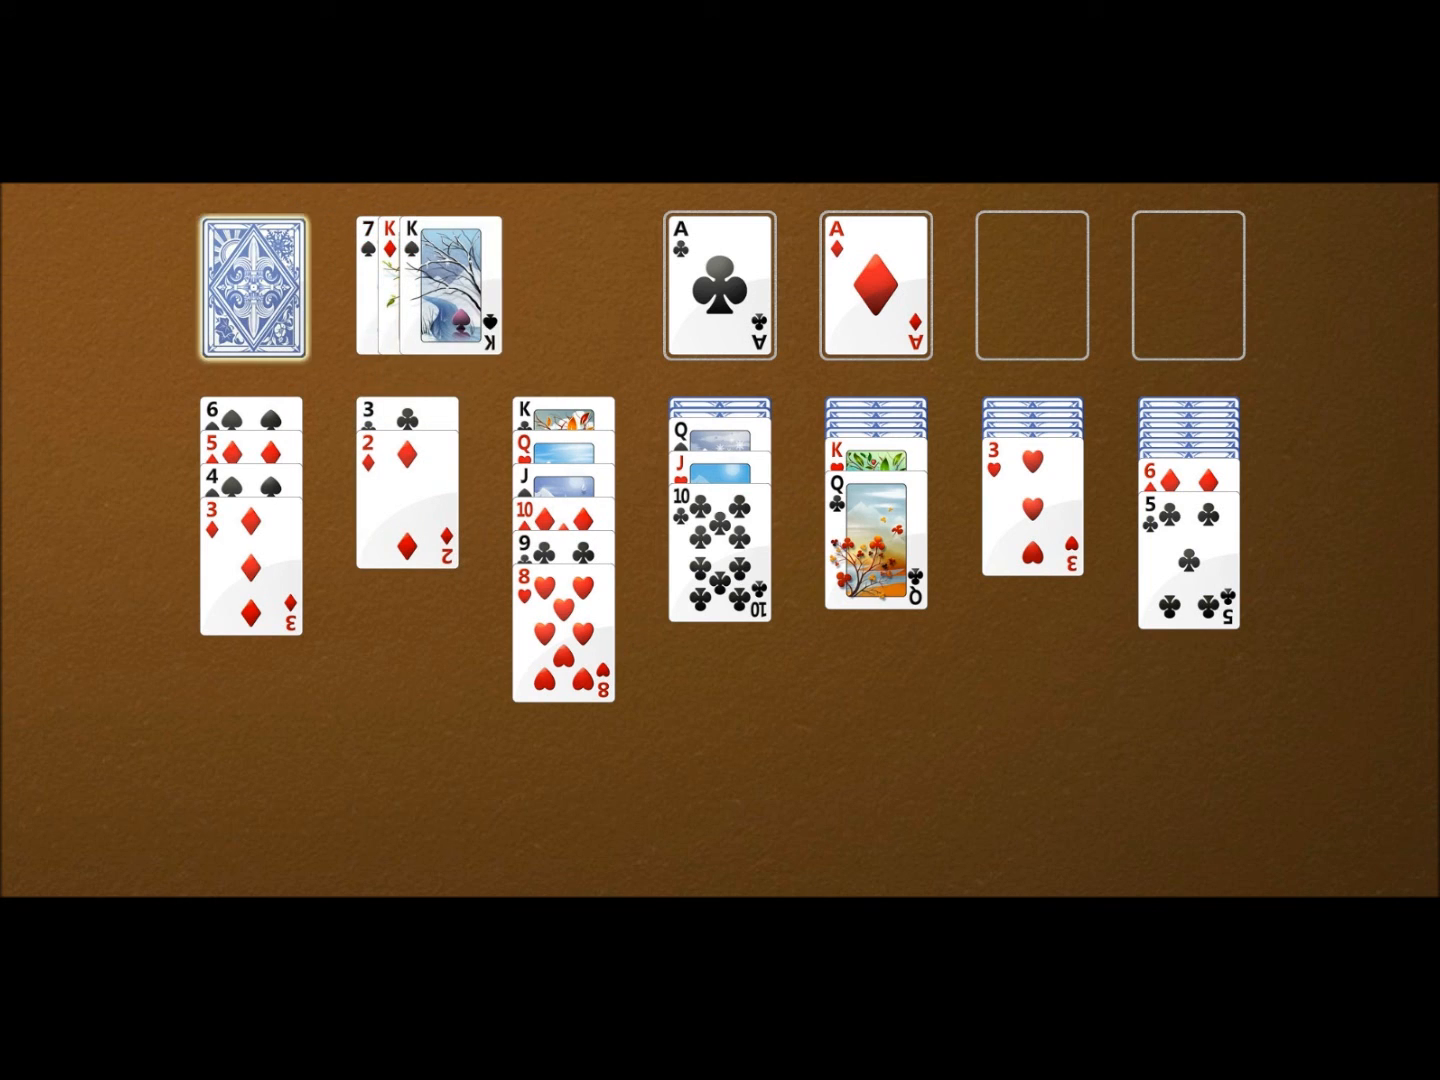
pyautogui.click(406, 490)
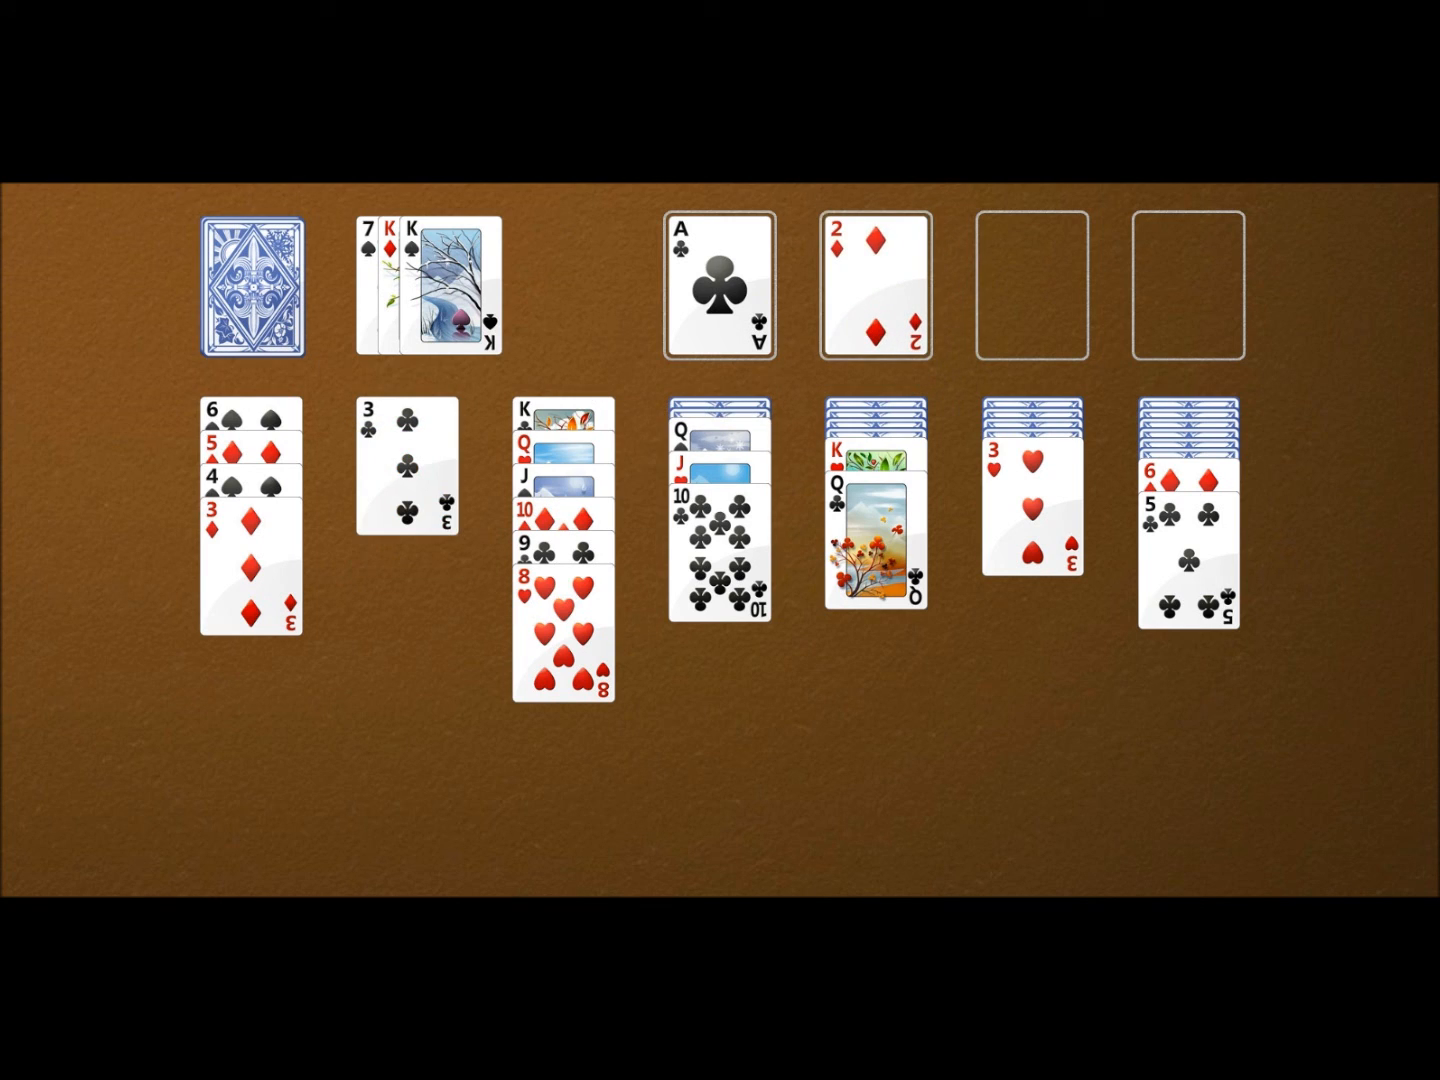
pyautogui.click(456, 290)
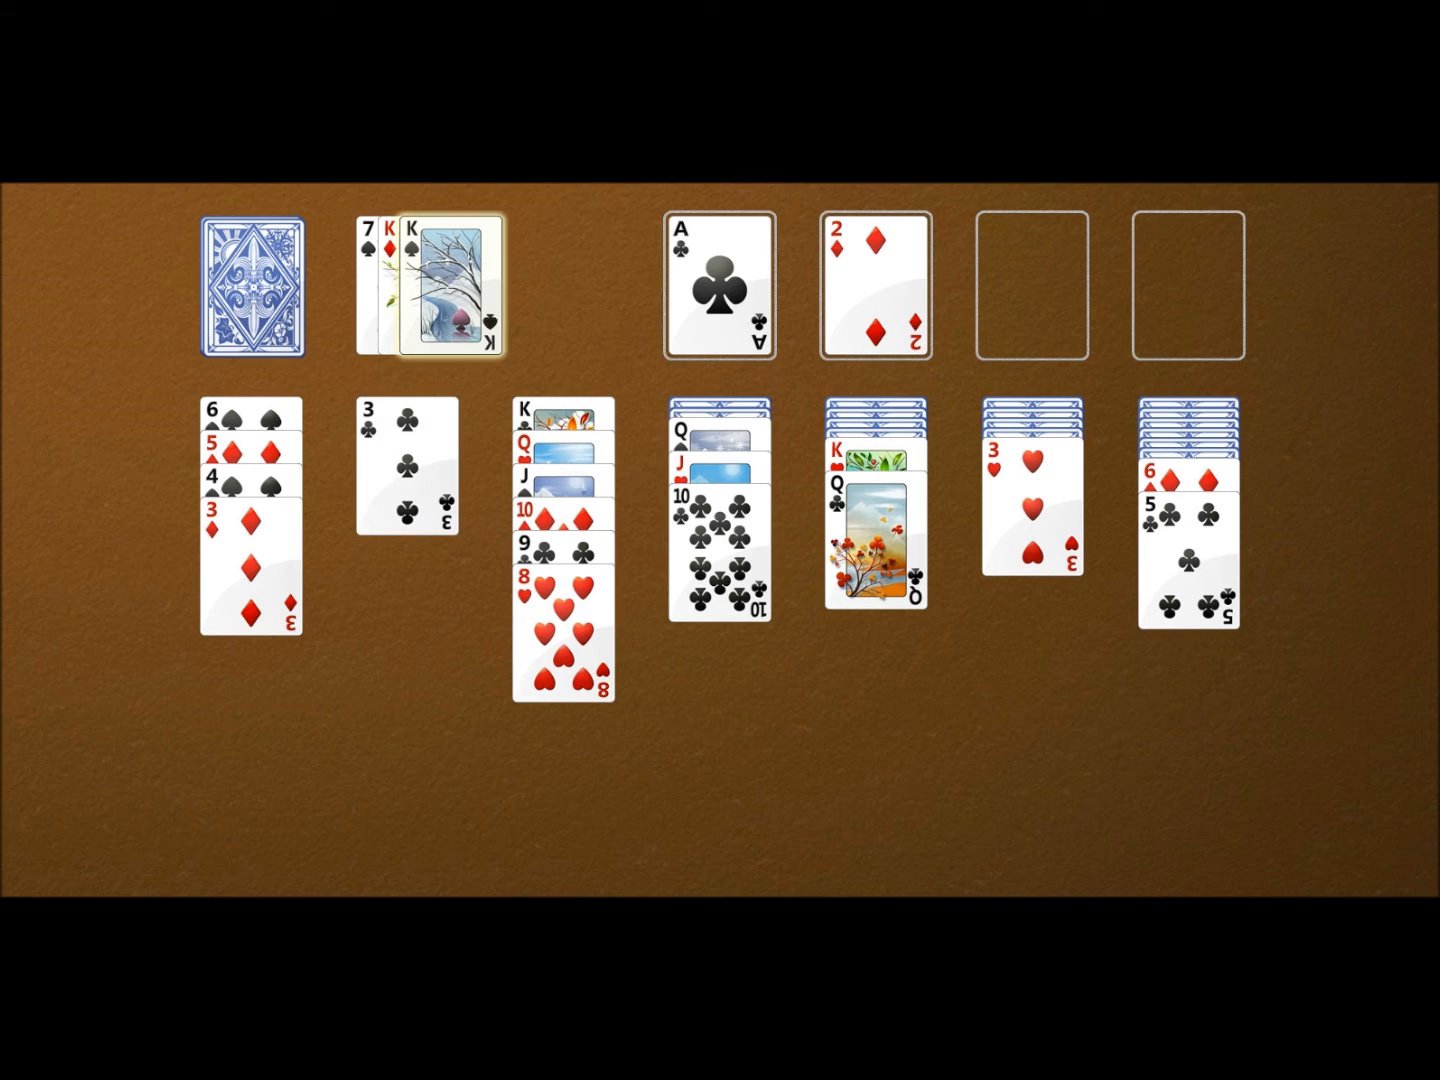
pyautogui.click(456, 284)
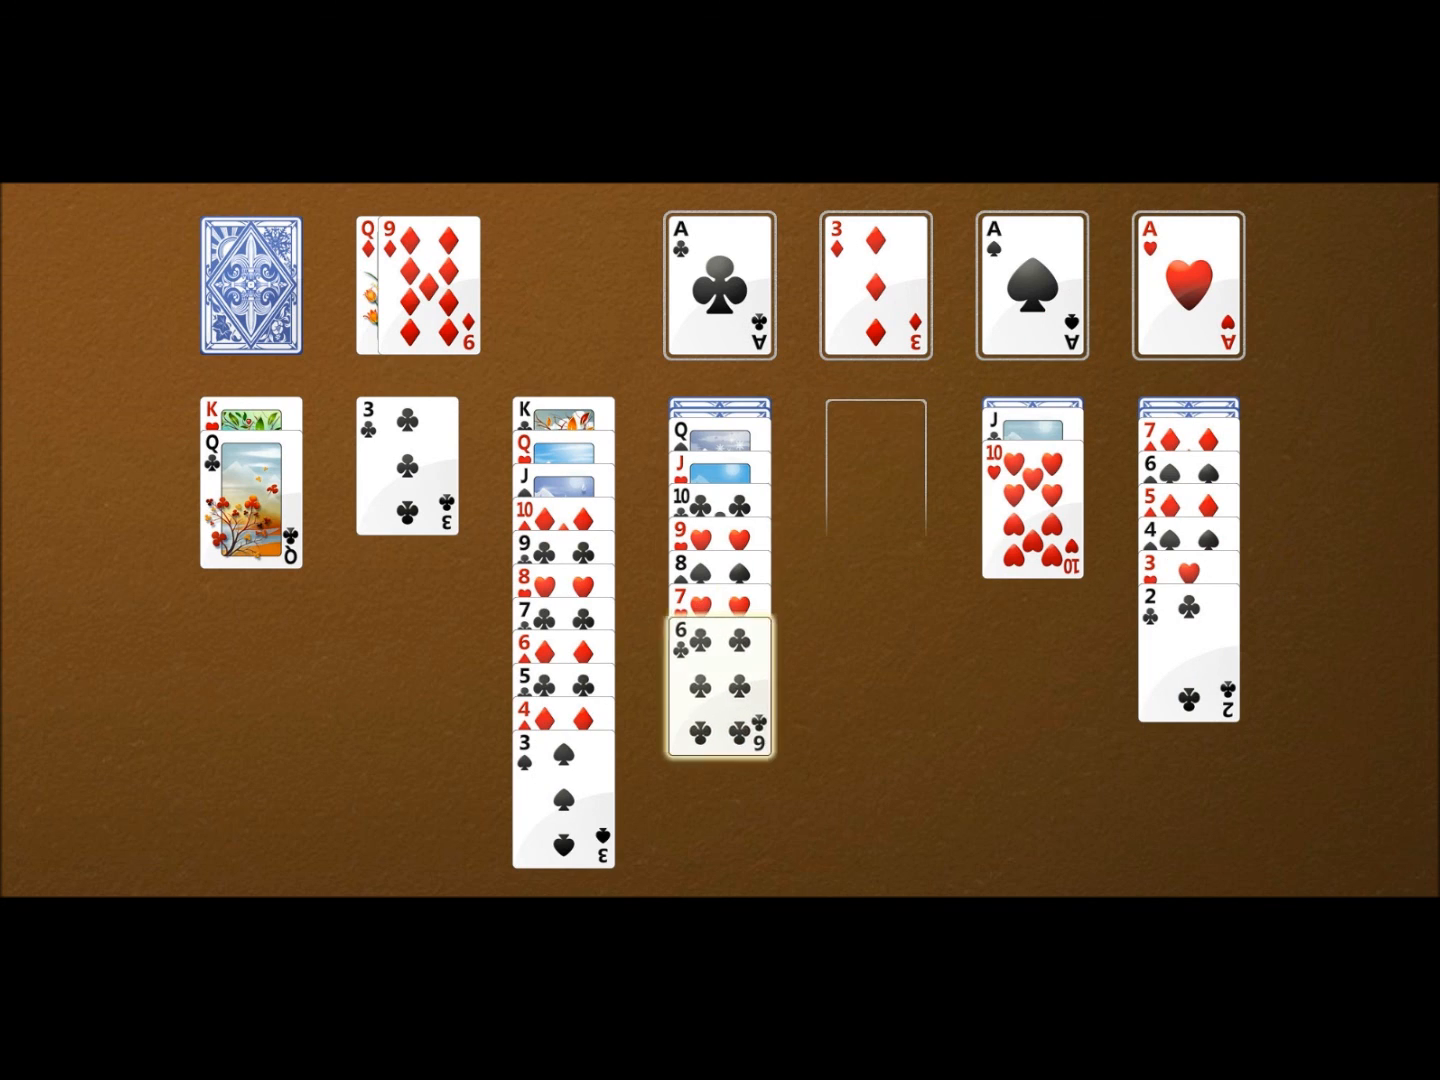
# Play the 9 and jack of diamonds from the waste, exhaust the stock, and move the 2 of spades
pyautogui.click(722, 680)
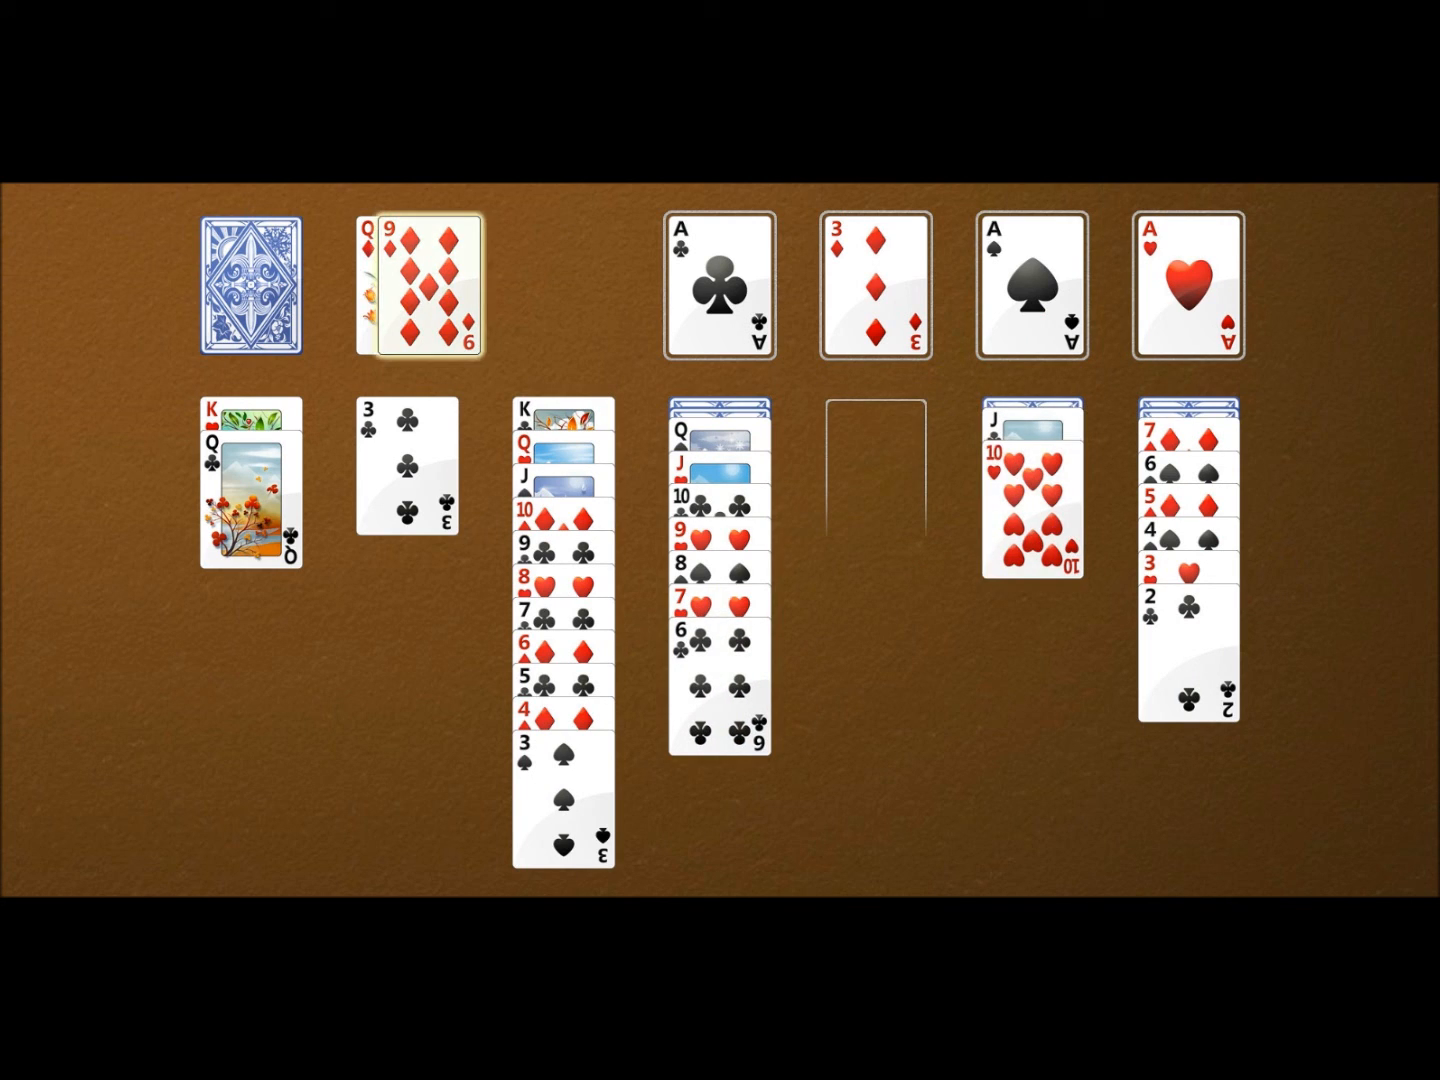
pyautogui.click(248, 288)
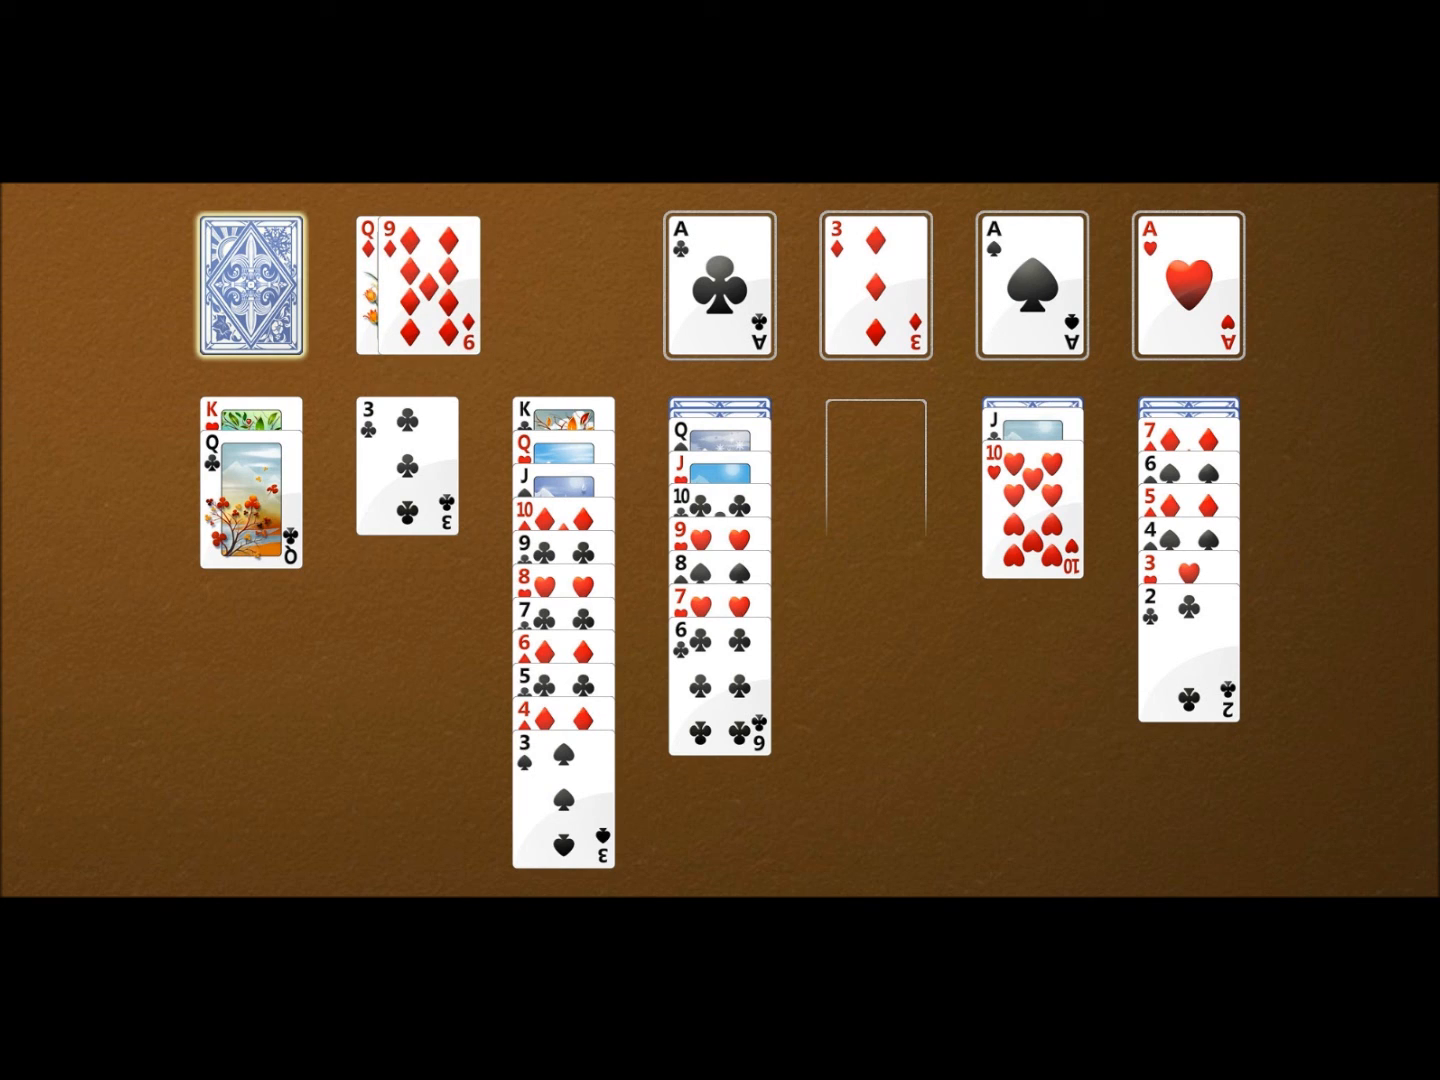
pyautogui.click(252, 288)
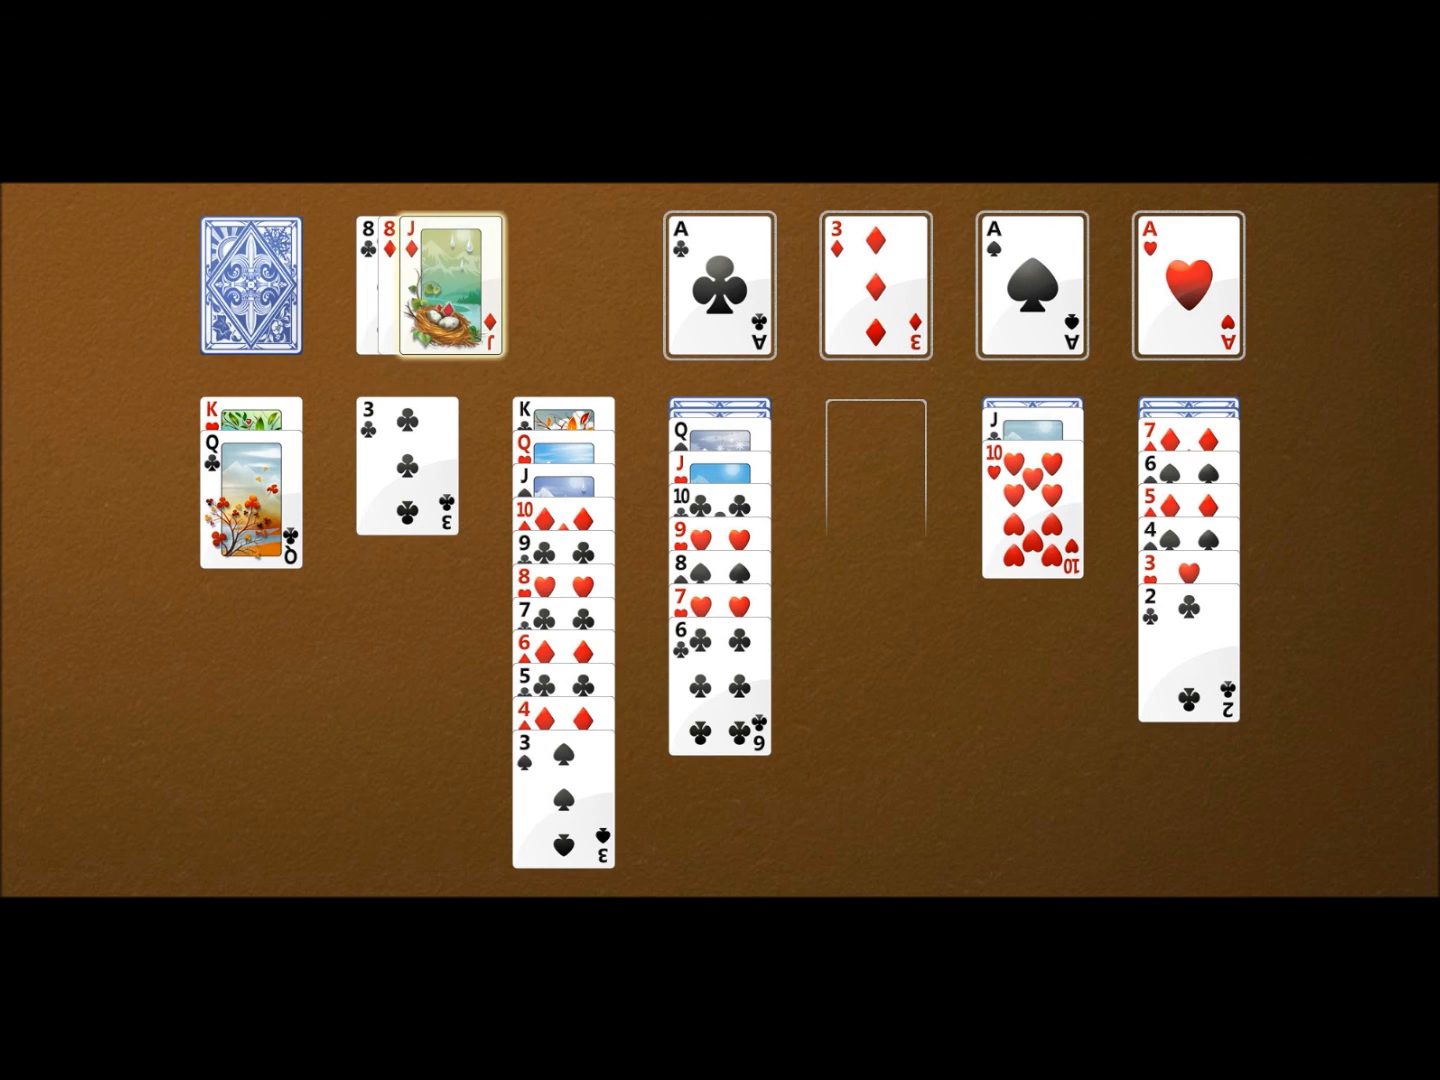
pyautogui.click(248, 288)
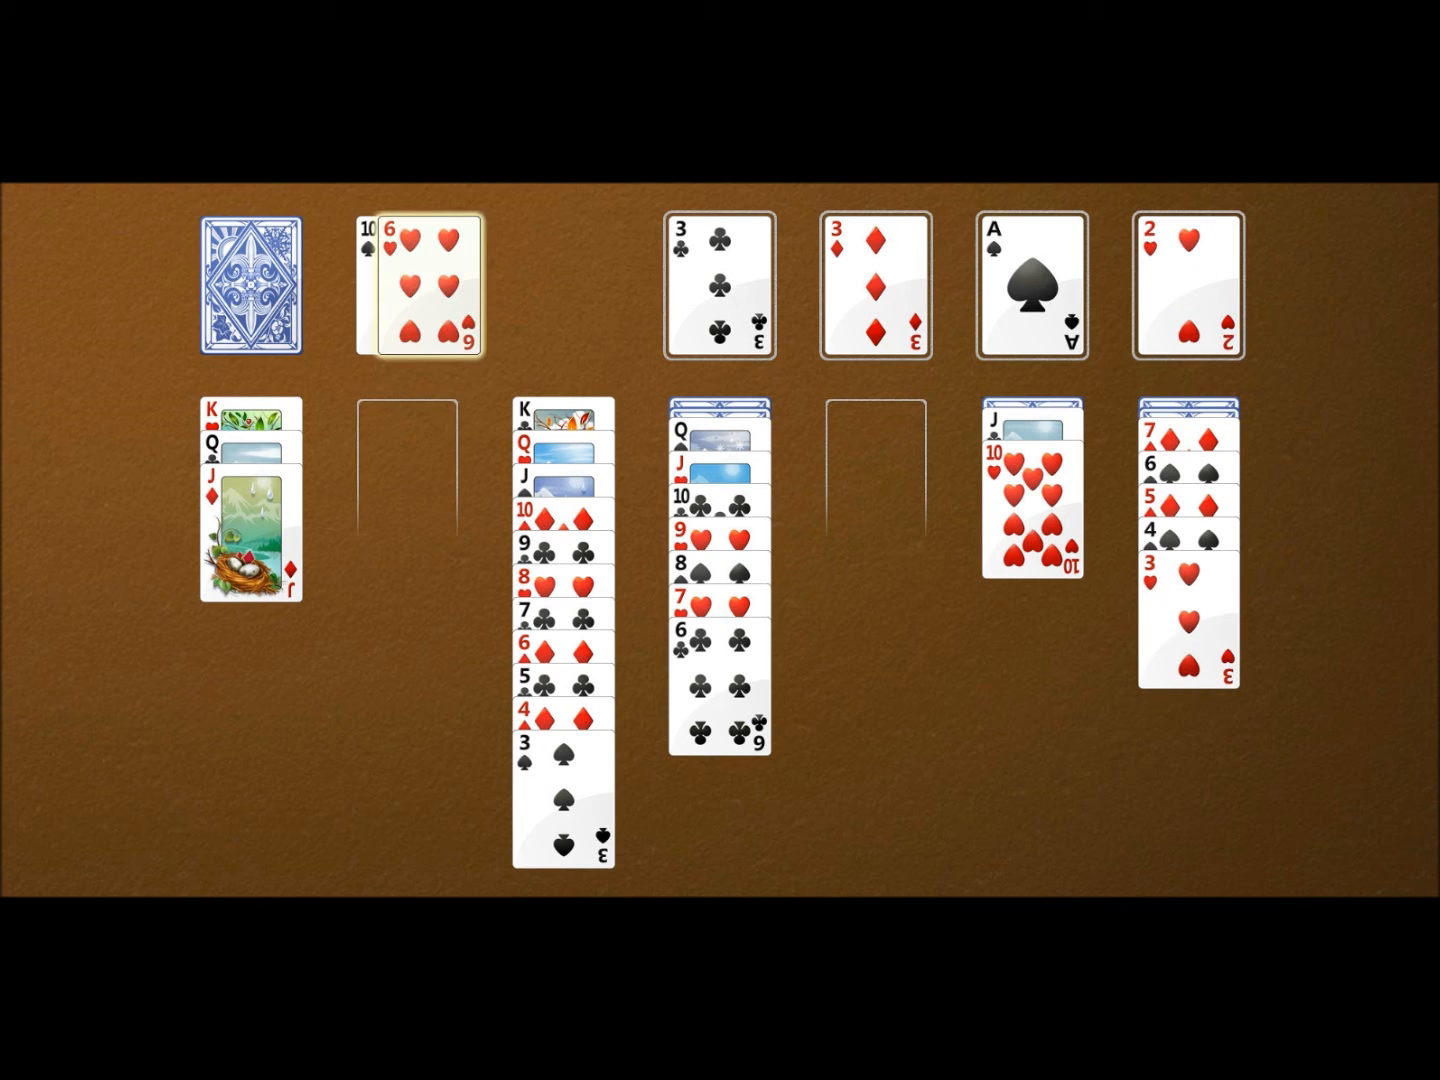
pyautogui.click(256, 286)
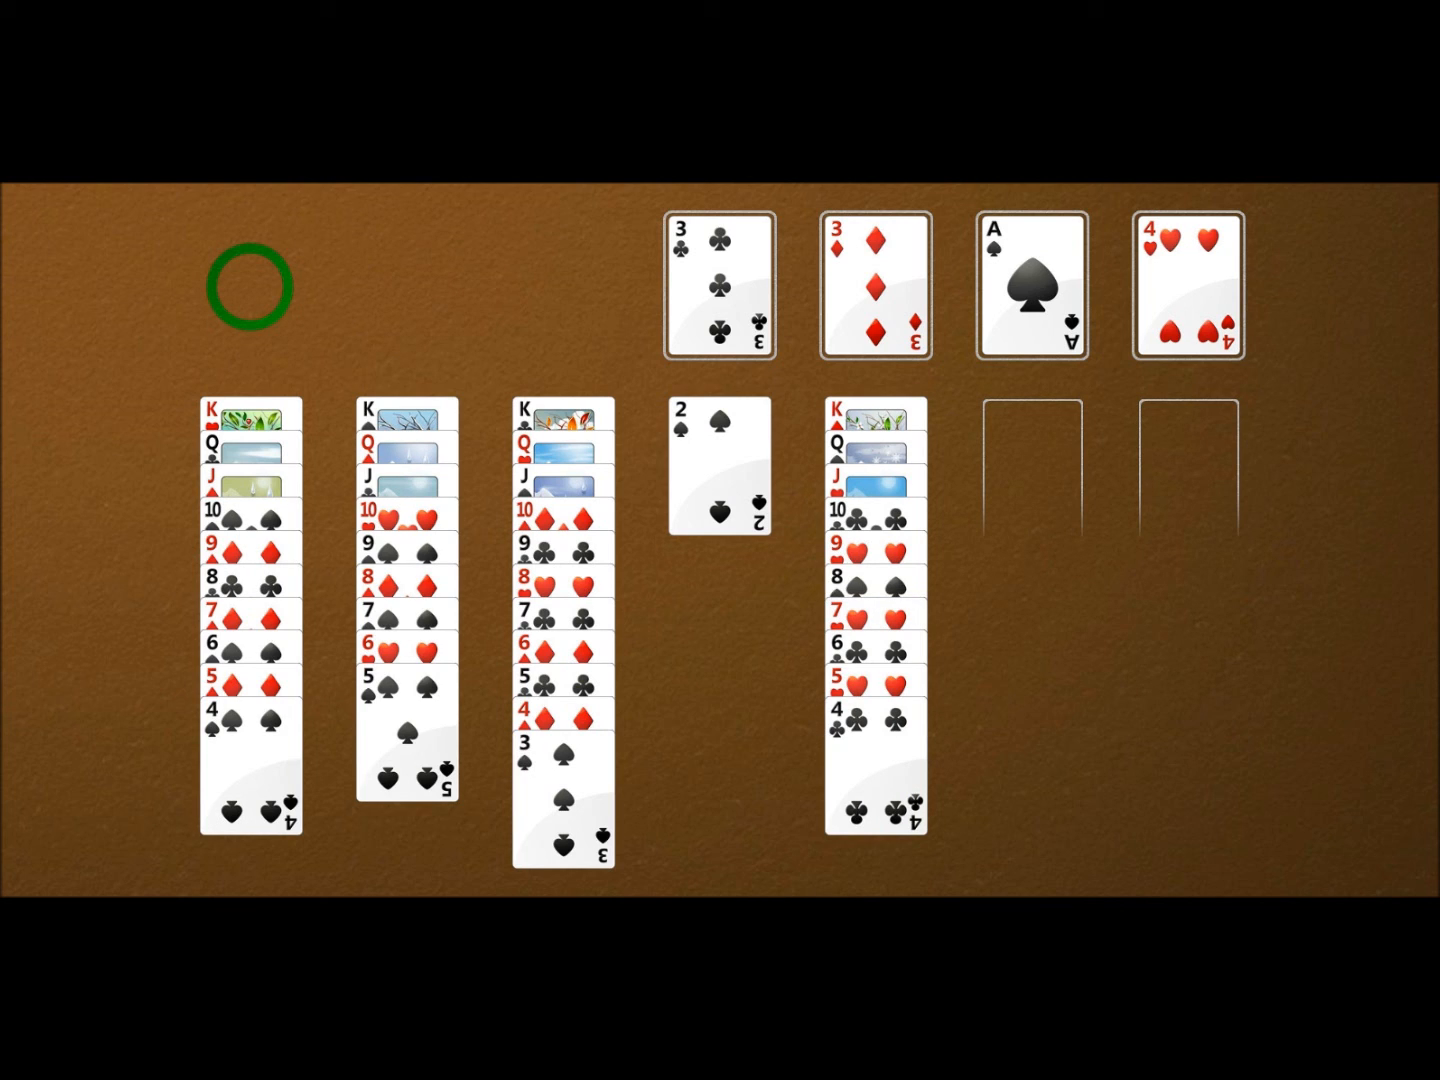
pyautogui.click(718, 464)
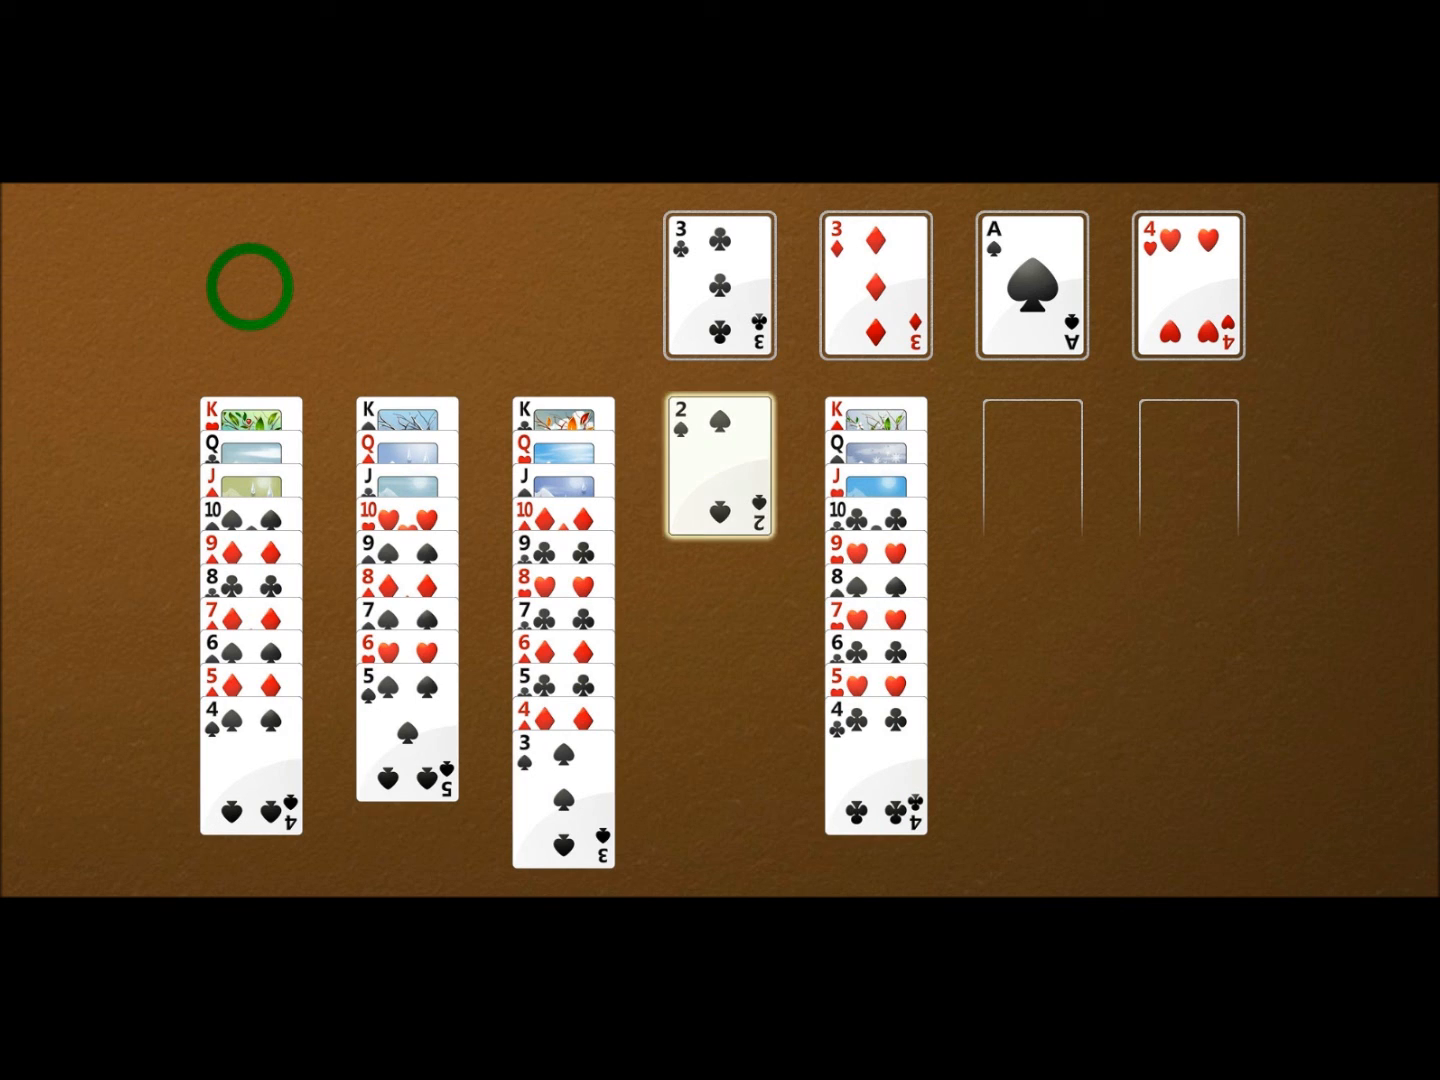